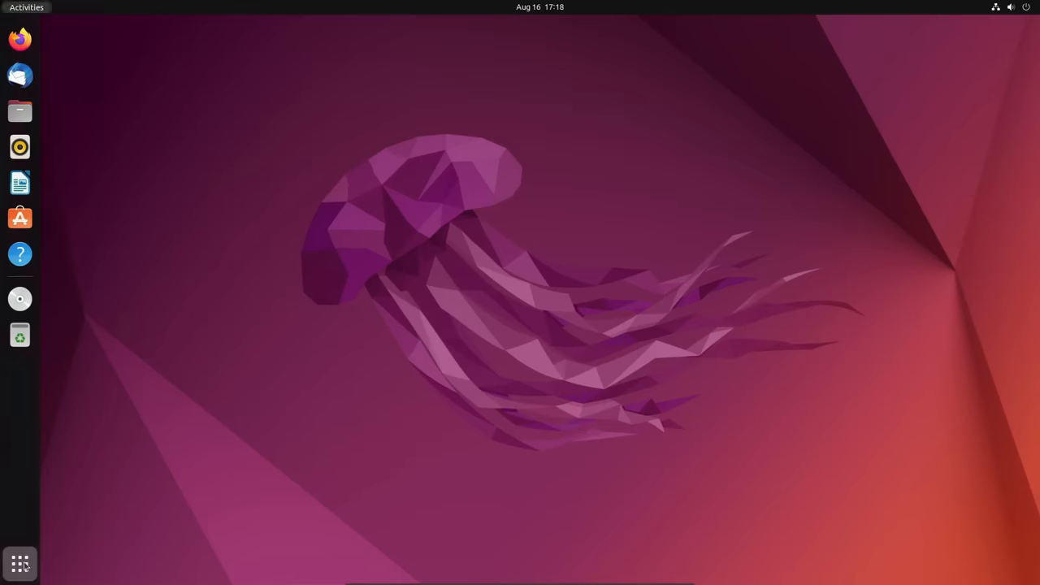
Step: Show the installed-applications grid, then open Ubuntu Software from the dock
click(19, 565)
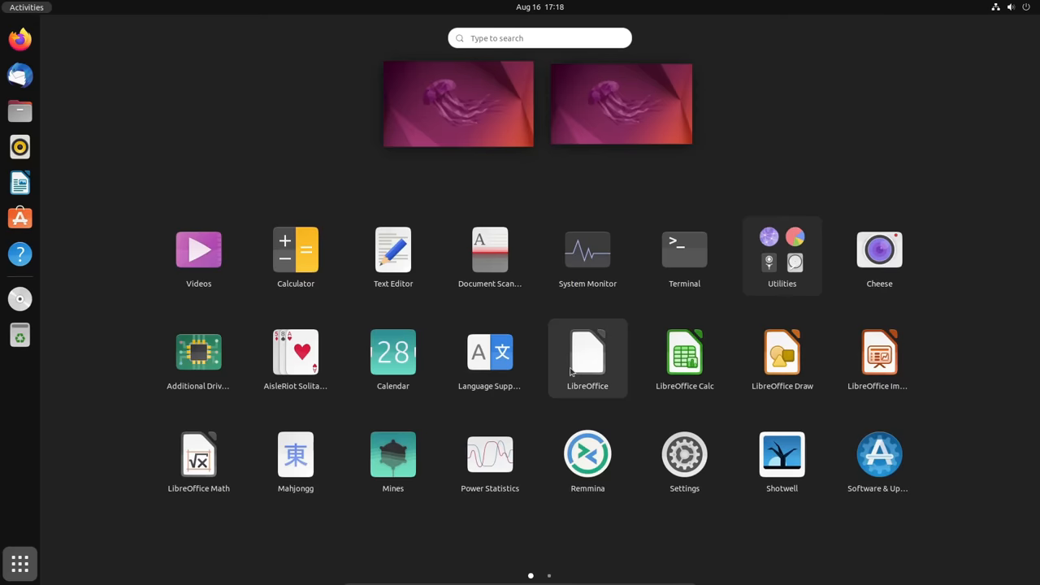
mouse_move(21, 218)
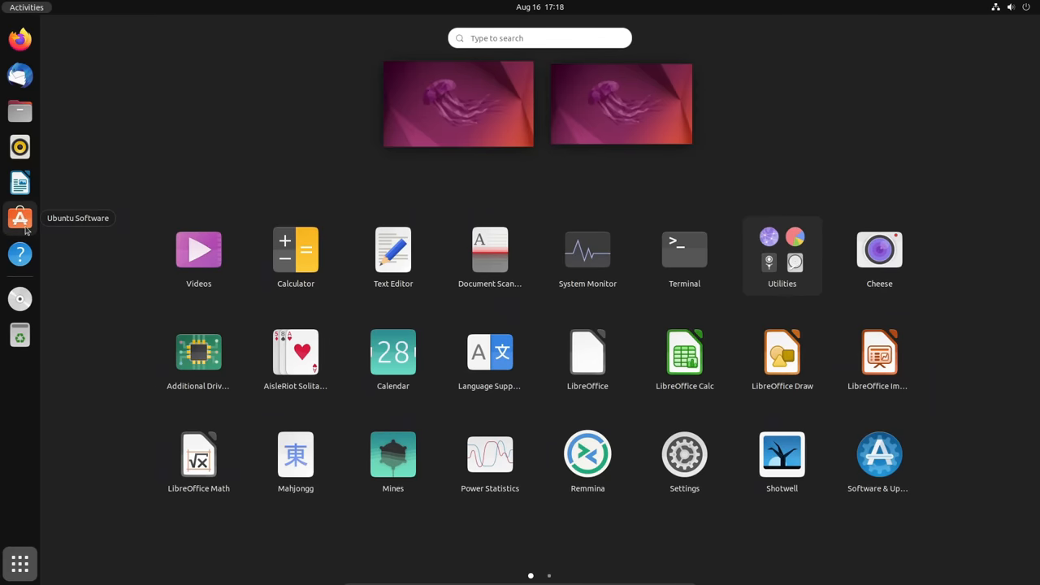
click(19, 218)
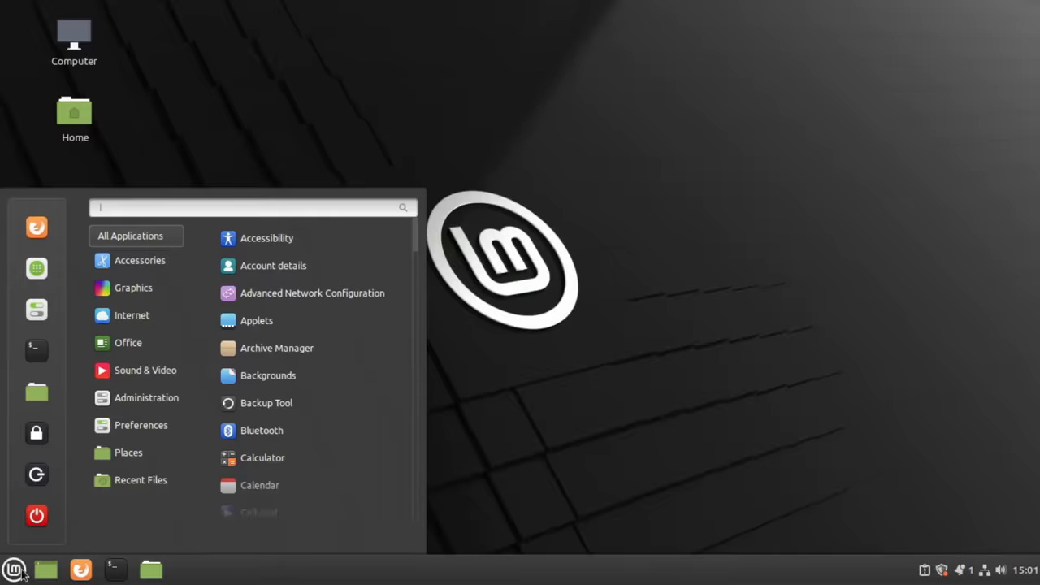
click(127, 343)
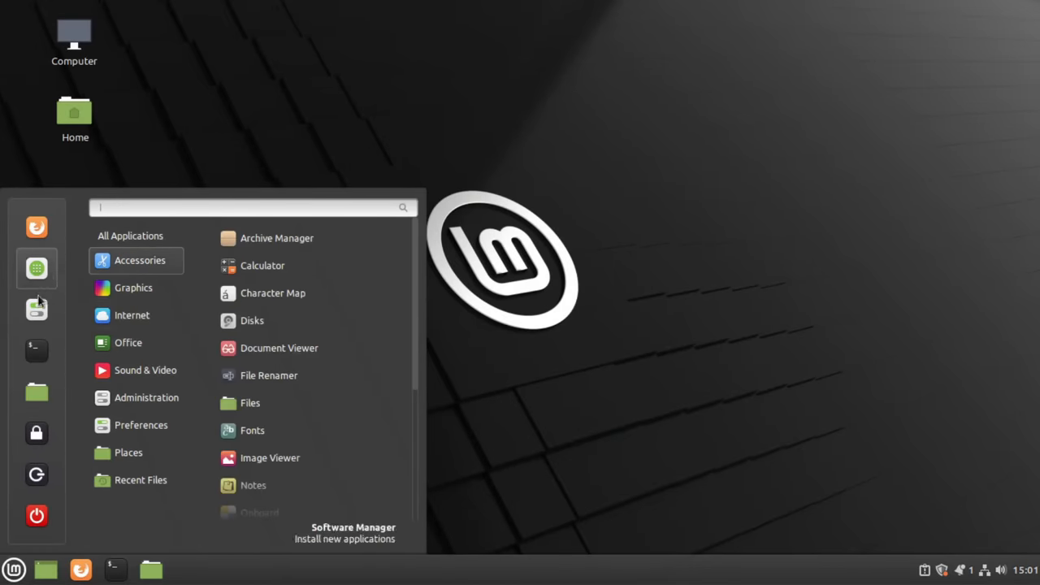
click(130, 236)
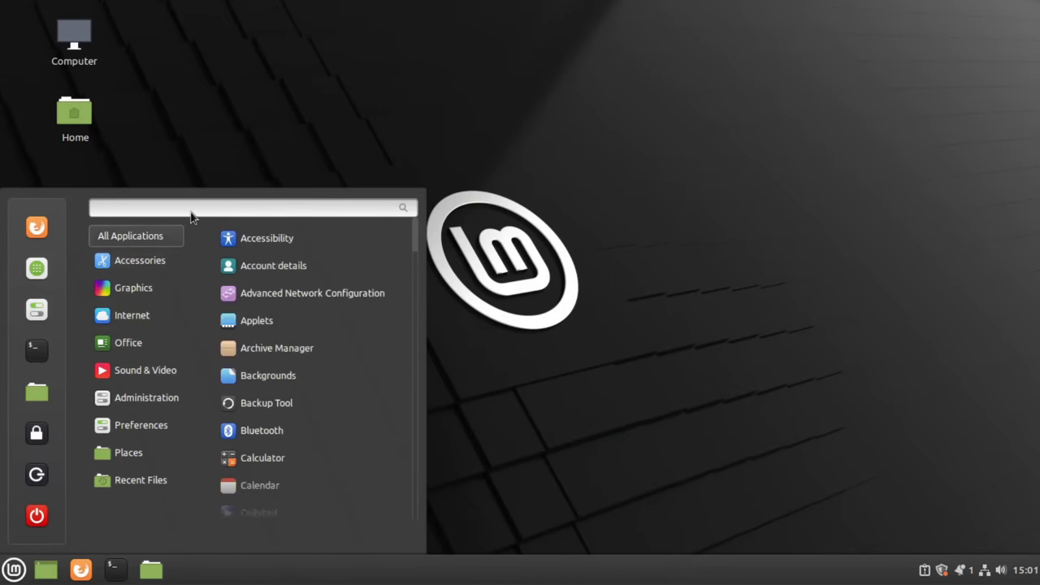
text(fire)
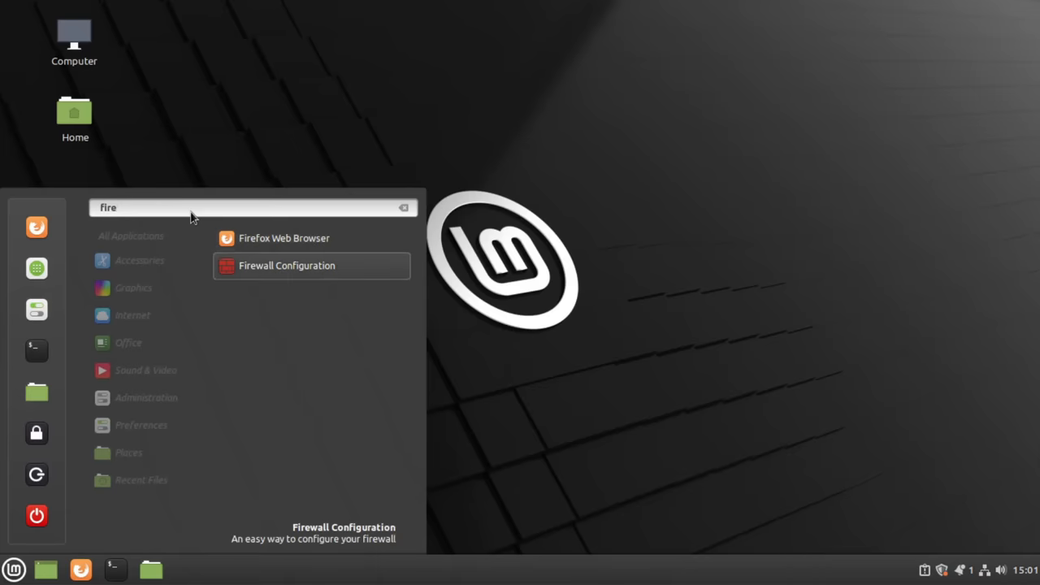
click(286, 266)
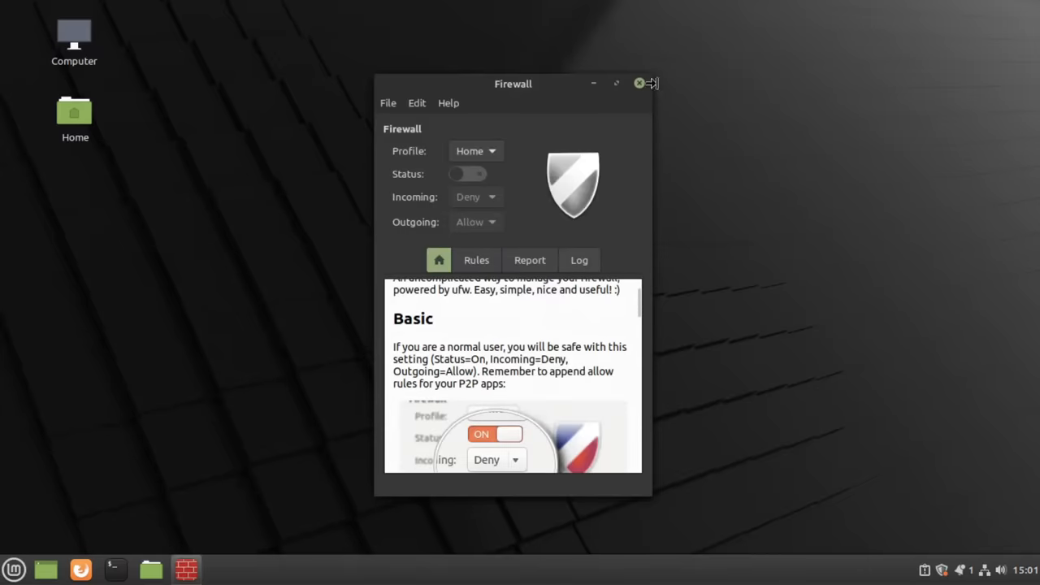
click(638, 83)
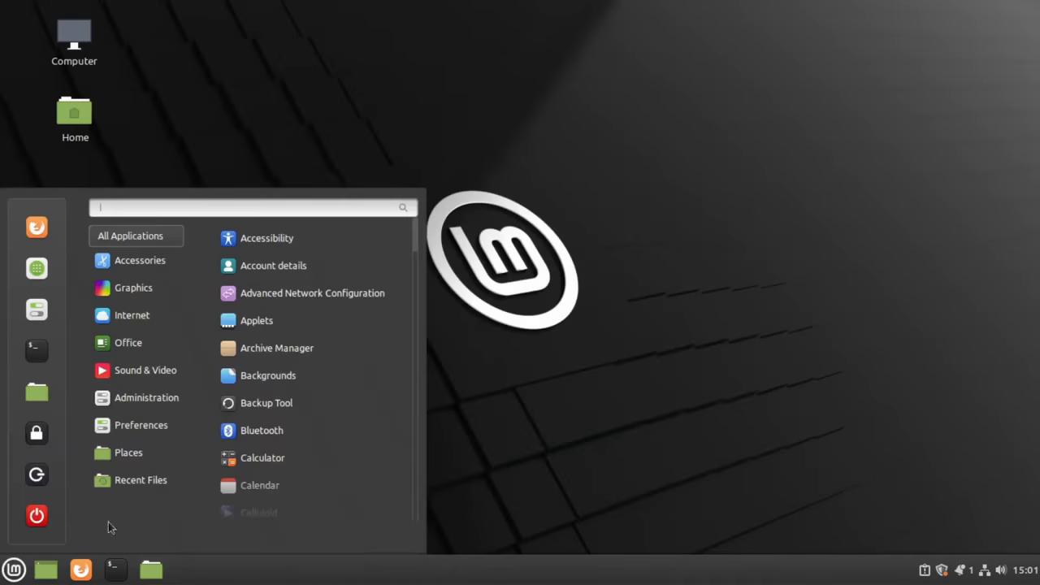
click(128, 343)
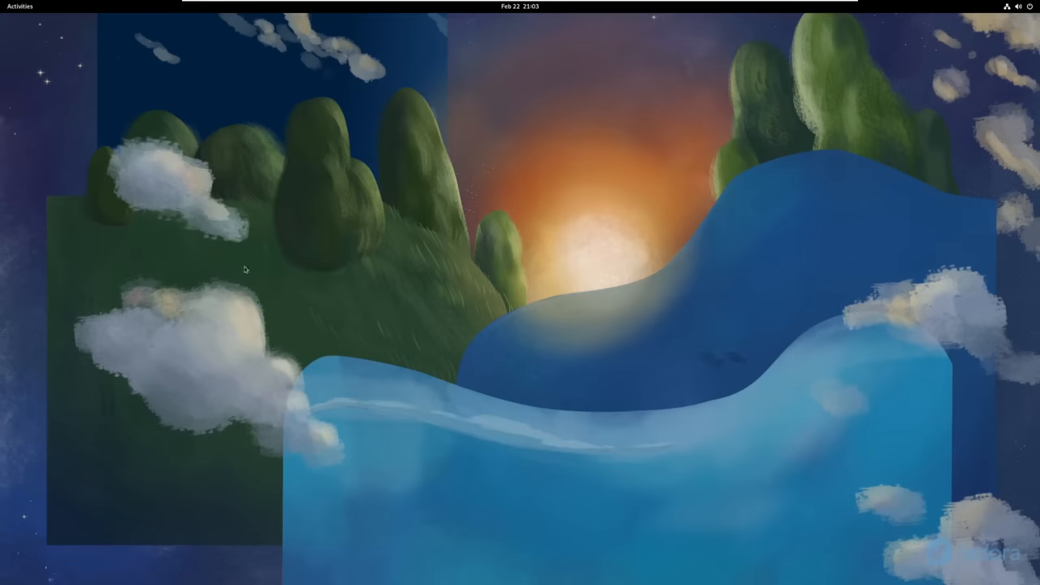
mouse_move(12, 18)
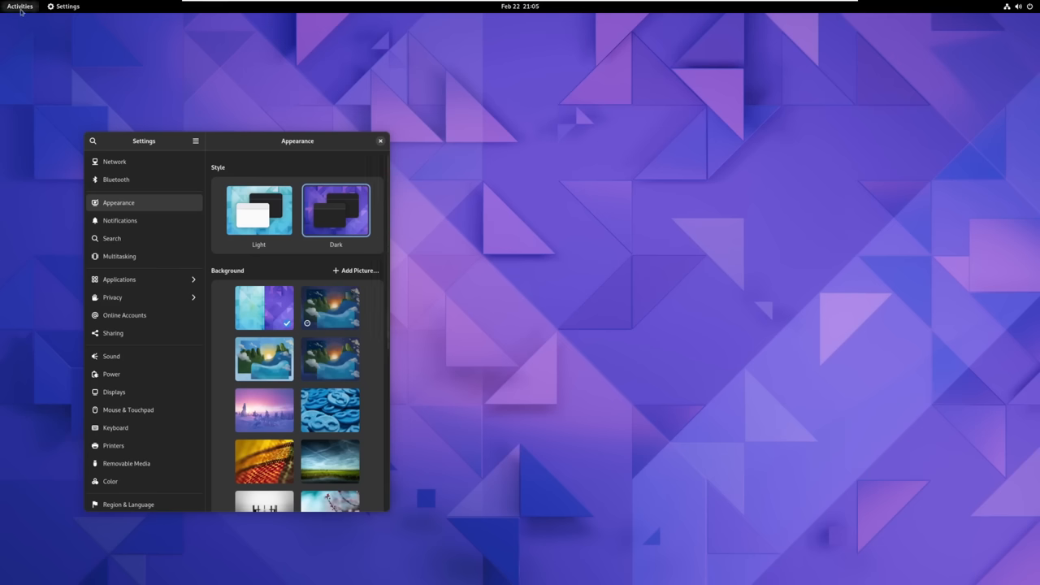
Step: Leave the Appearance settings page for the Activities overview
click(18, 6)
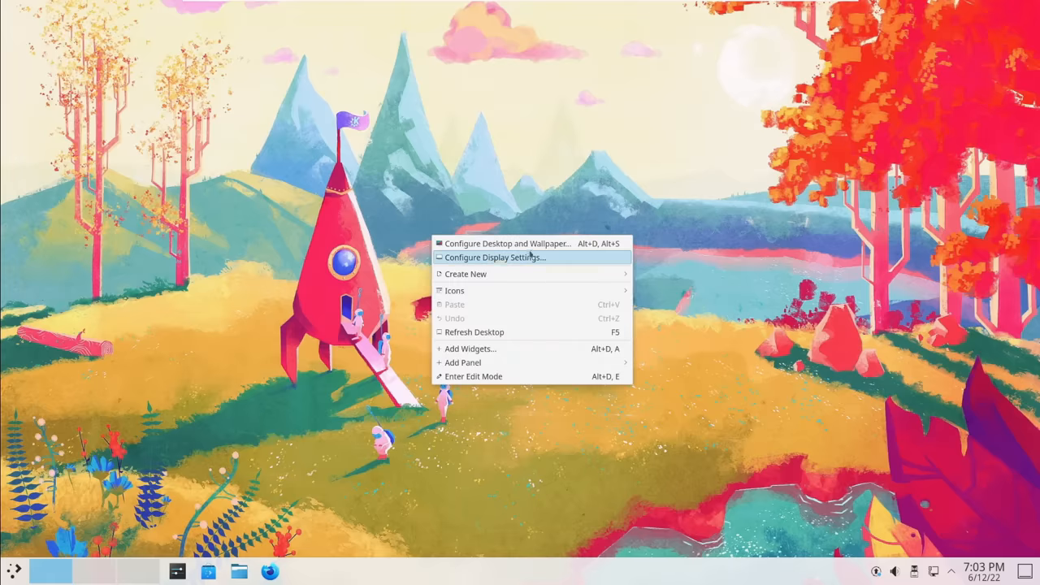
Step: Open KDE's wallpaper settings, move the window left, then search 'fol' and launch Files
click(507, 243)
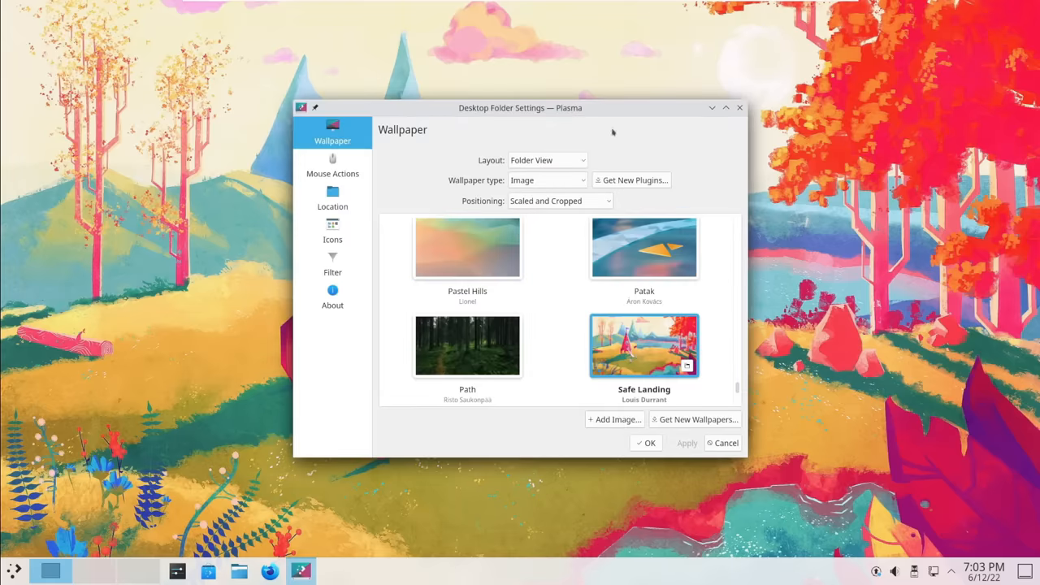
drag(520, 107, 294, 77)
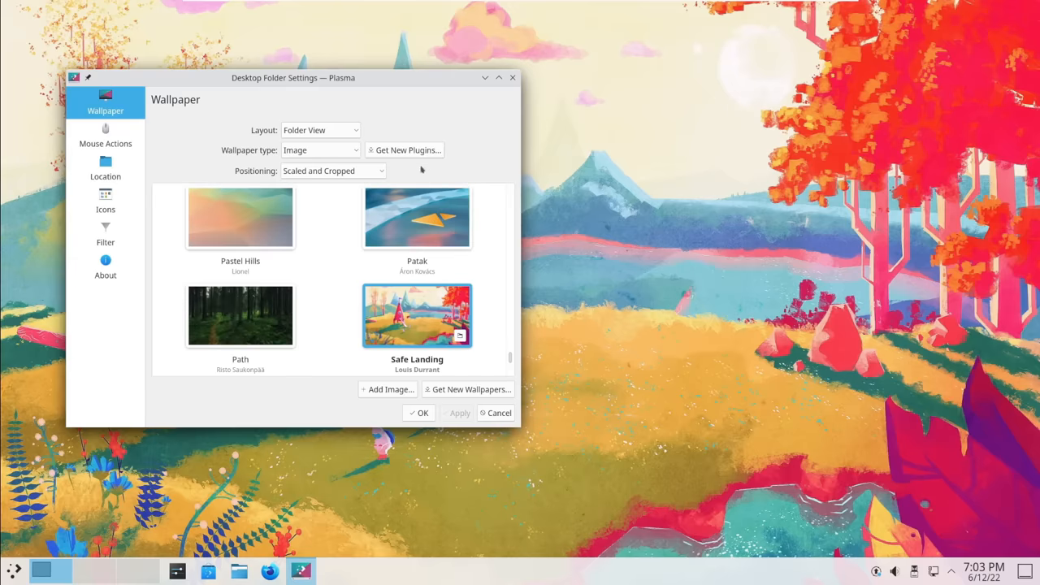
mouse_move(387, 390)
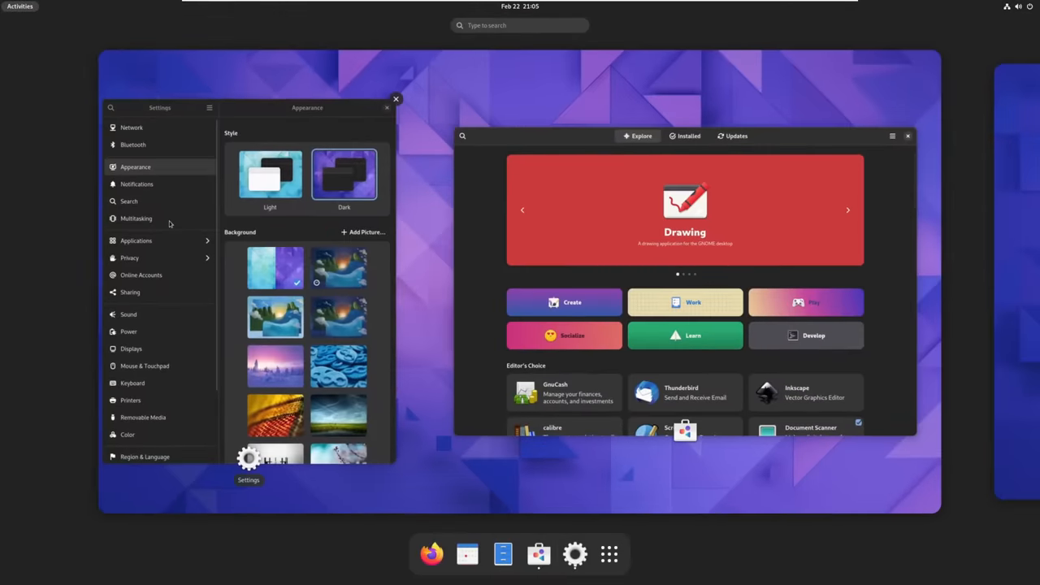
text(fol)
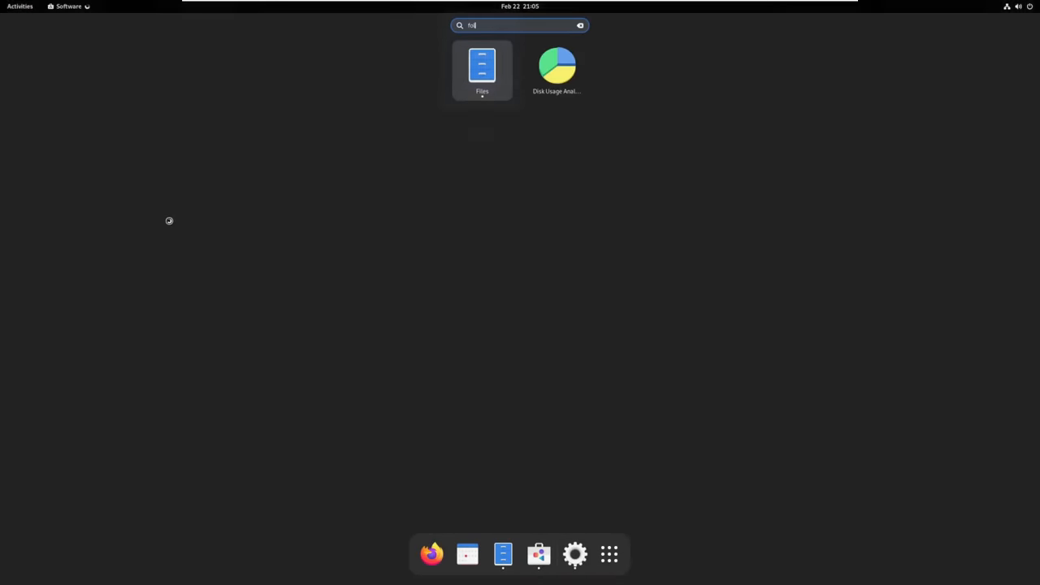
click(482, 65)
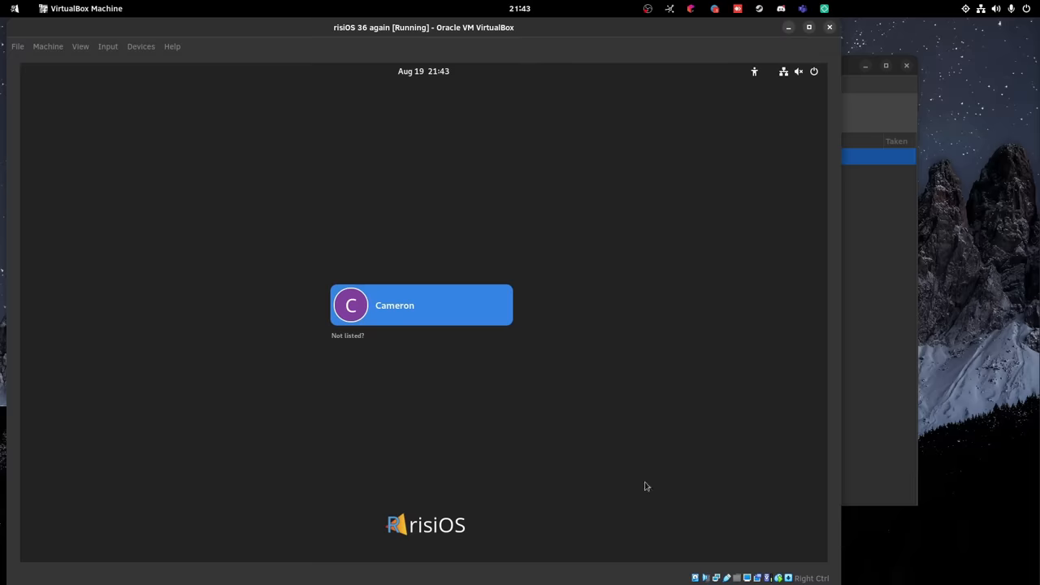
mouse_move(401, 297)
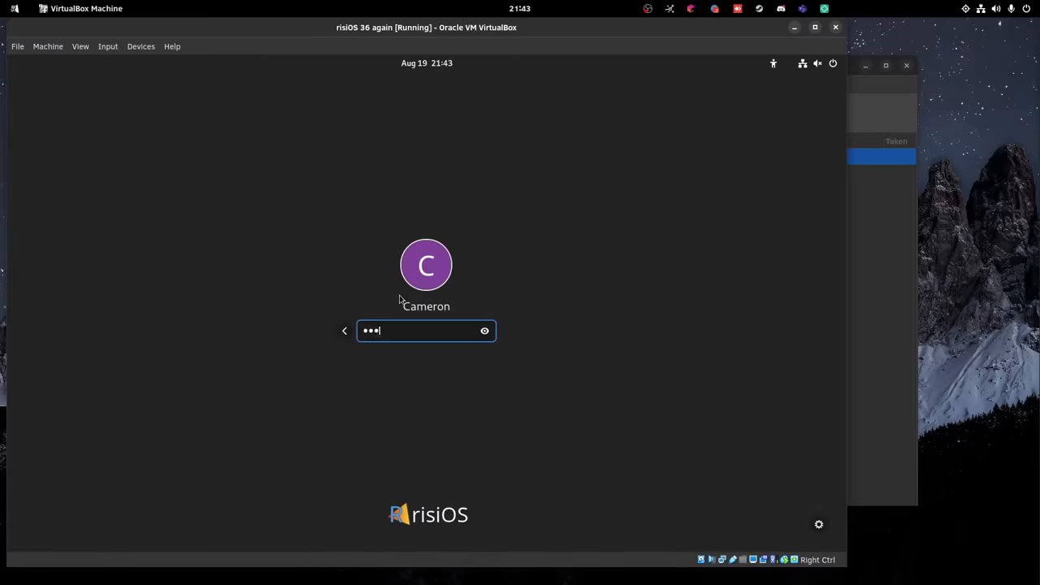
Step: Submit the password to log in to the risiOS VM
key(Return)
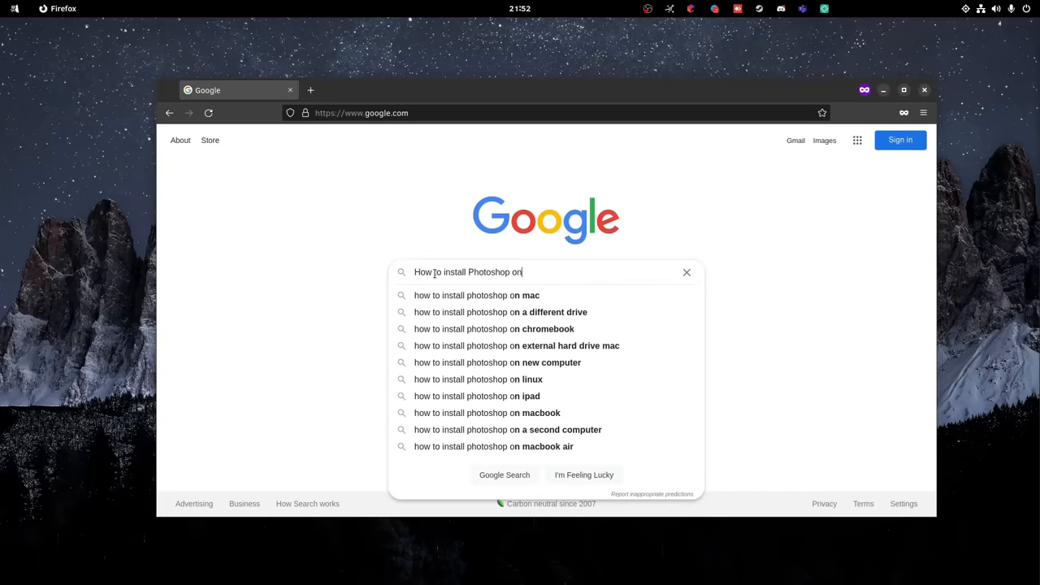
Step: Search Google for installing Photoshop on Linux, then start PlayOnLinux's install wizard
click(479, 380)
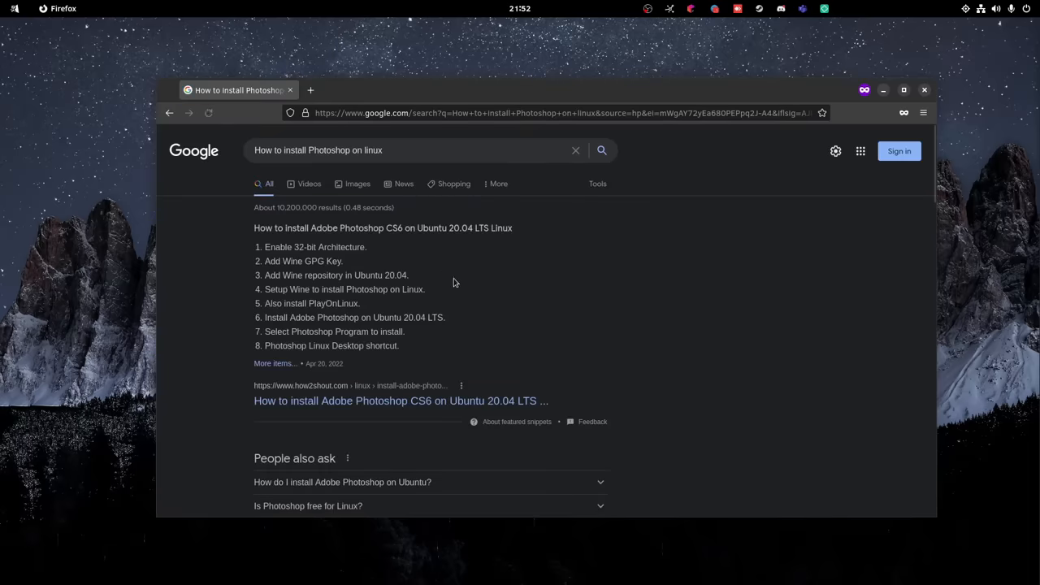
scroll(down, 3)
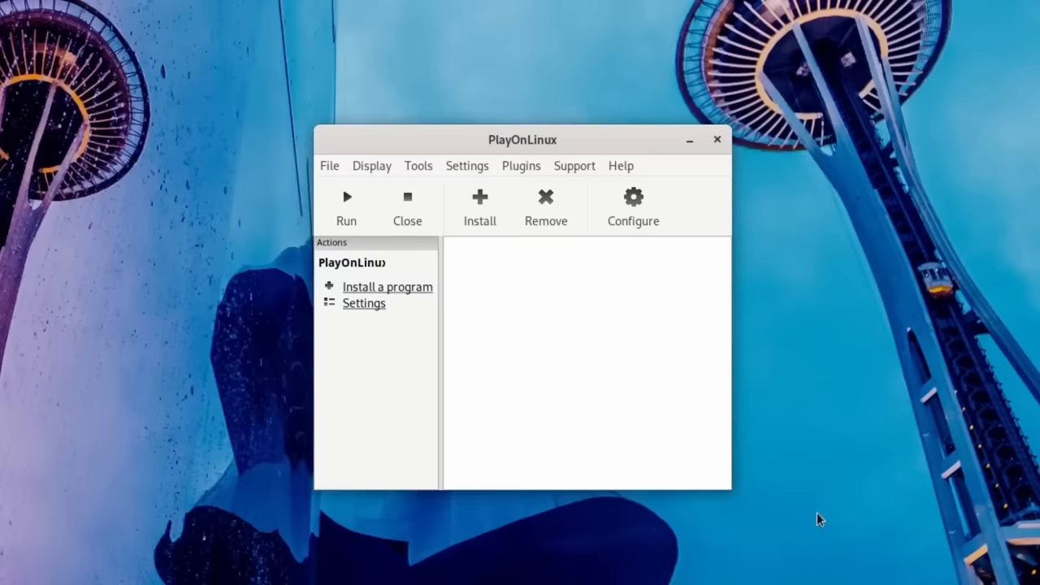
click(386, 286)
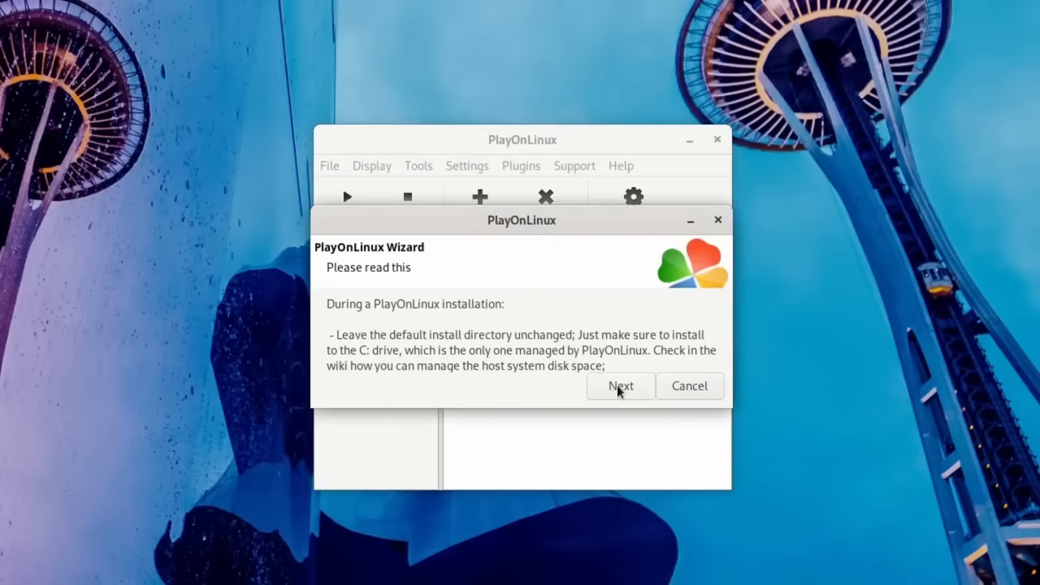
click(620, 387)
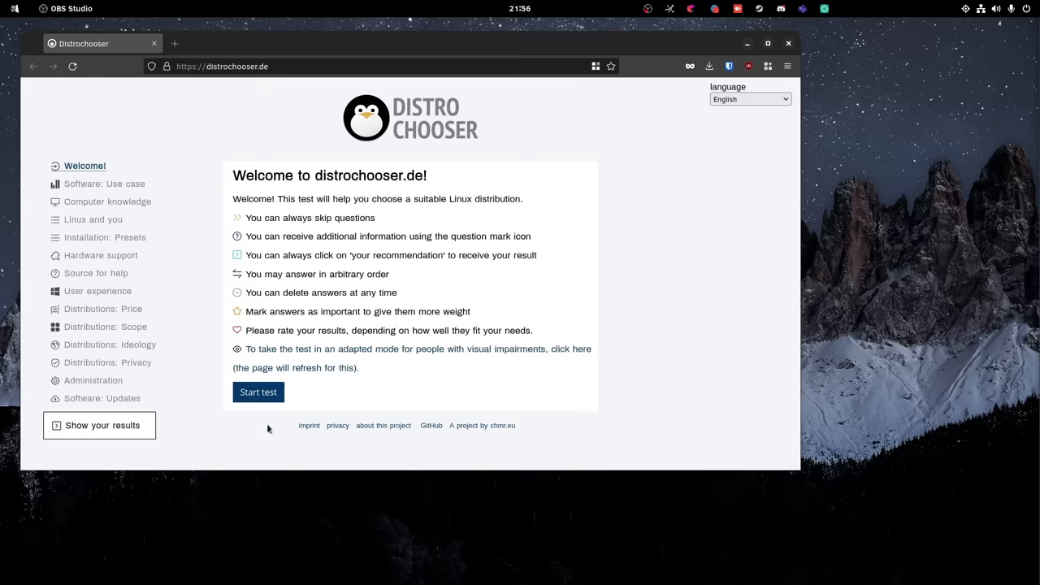
Step: Start the Distrochooser test, answer 'able to solve some problems myself', and proceed
click(258, 391)
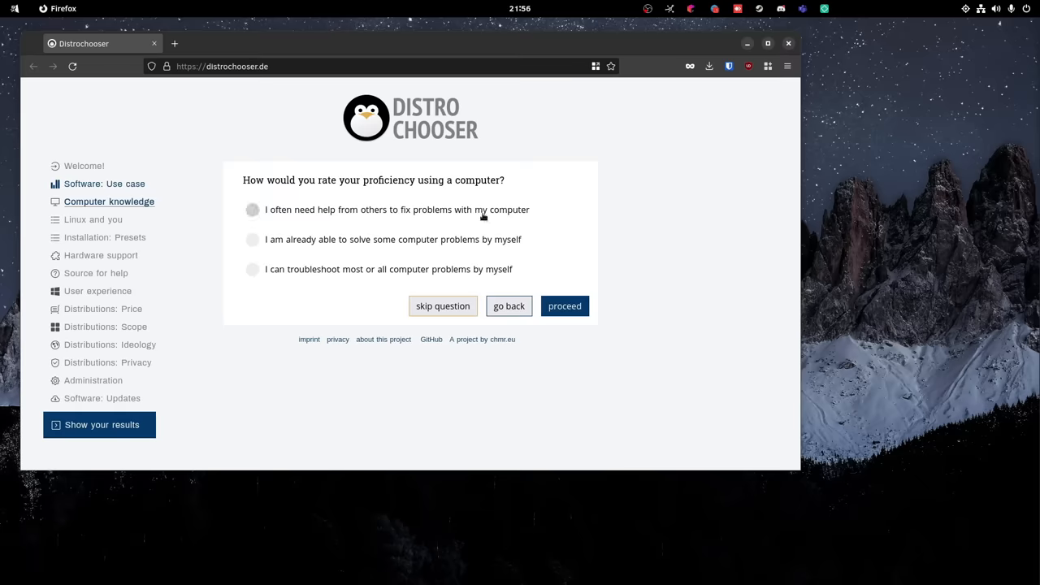
click(253, 239)
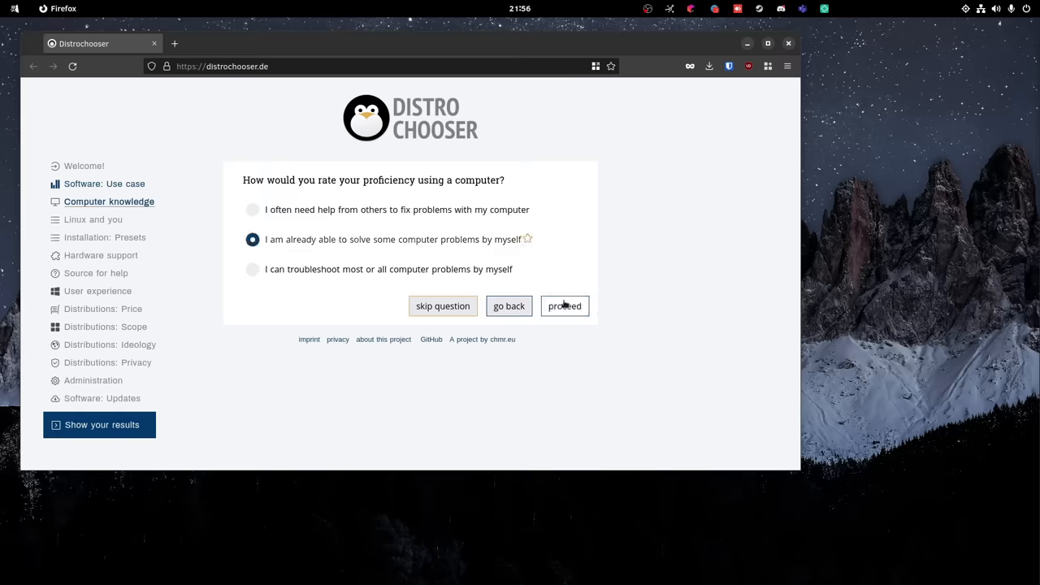
click(565, 306)
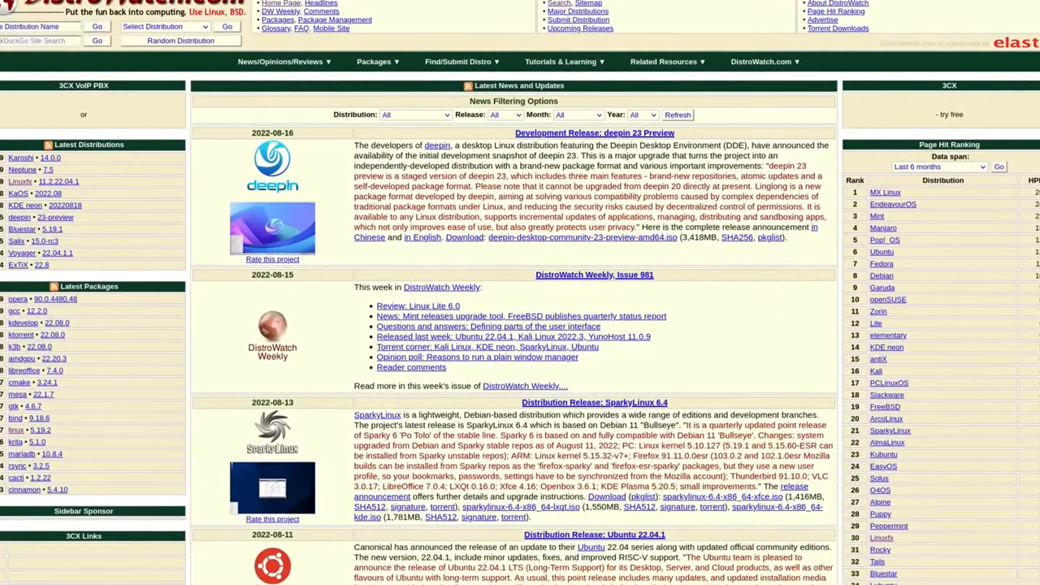
scroll(down, 3)
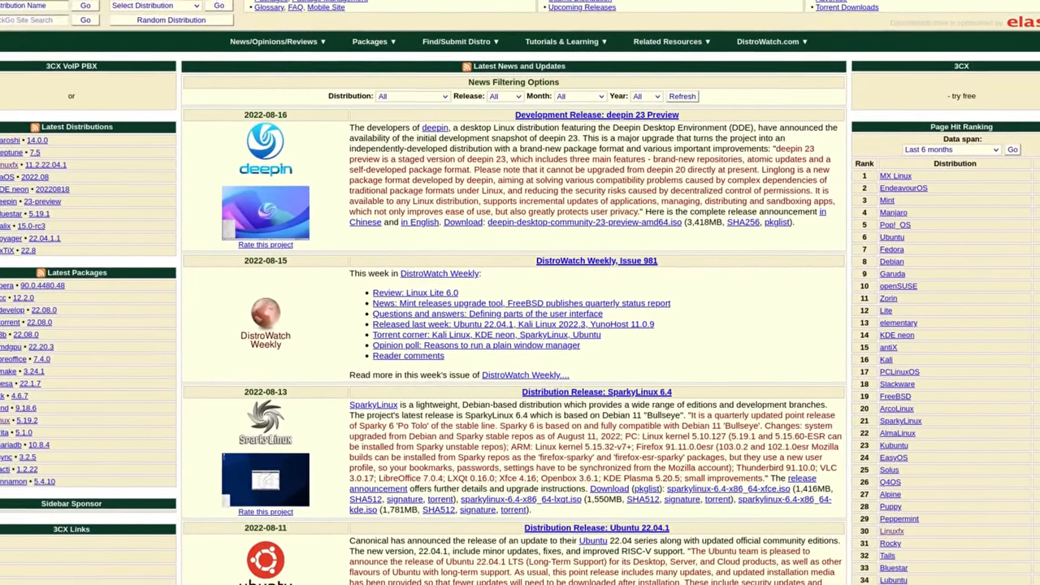
scroll(down, 3)
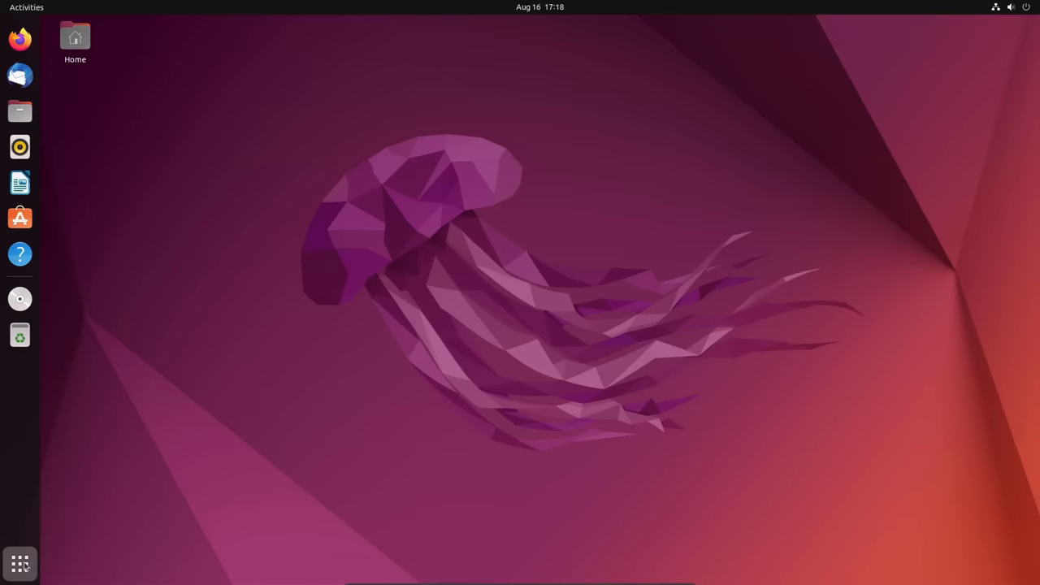
click(19, 564)
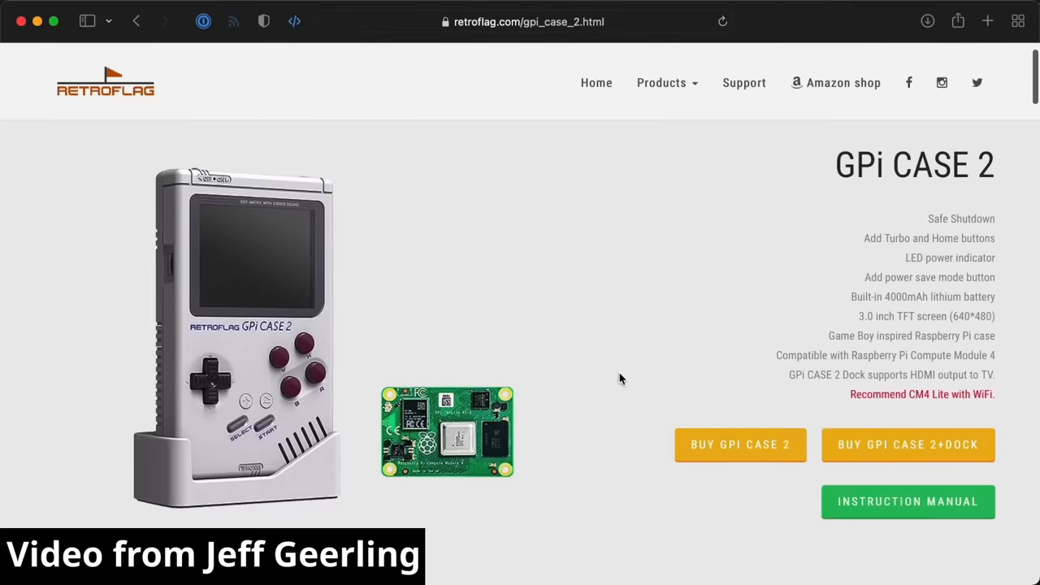
click(58, 32)
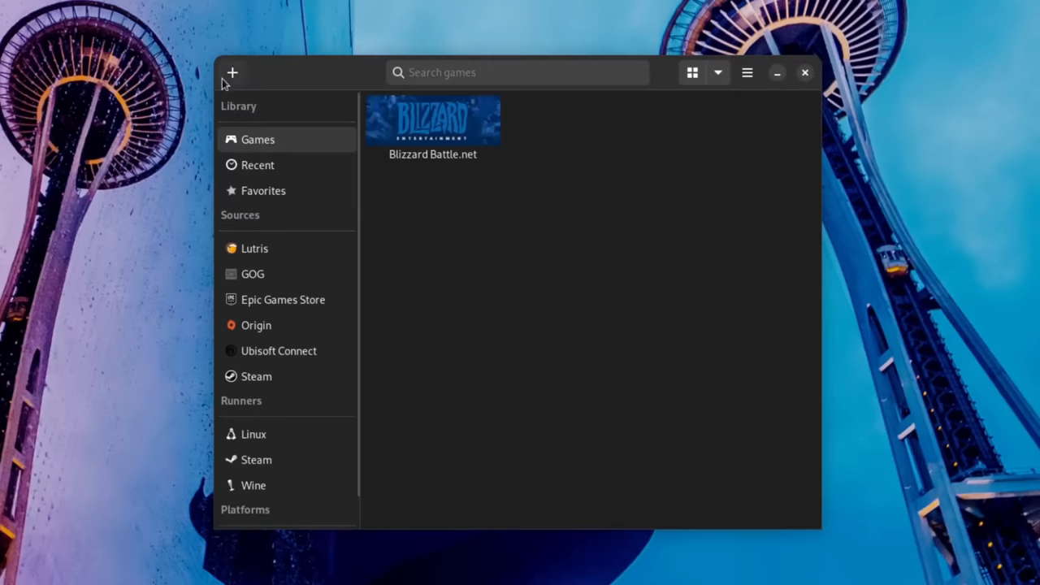
Step: Search Lutris.net for 'steam', browse the results, and proceed to installing Steam
click(235, 73)
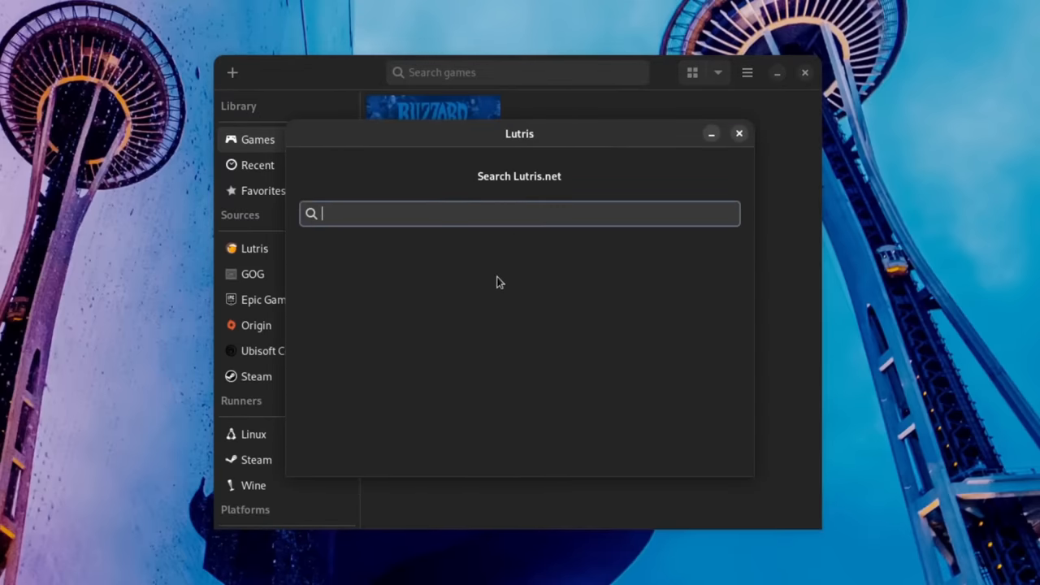
text(steam)
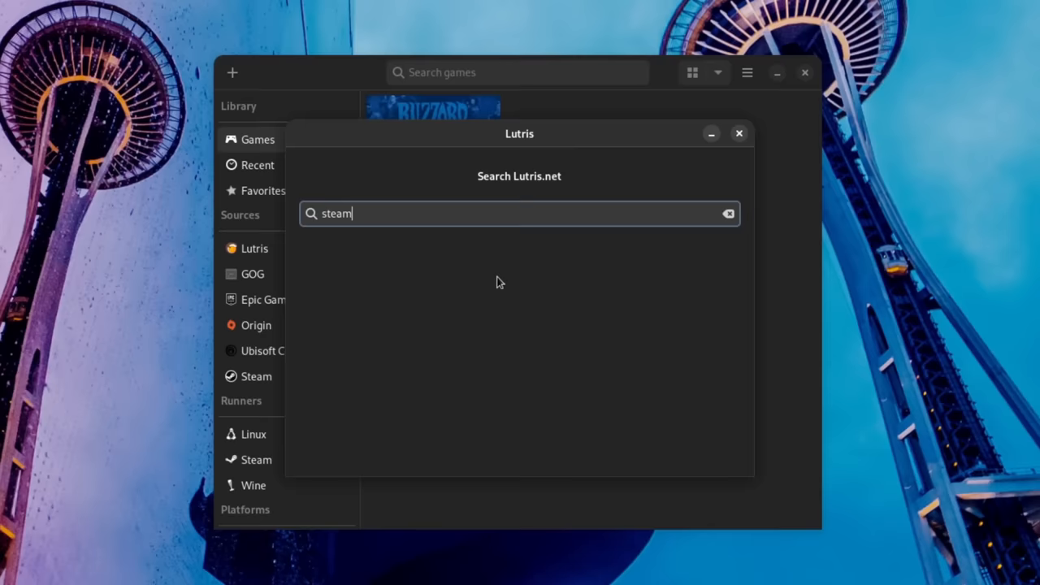
key(Return)
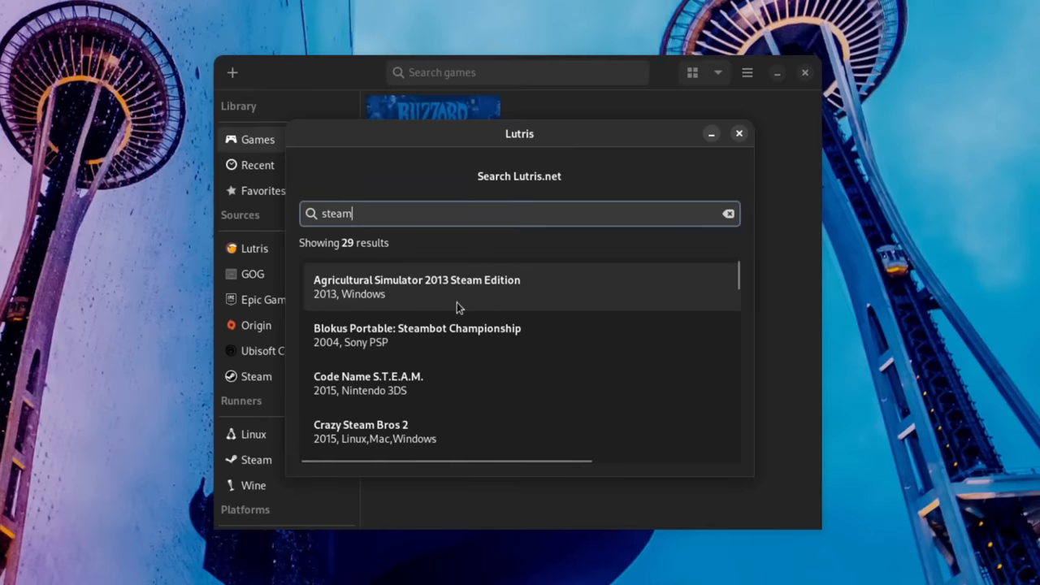
scroll(down, 3)
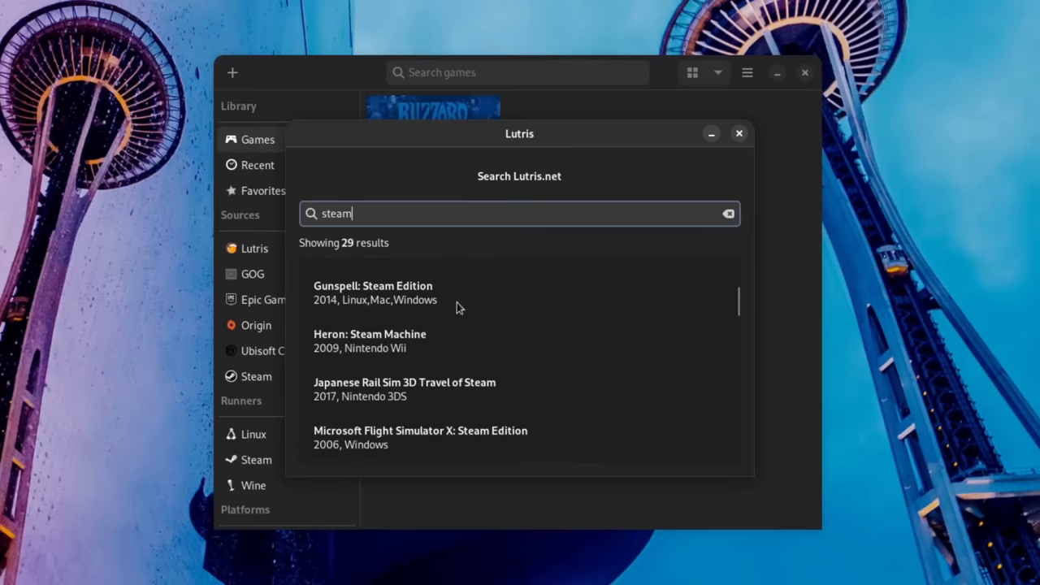
scroll(down, 3)
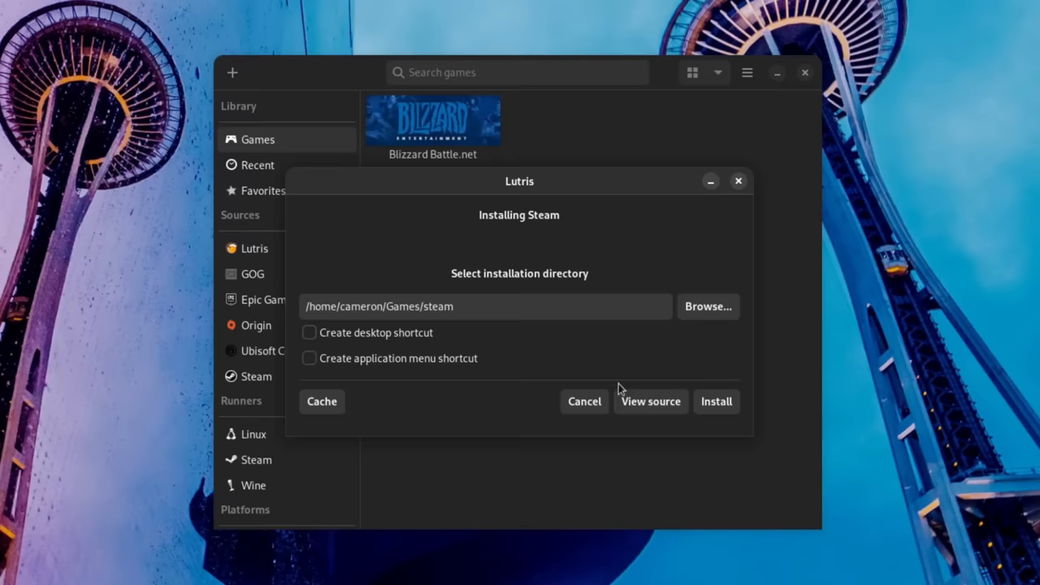
click(716, 402)
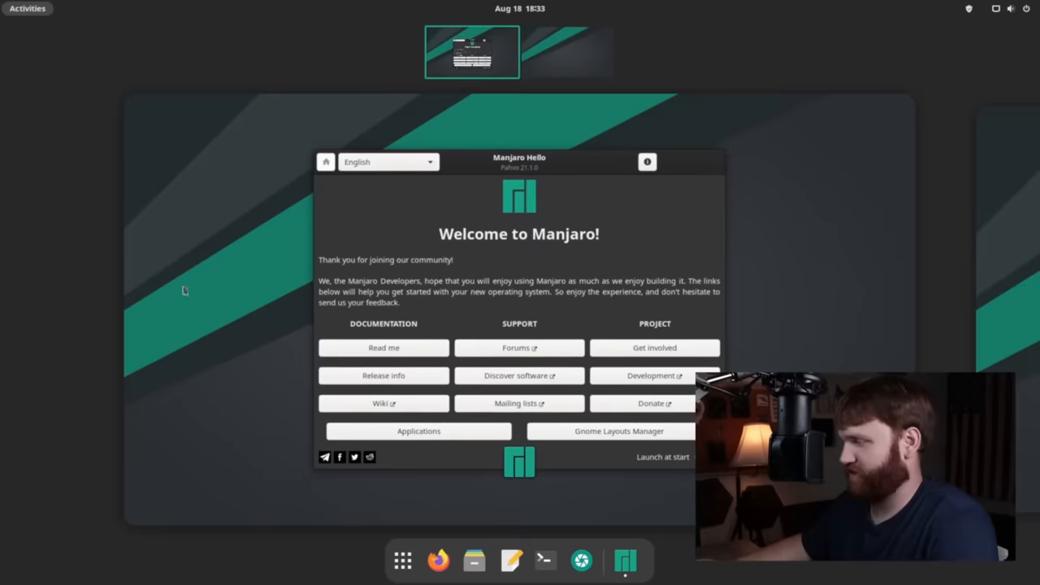
mouse_move(270, 437)
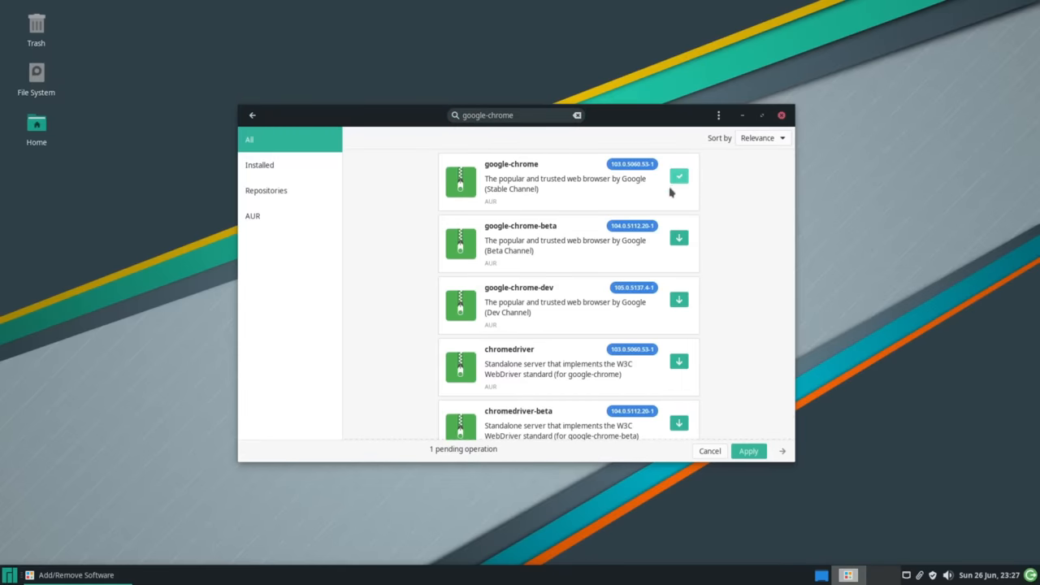
Step: Queue google-chrome in Pamac, view the Kernel page, and run 'micro' in Terminal
click(748, 450)
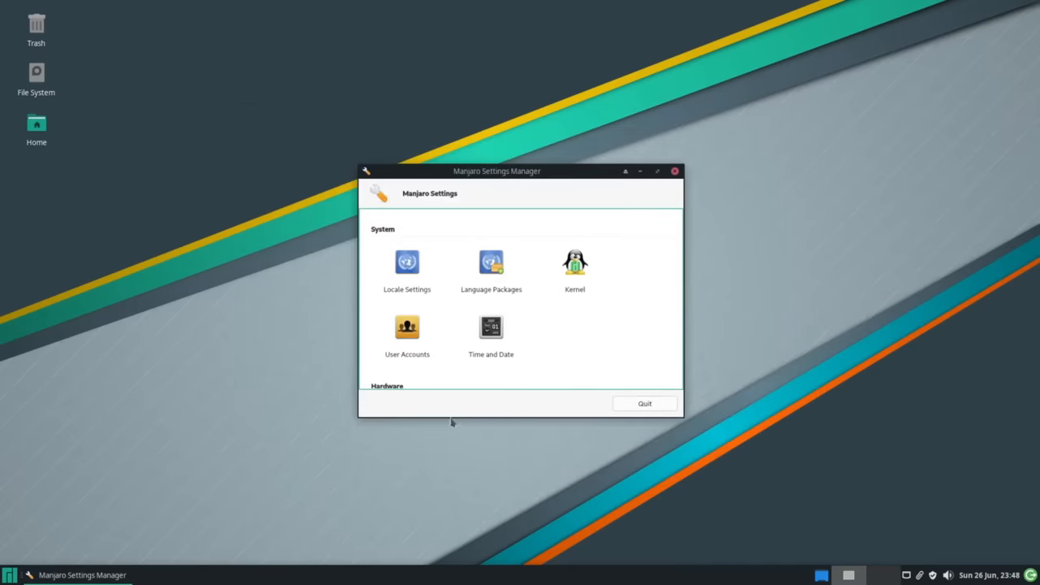
mouse_move(575, 272)
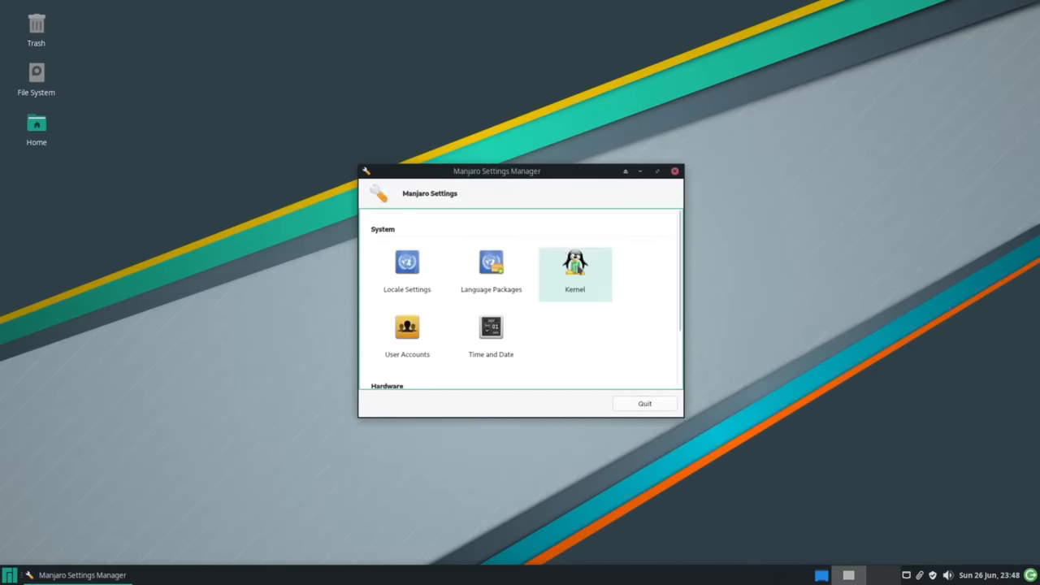
click(575, 262)
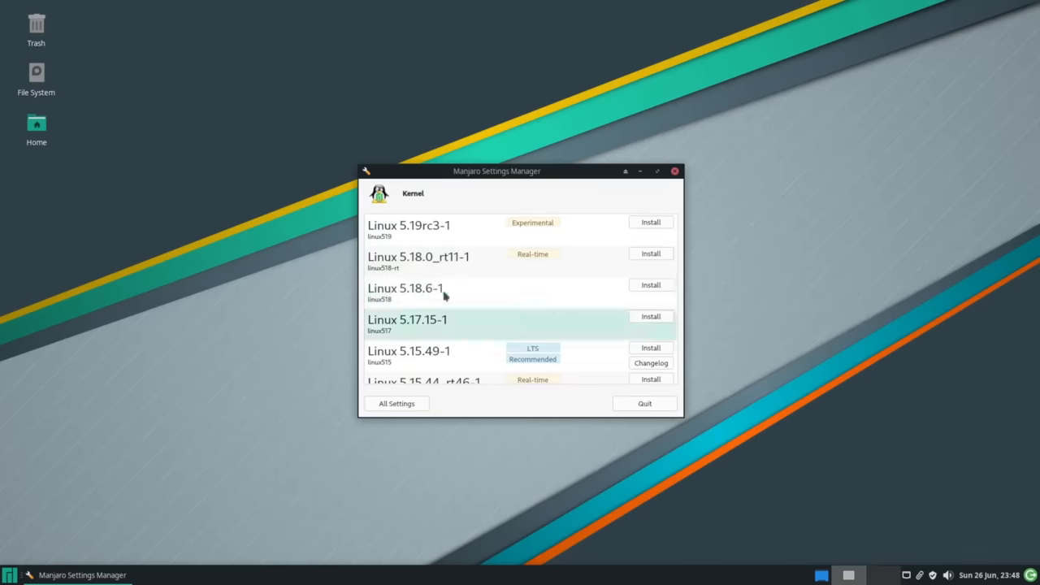
click(650, 284)
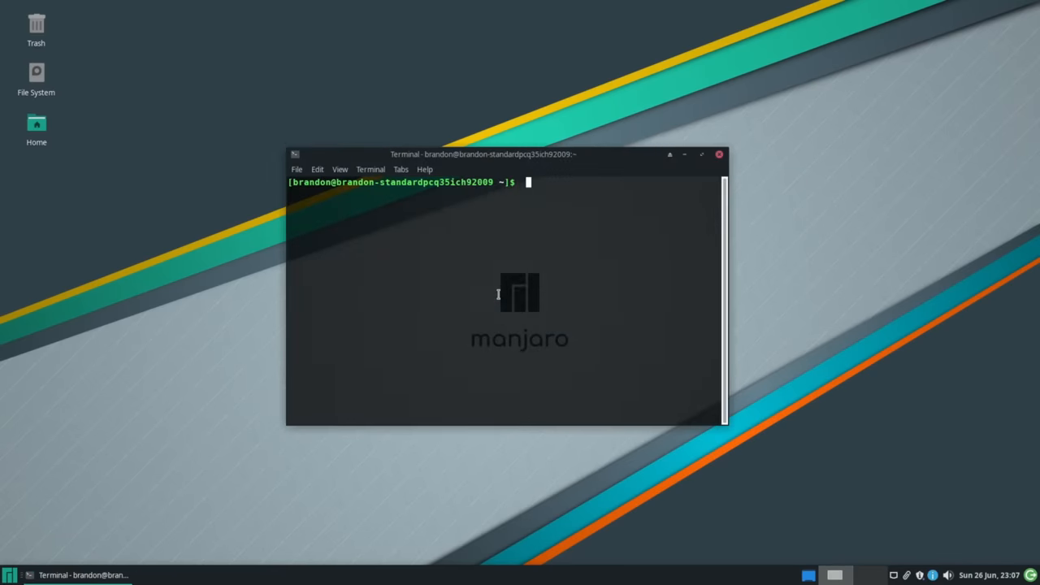
text(micro)
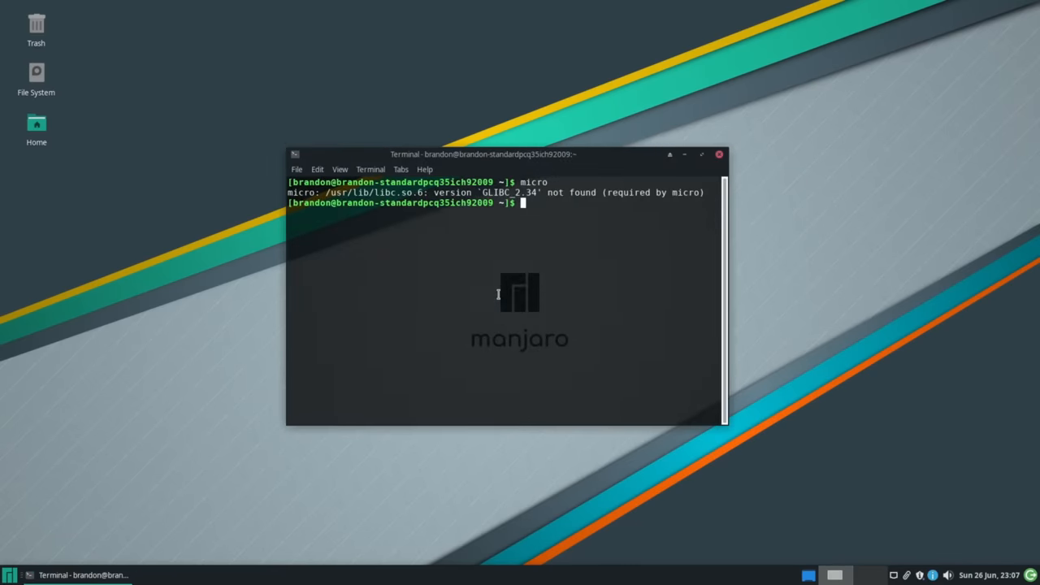
text(>:()
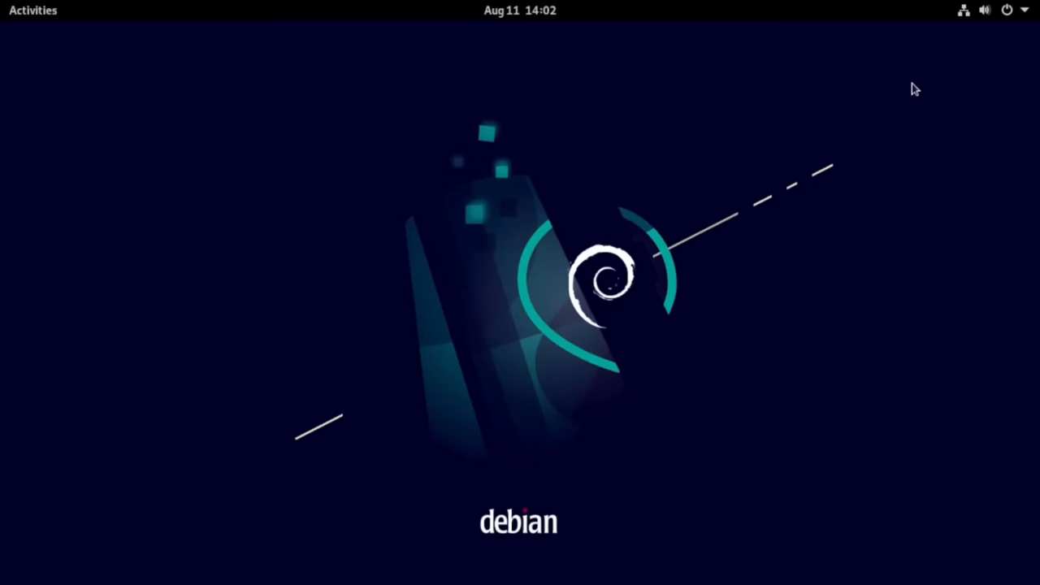
mouse_move(136, 102)
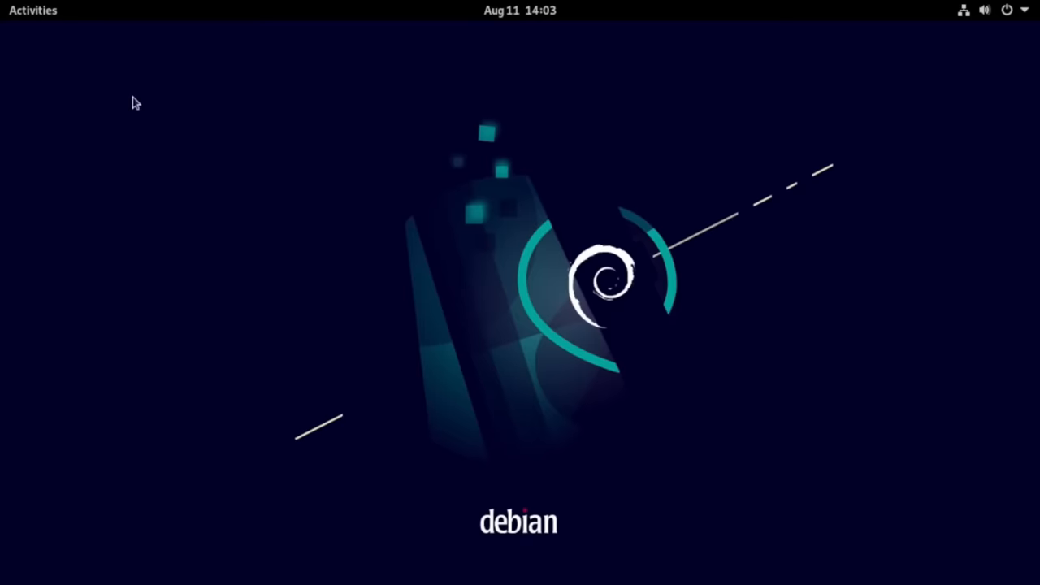
Step: Launch GNOME Software from Activities, dismiss its welcome screen, and view Updates
click(32, 11)
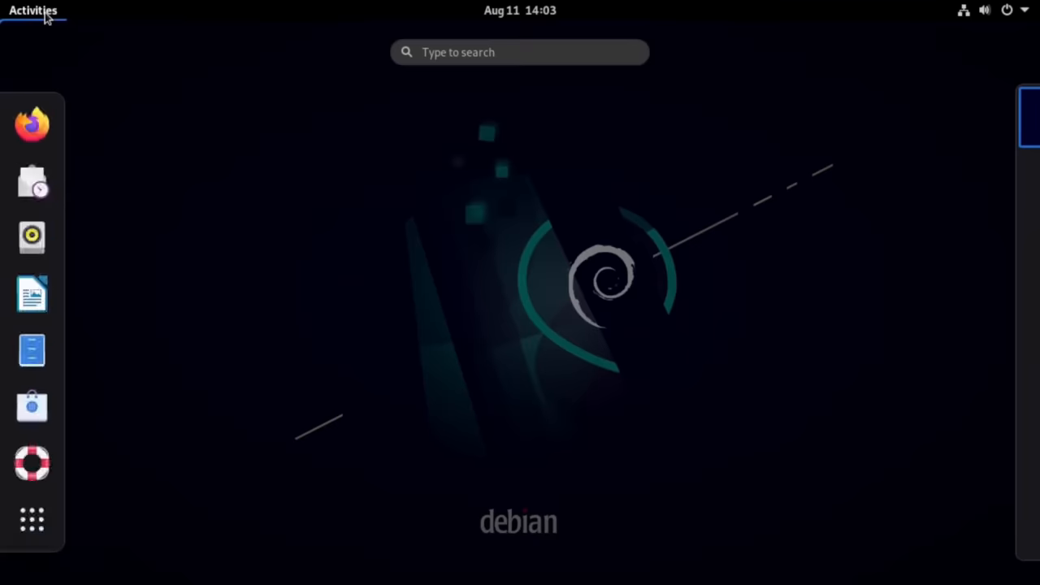
mouse_move(32, 124)
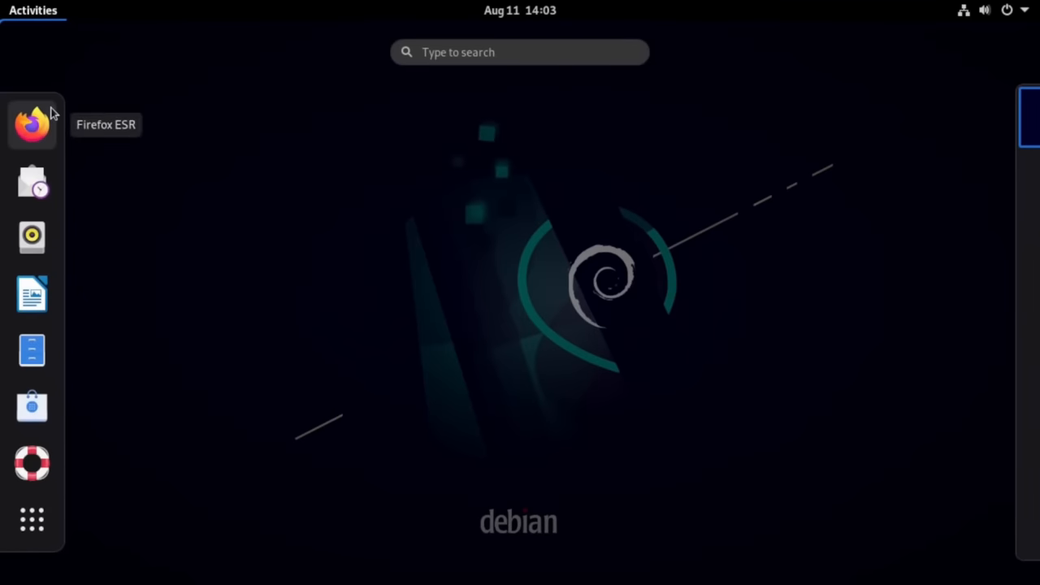
mouse_move(42, 133)
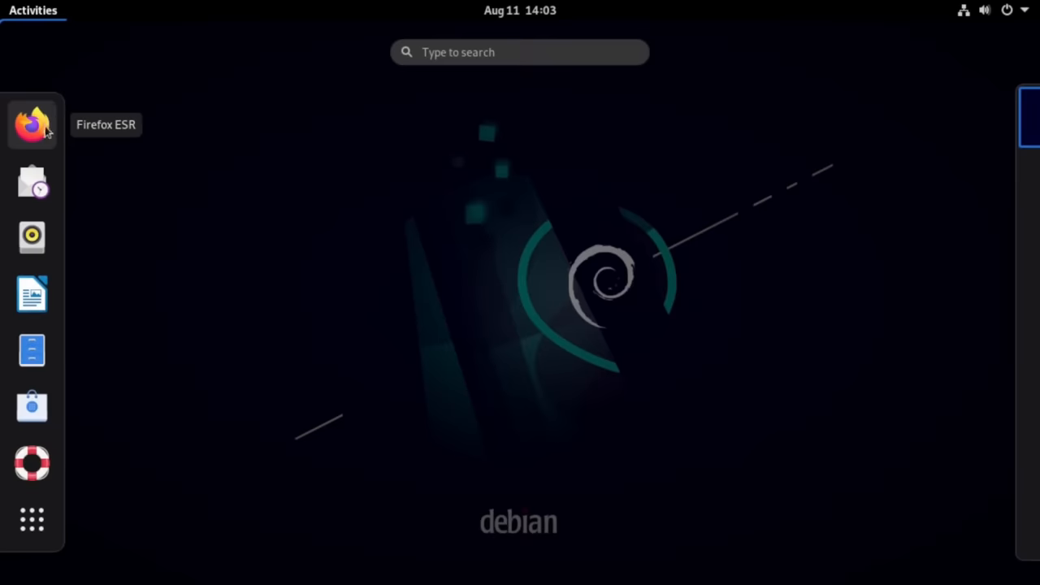
mouse_move(32, 294)
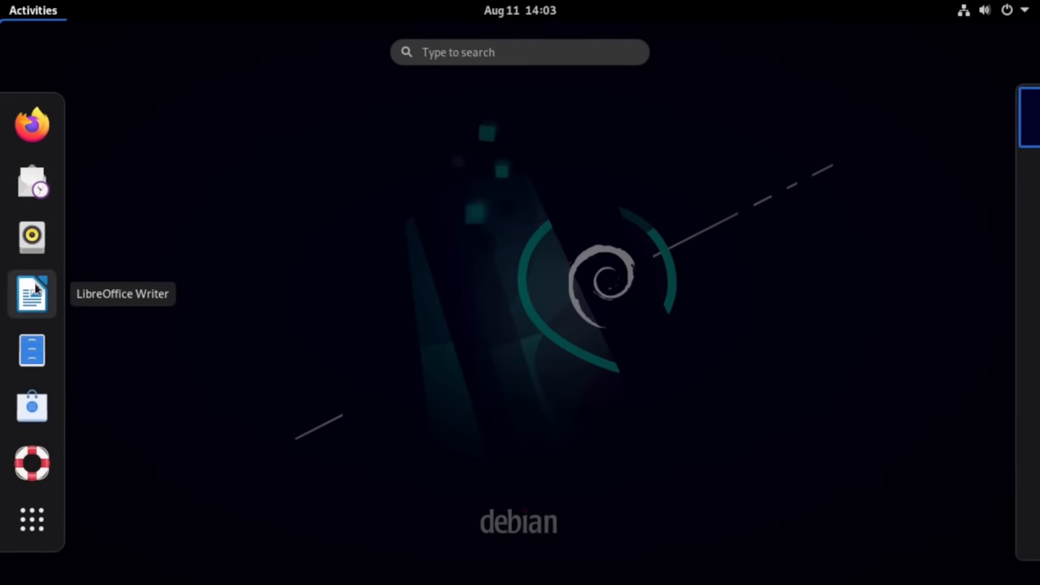
mouse_move(33, 351)
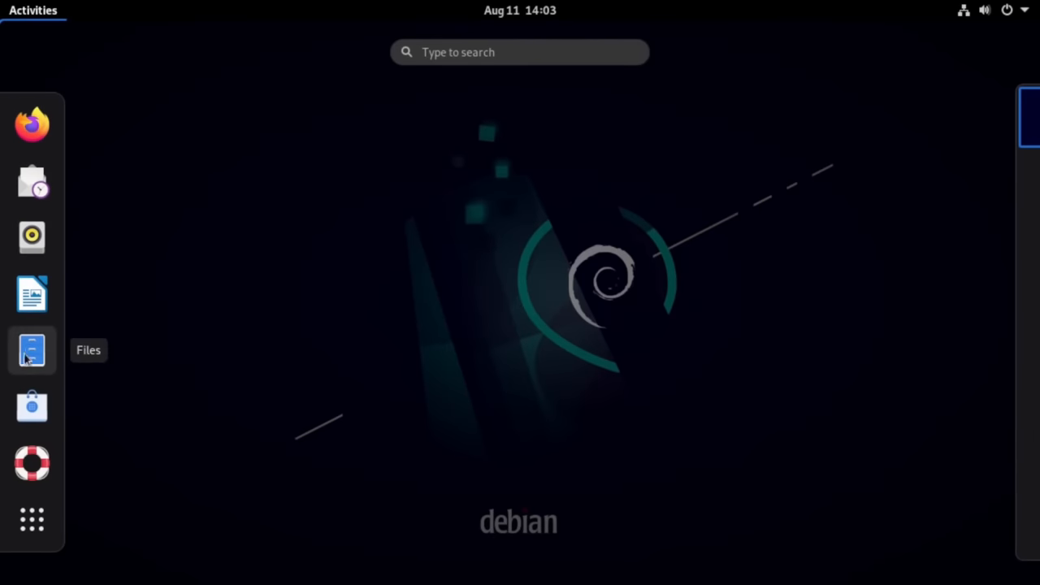
click(31, 521)
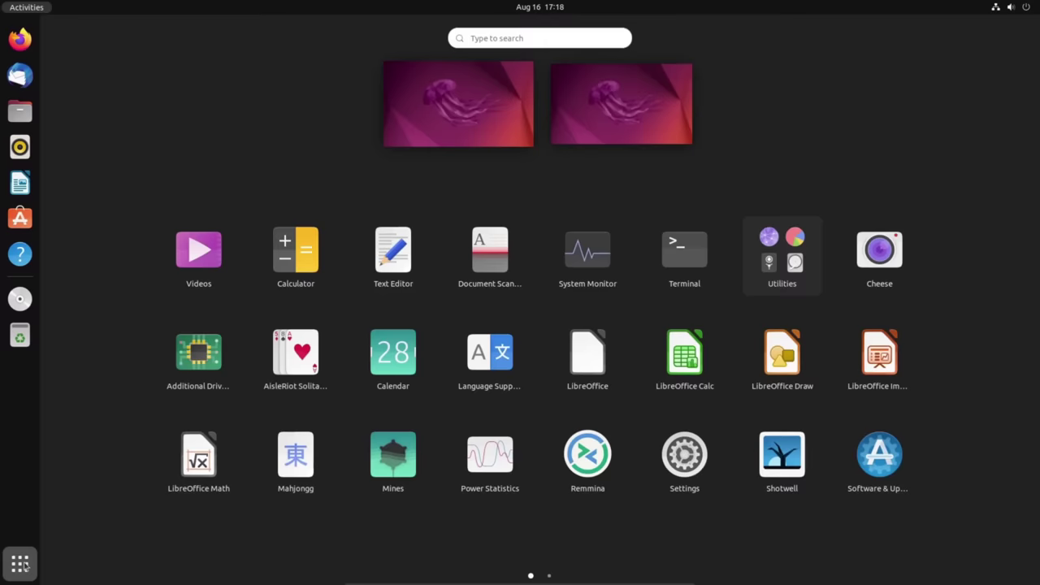
mouse_move(58, 107)
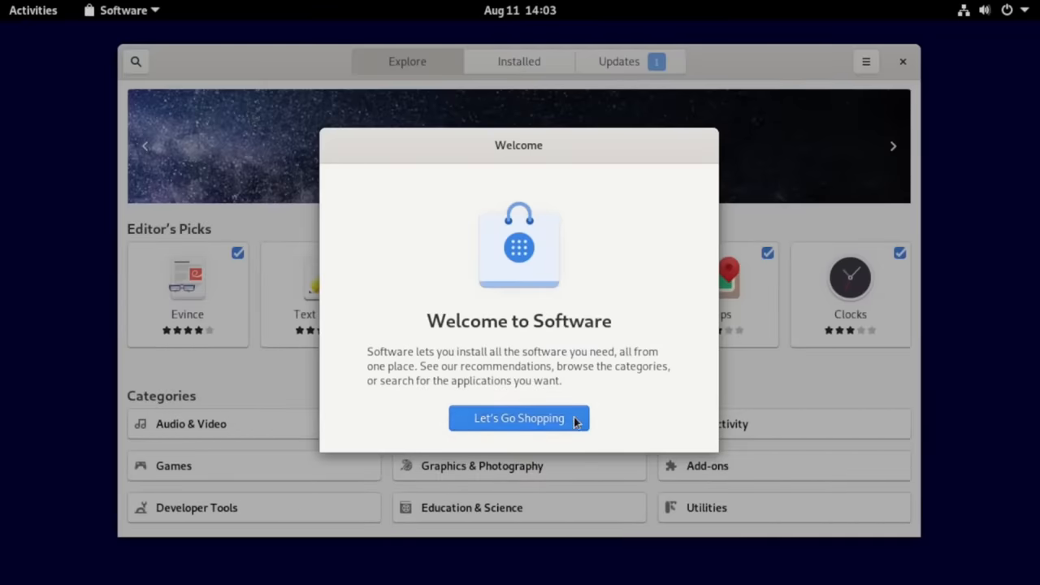
click(518, 418)
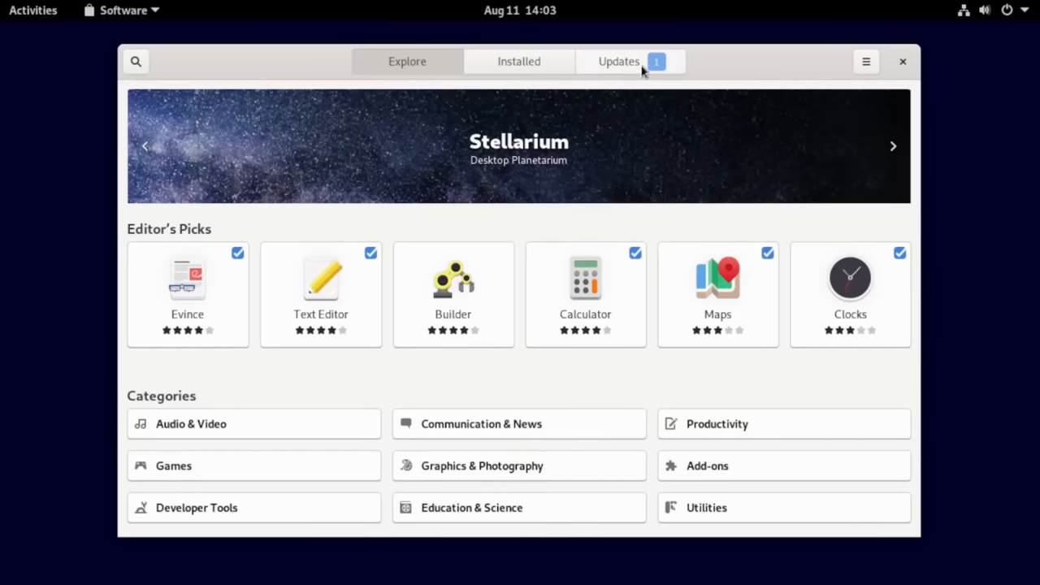
click(619, 61)
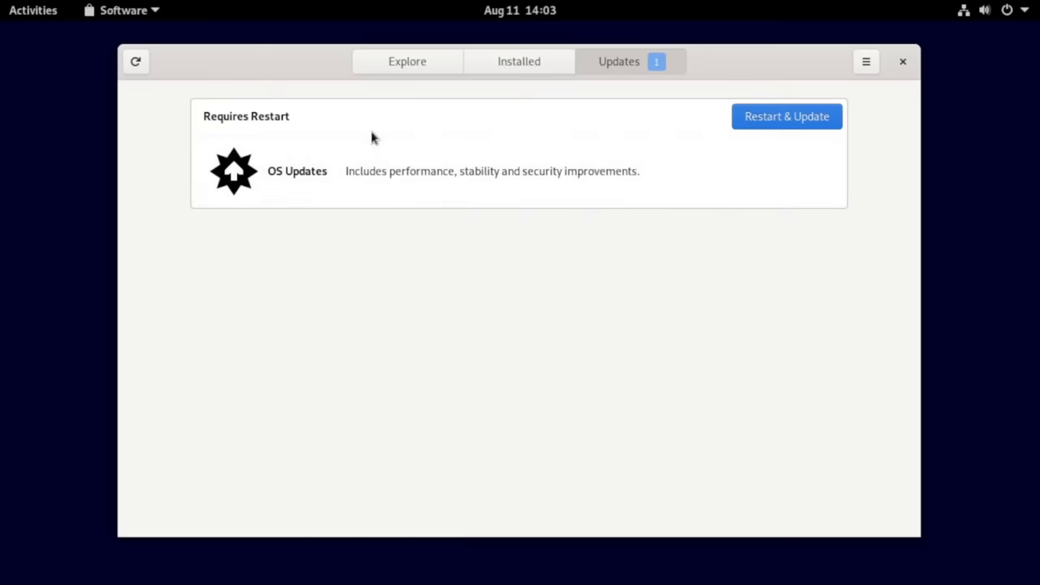
mouse_move(913, 67)
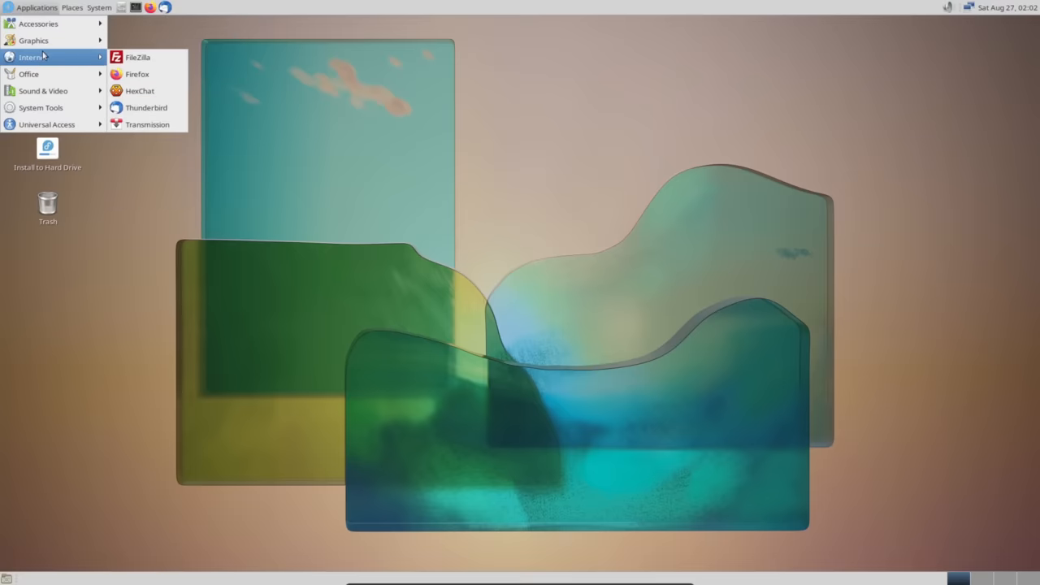
mouse_move(40, 107)
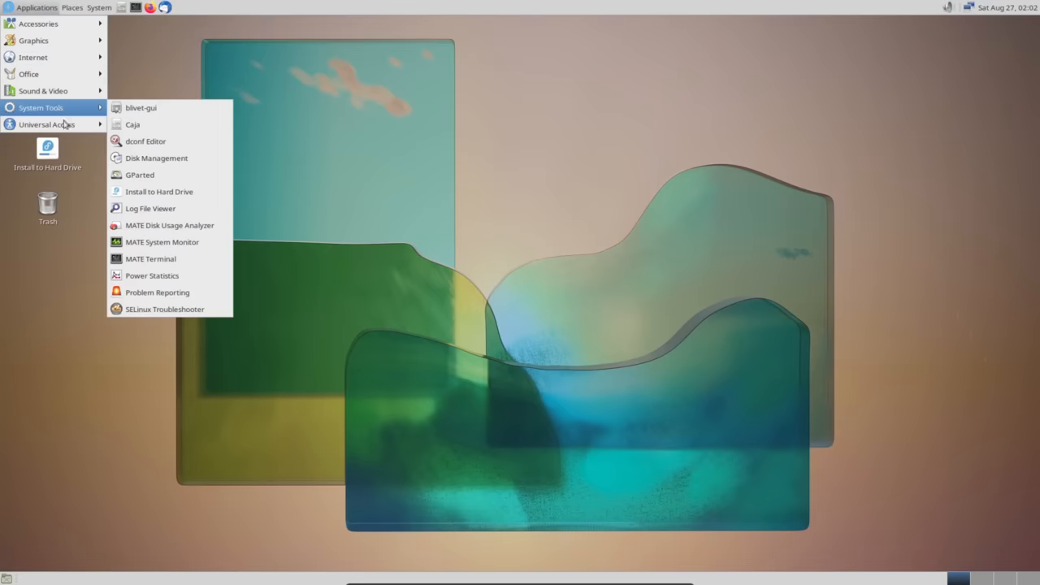
Step: Open the home folder from Places, then show Caja's About dialog
click(72, 7)
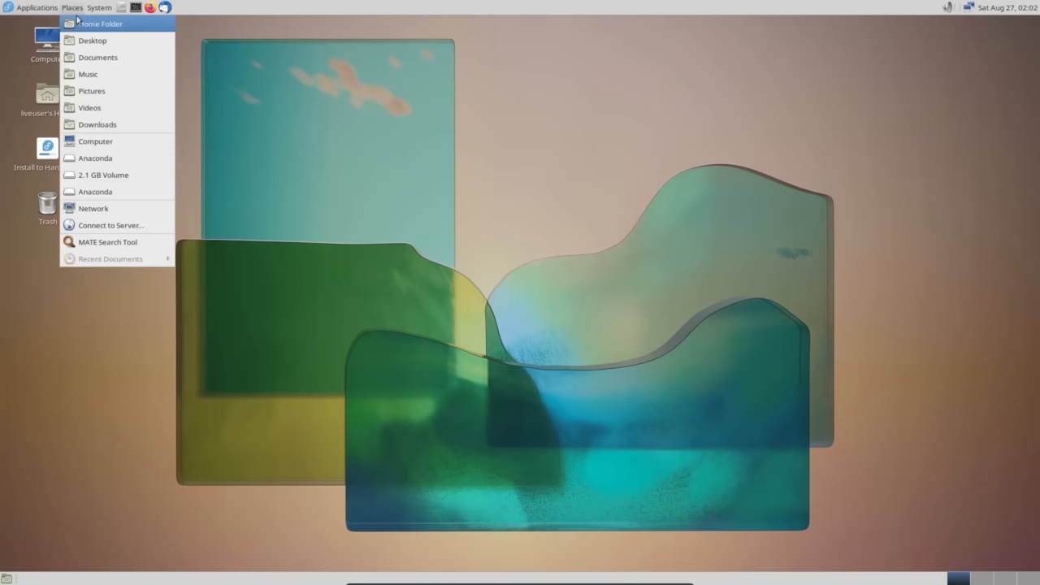
mouse_move(128, 91)
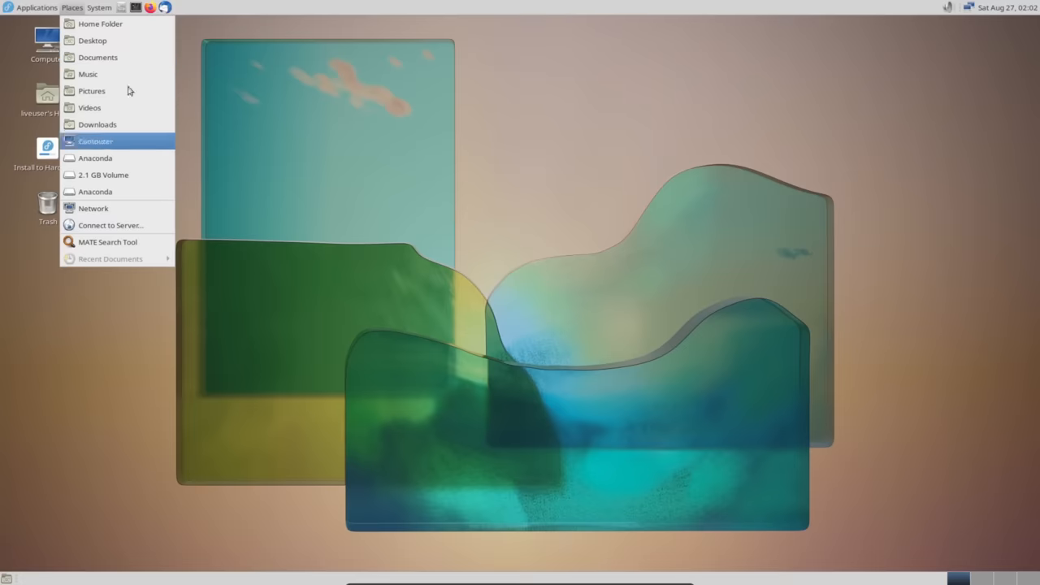
click(99, 7)
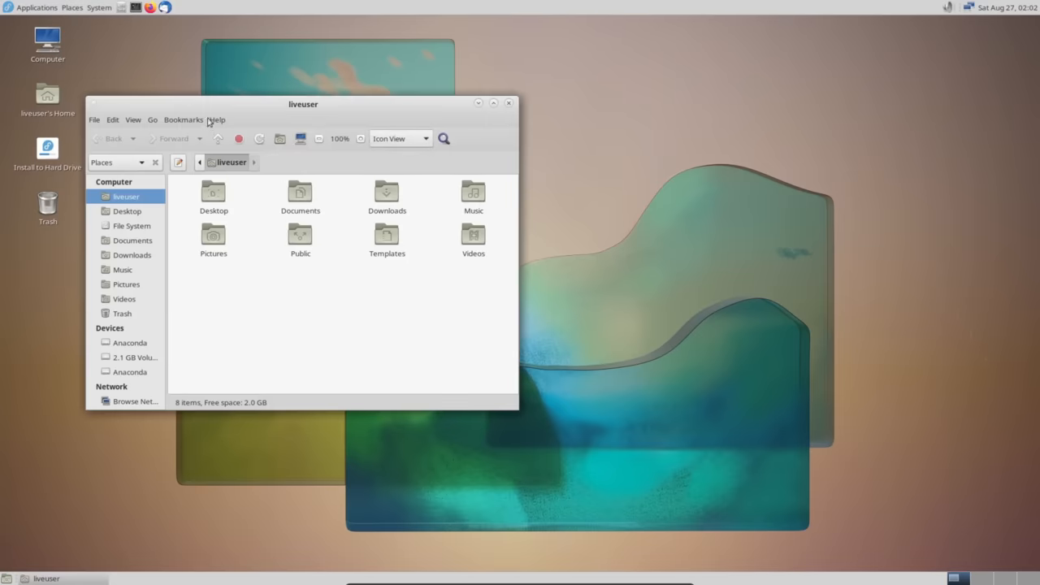
click(217, 120)
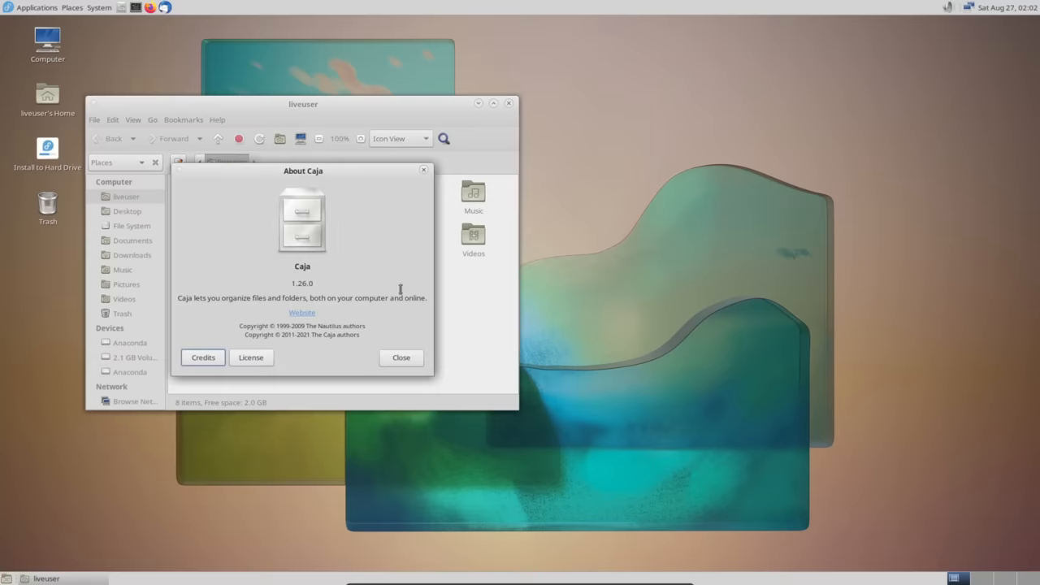
click(400, 357)
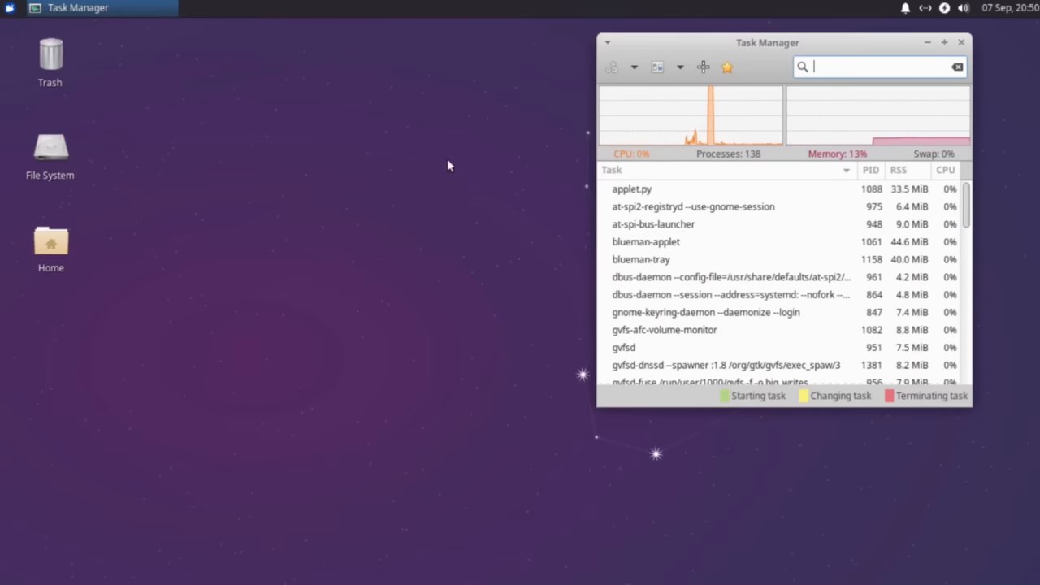
Step: Show All Applications in the Whisker menu and scroll down the list
click(10, 8)
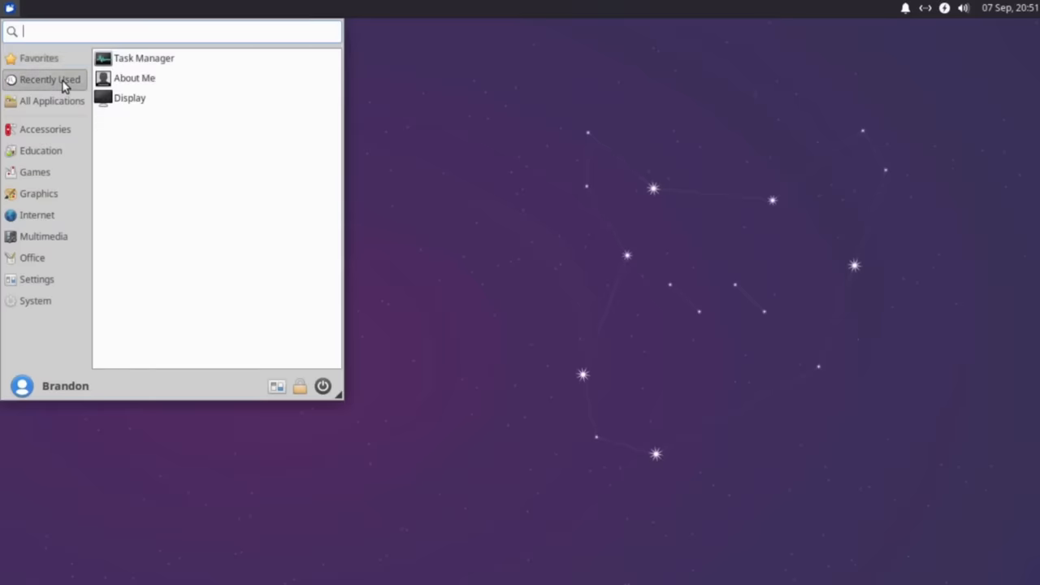
click(52, 100)
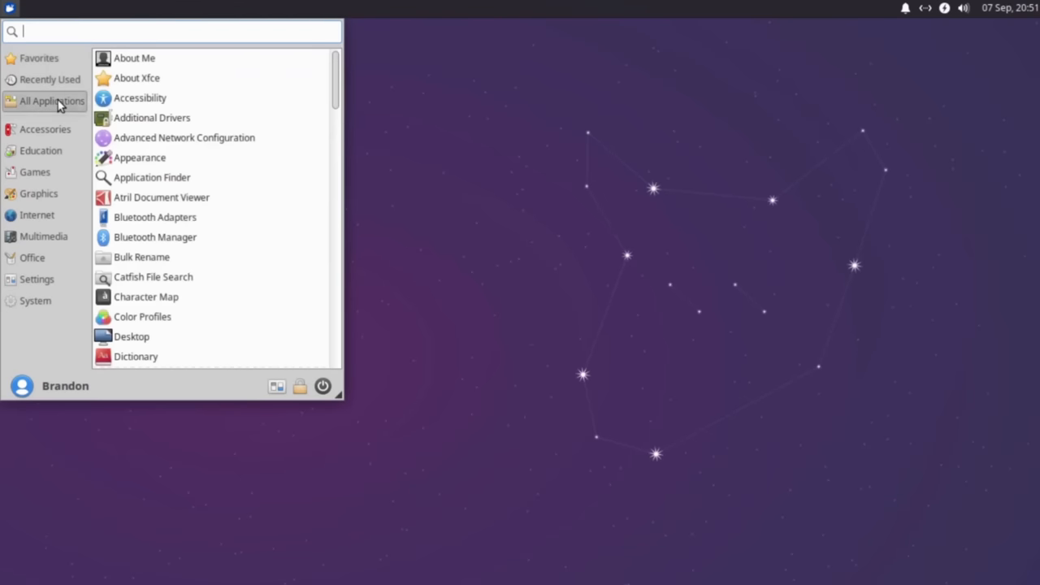
scroll(down, 3)
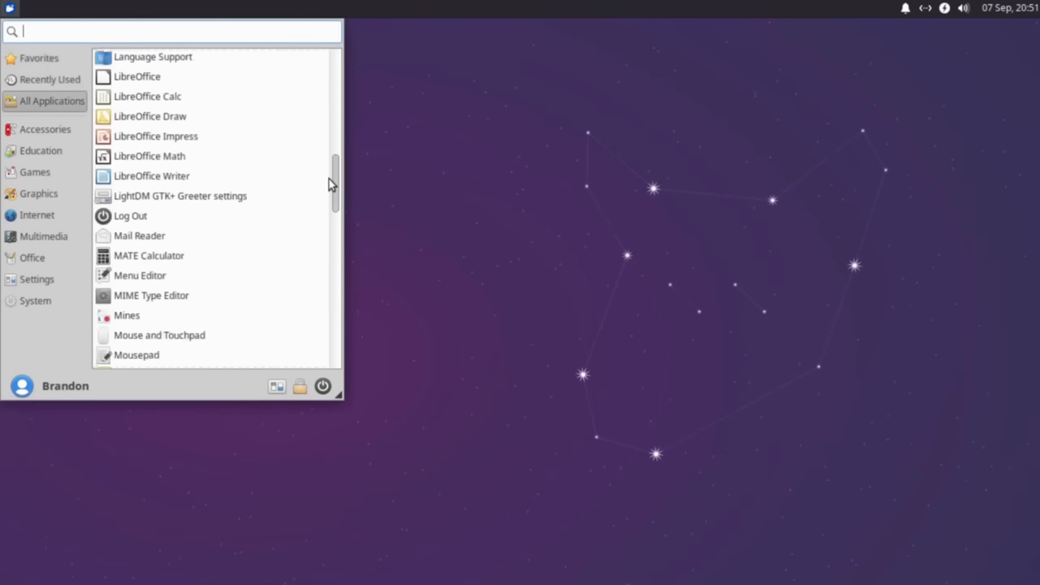
scroll(down, 3)
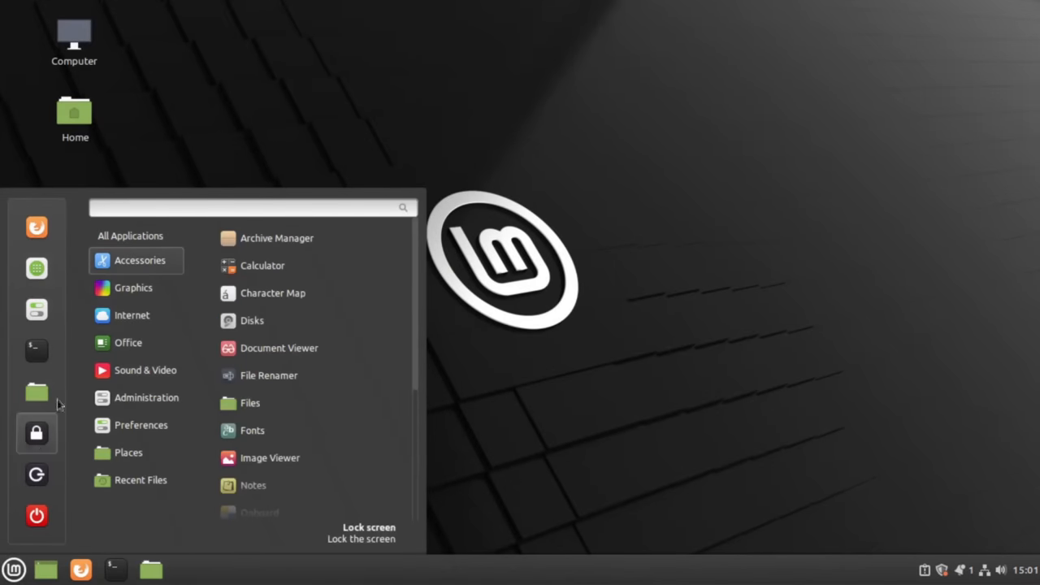
Step: Search the menu for 'fire', launch Firewall Configuration, then close it
text(fire)
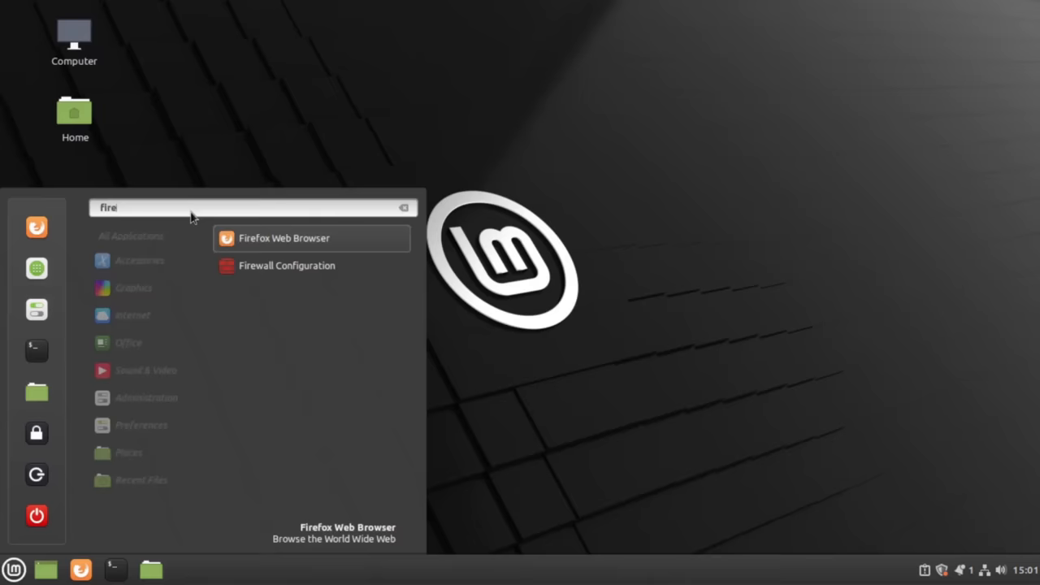
click(287, 265)
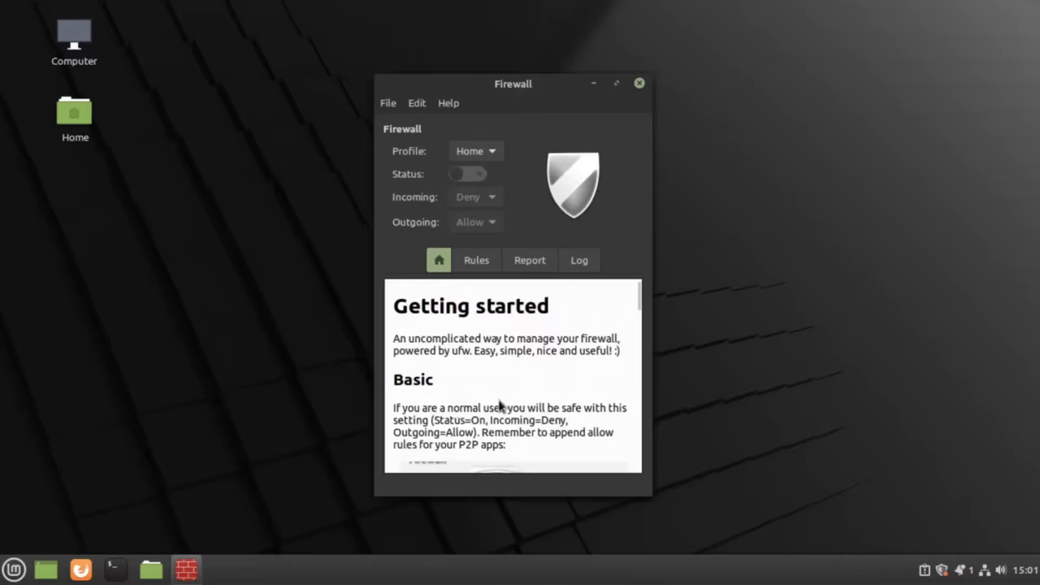
scroll(down, 3)
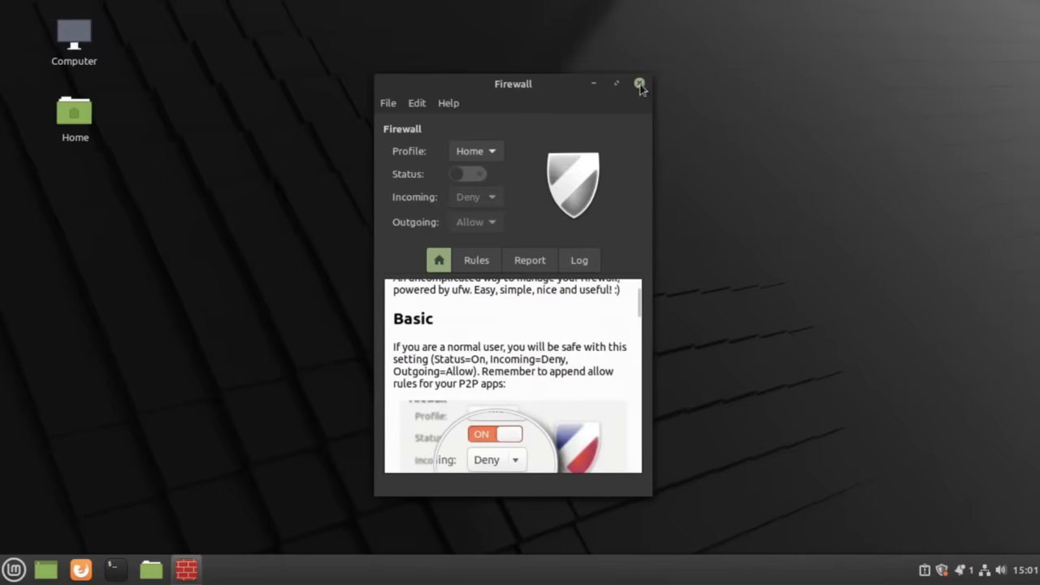
click(641, 85)
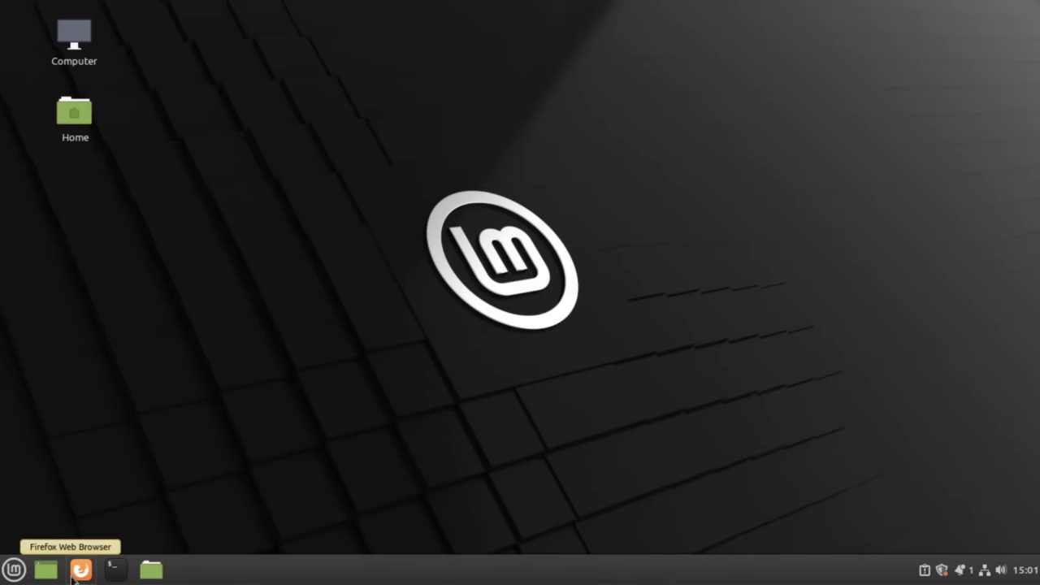
Step: Launch a terminal from the panel, then close it
click(113, 567)
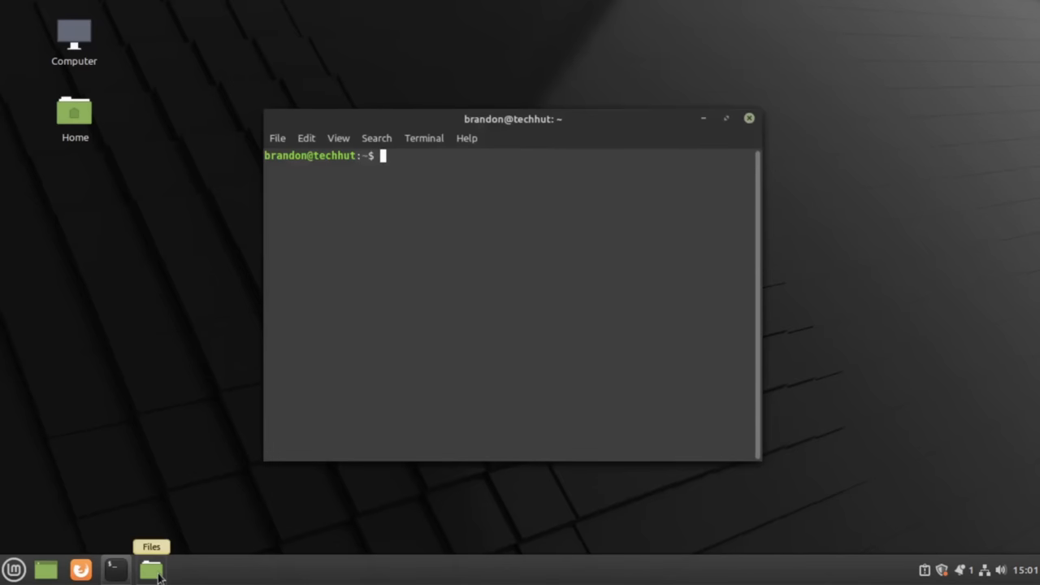
click(157, 566)
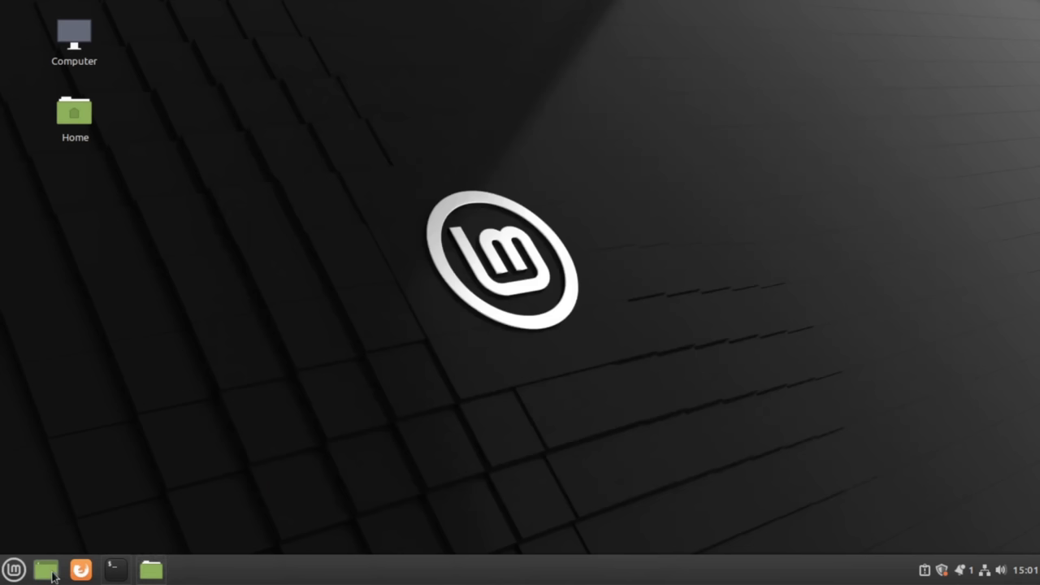
click(48, 567)
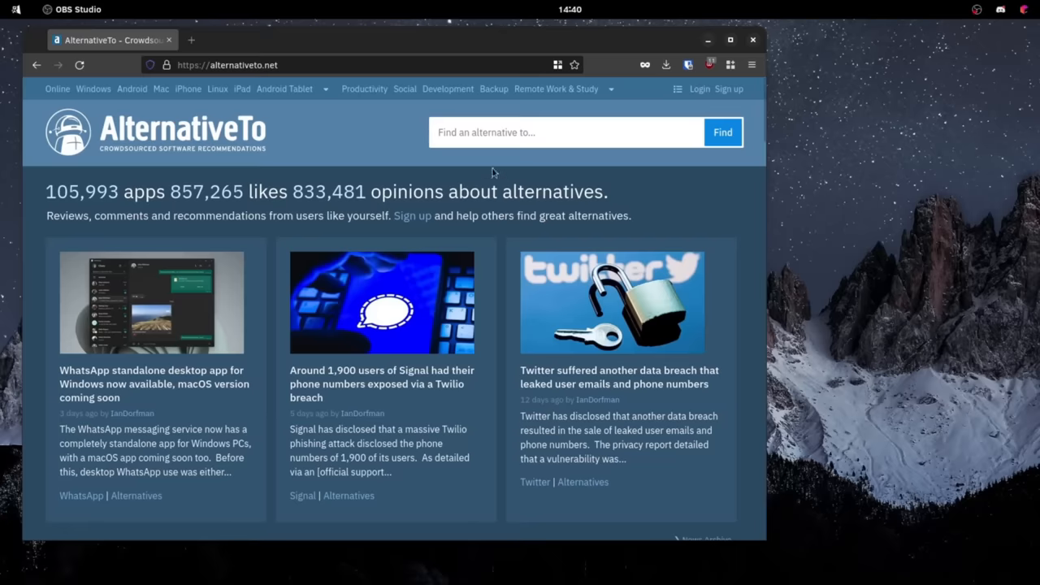
Step: Browse AlternativeTo's Photoshop alternatives to GIMP, then search 'microsoft offie'
text(phot)
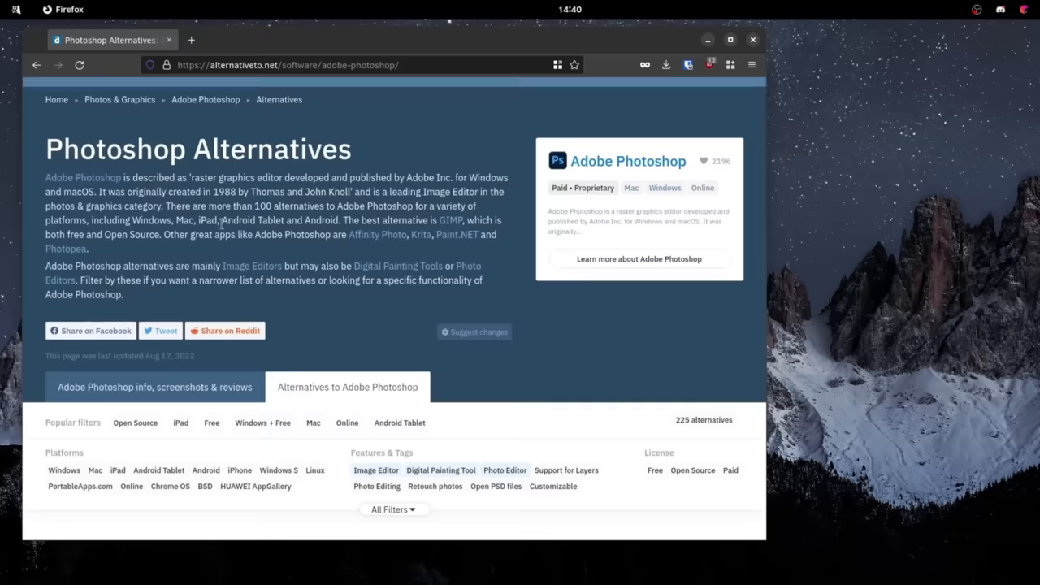
scroll(down, 3)
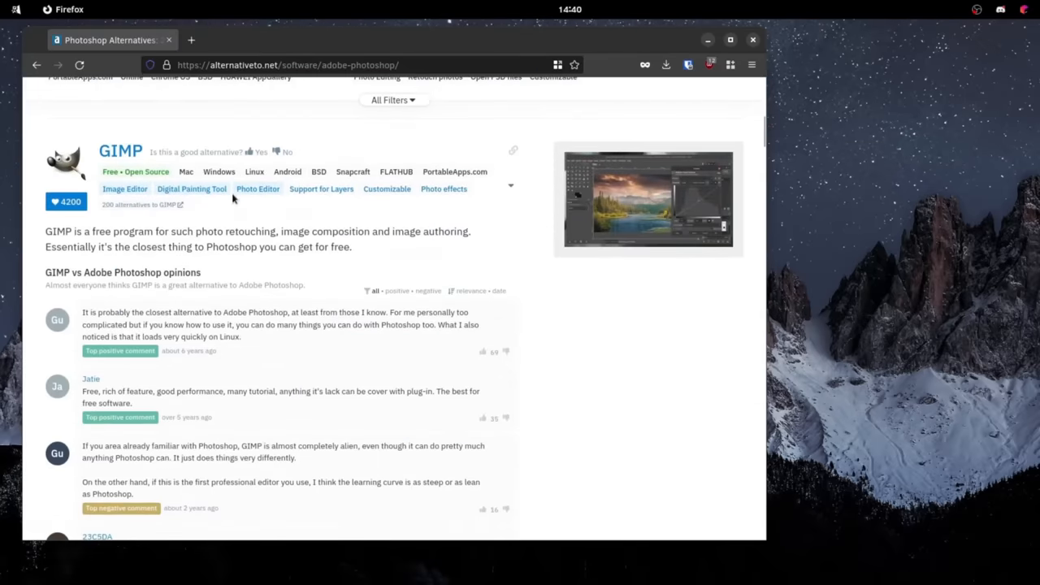
scroll(down, 3)
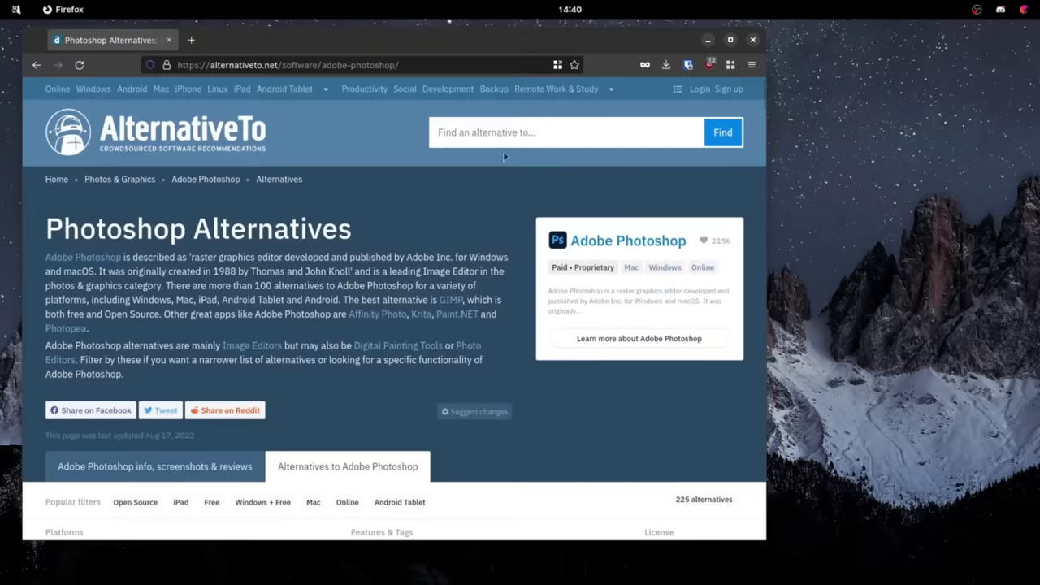
text(m)
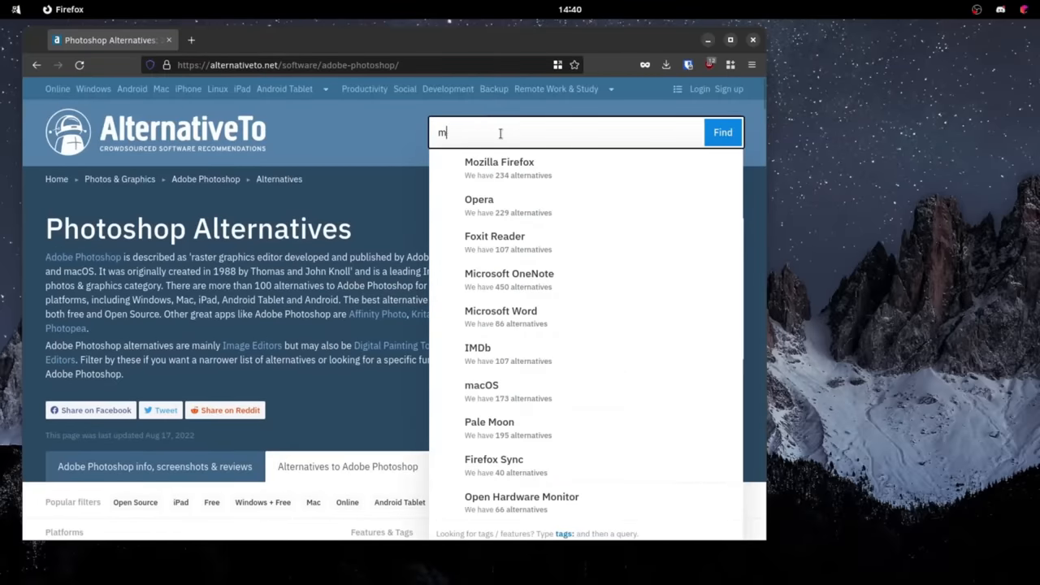
text(icrosoft offie)
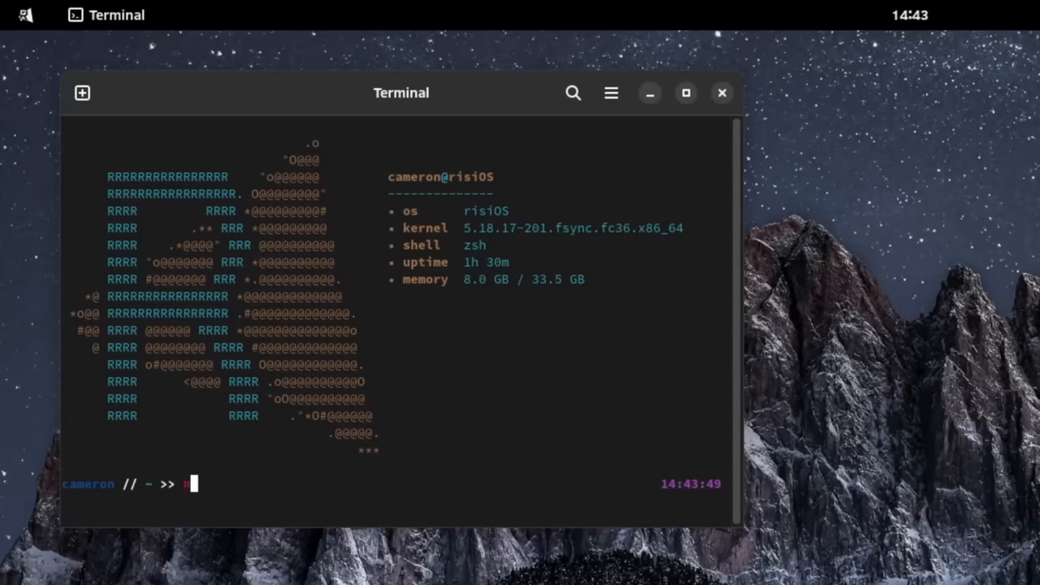
Step: Run neofetch for the risiOS summary, then type neofetch again
text(neofetch)
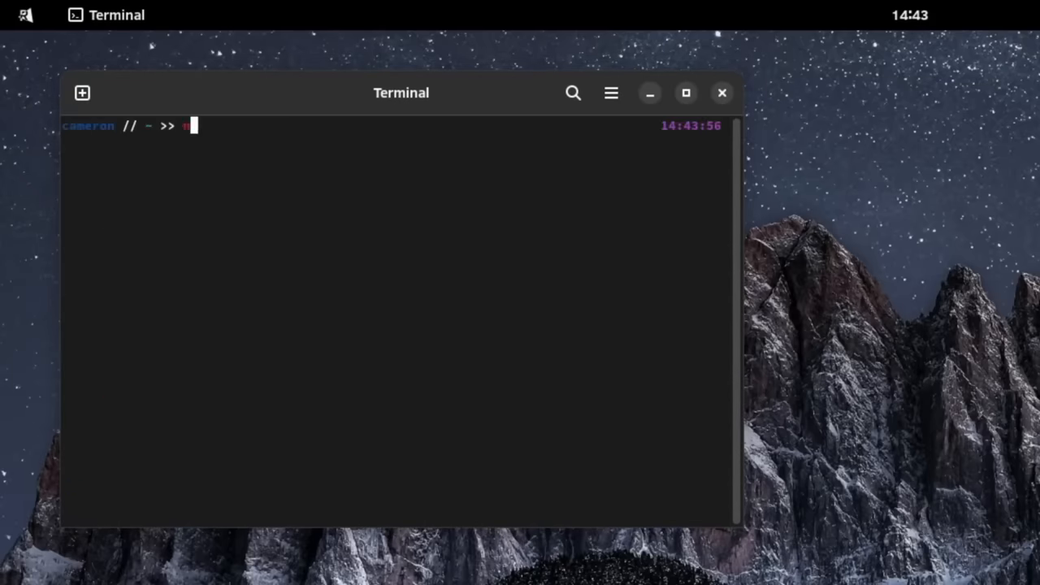
text(neofetch)
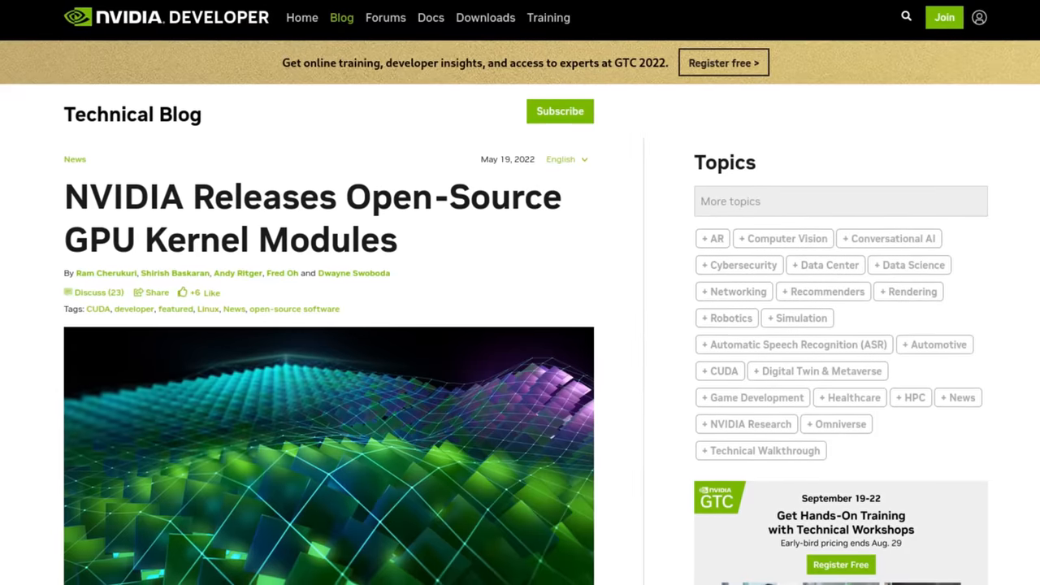
scroll(down, 3)
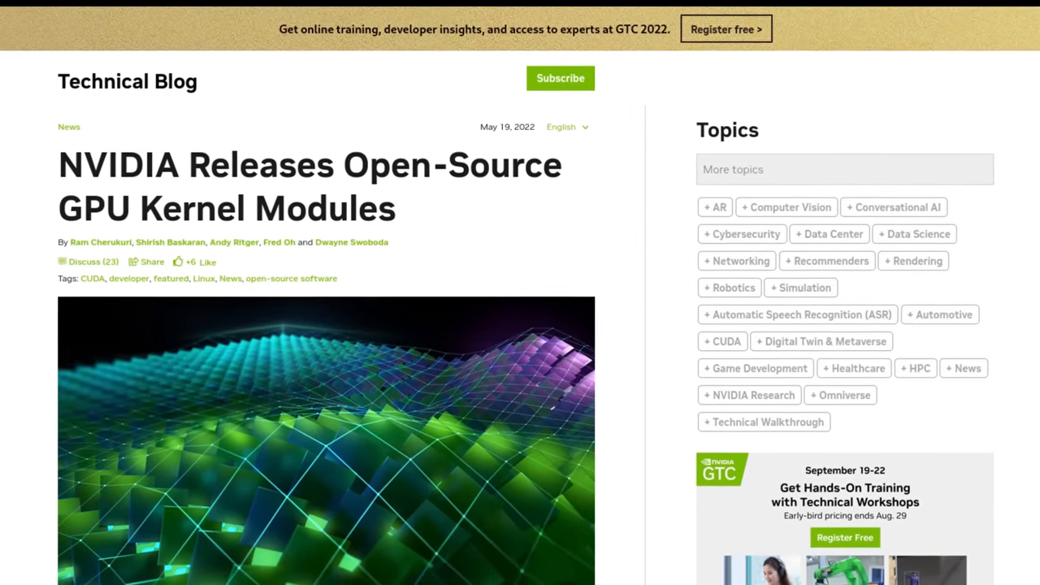
scroll(down, 3)
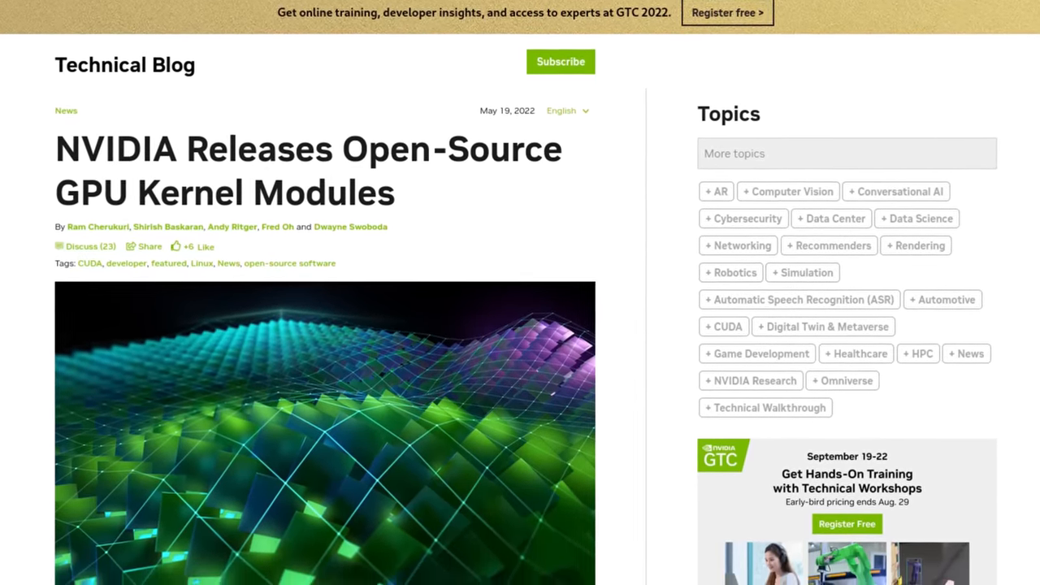
scroll(down, 3)
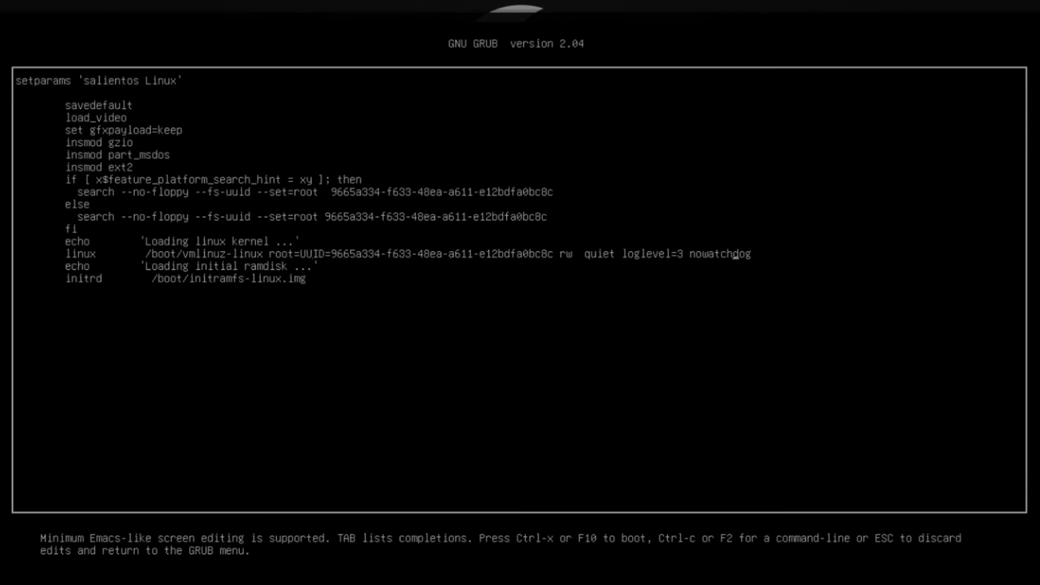
Step: Type init=/sbin/reboot at the end of the salientos linux line
text(init=/)
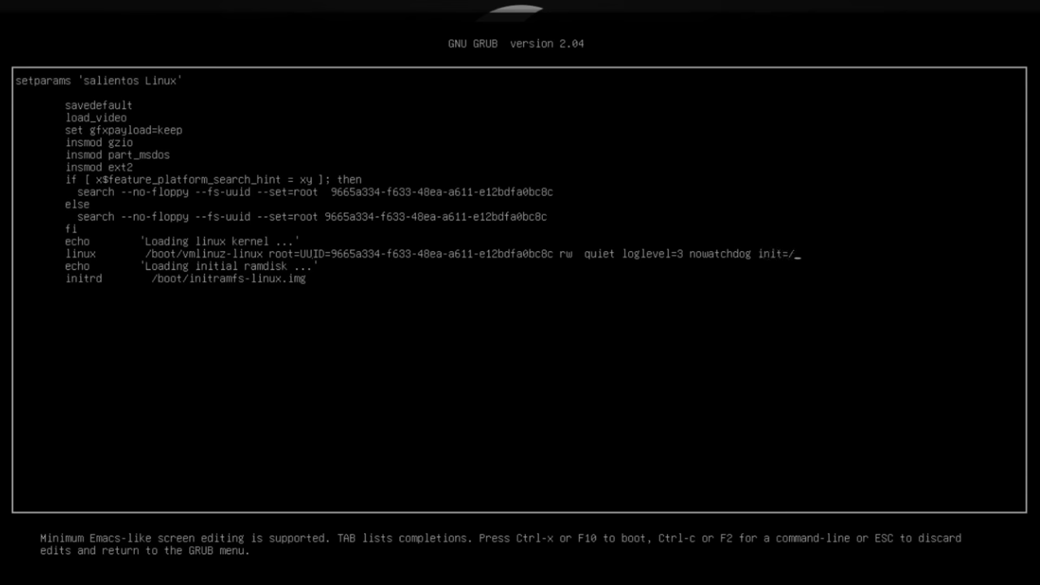
text(sbin/reboot)
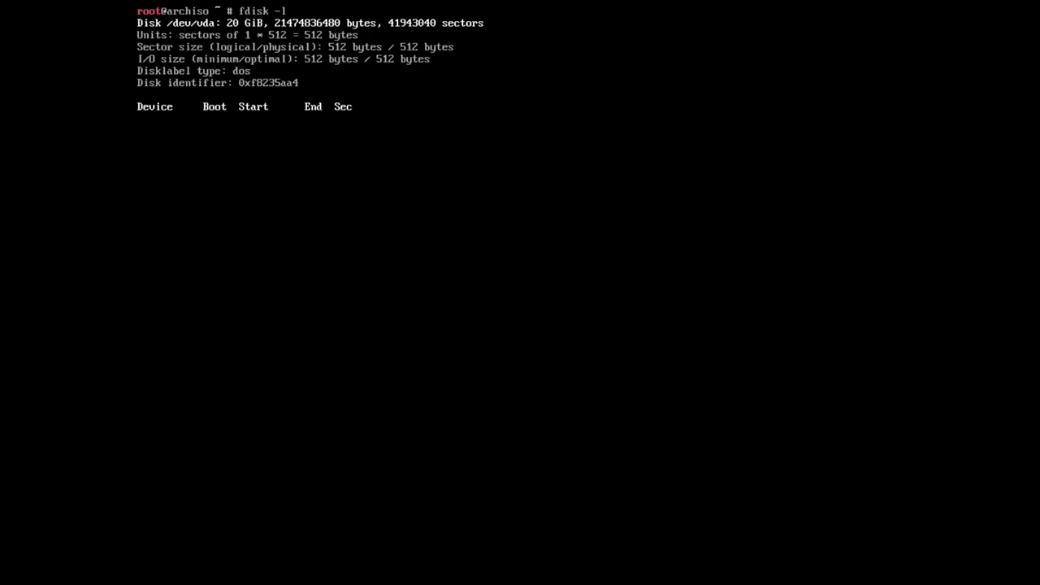
Step: Run cfdisk on /dev/vda to edit its partition table
text(cfdisk /dev)
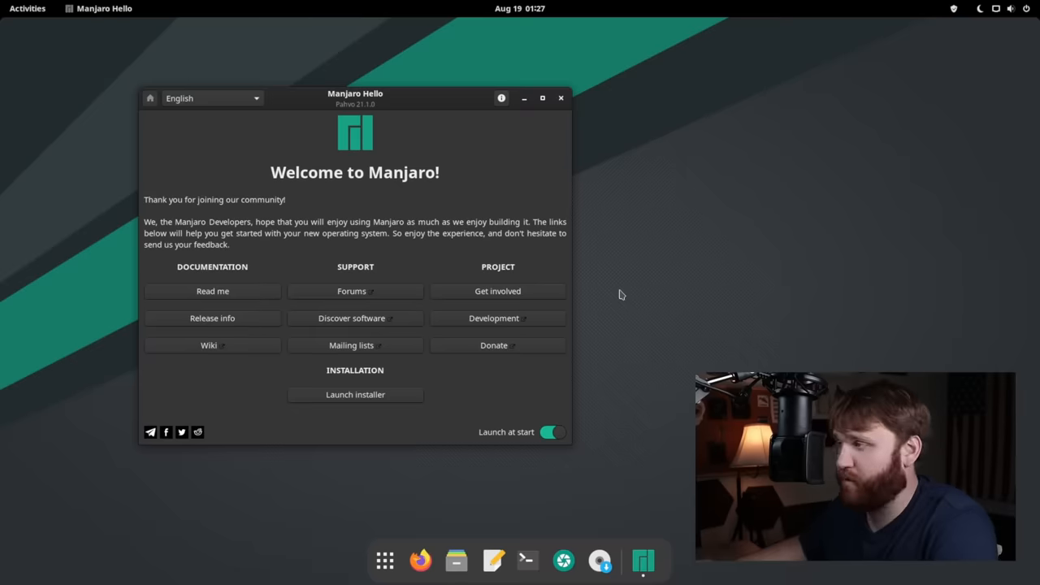
mouse_move(593, 313)
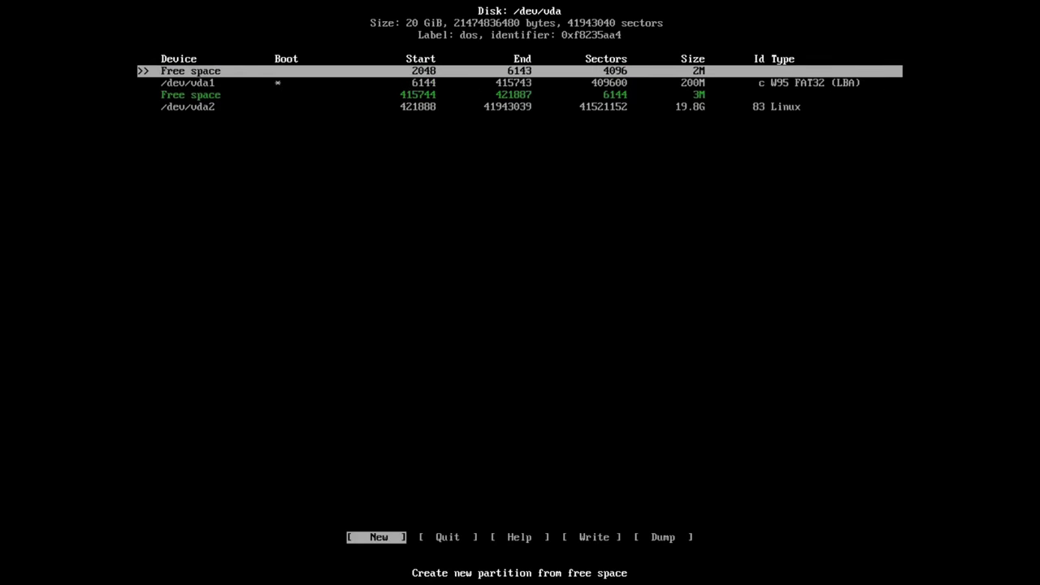
key(Down)
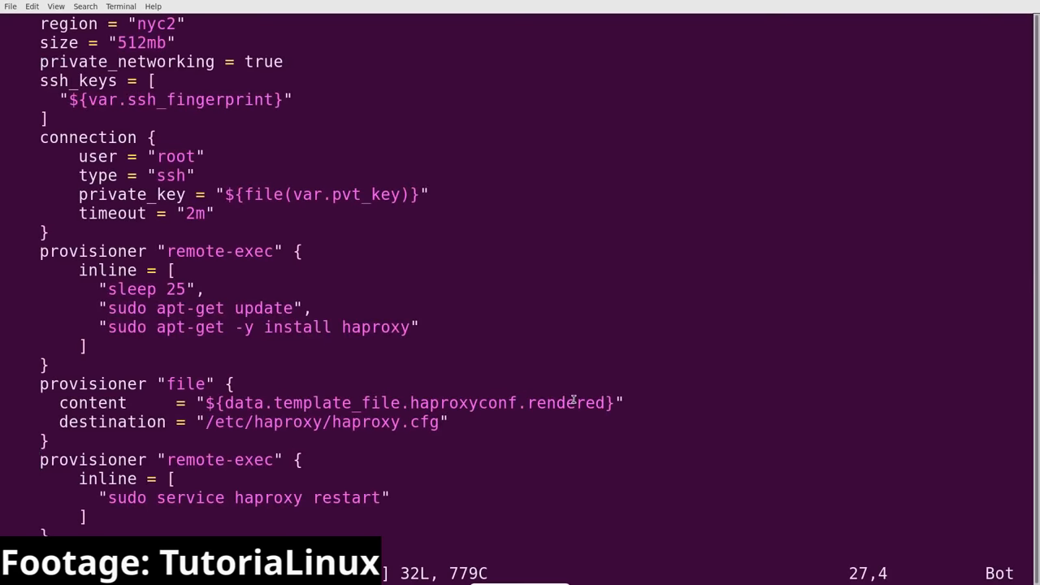
key(gg)
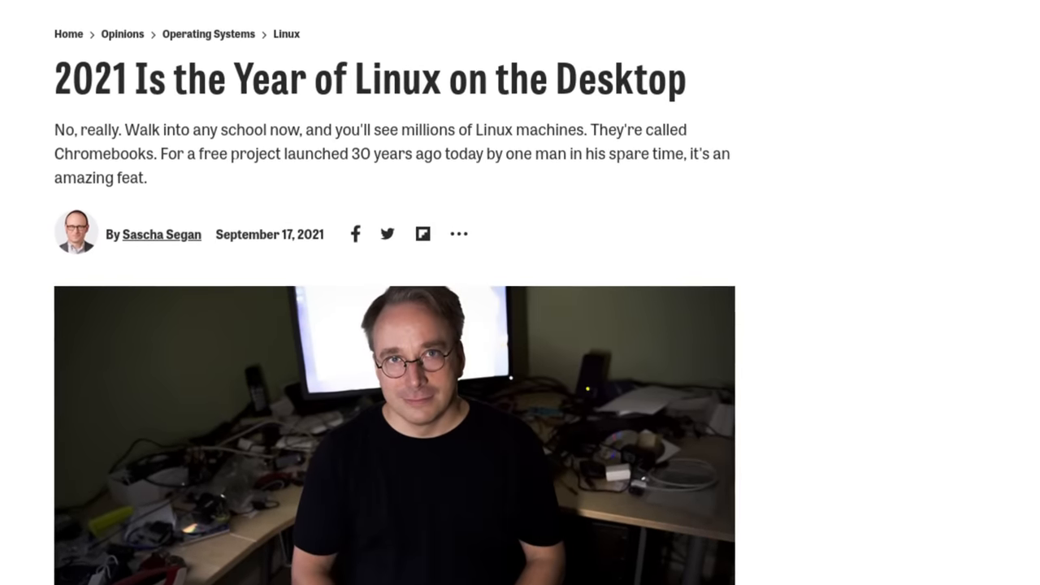
scroll(down, 3)
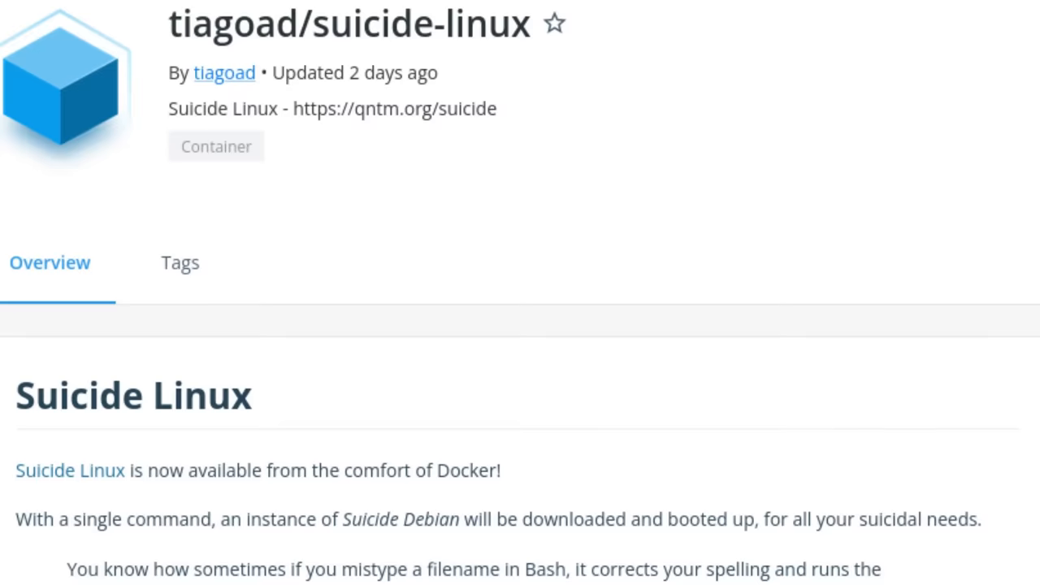
scroll(down, 3)
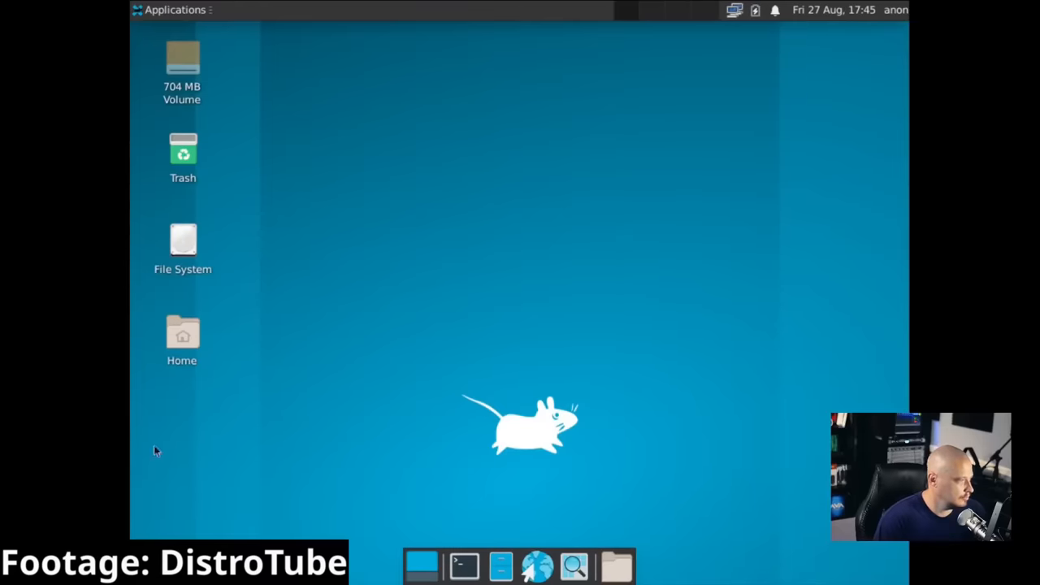
mouse_move(539, 379)
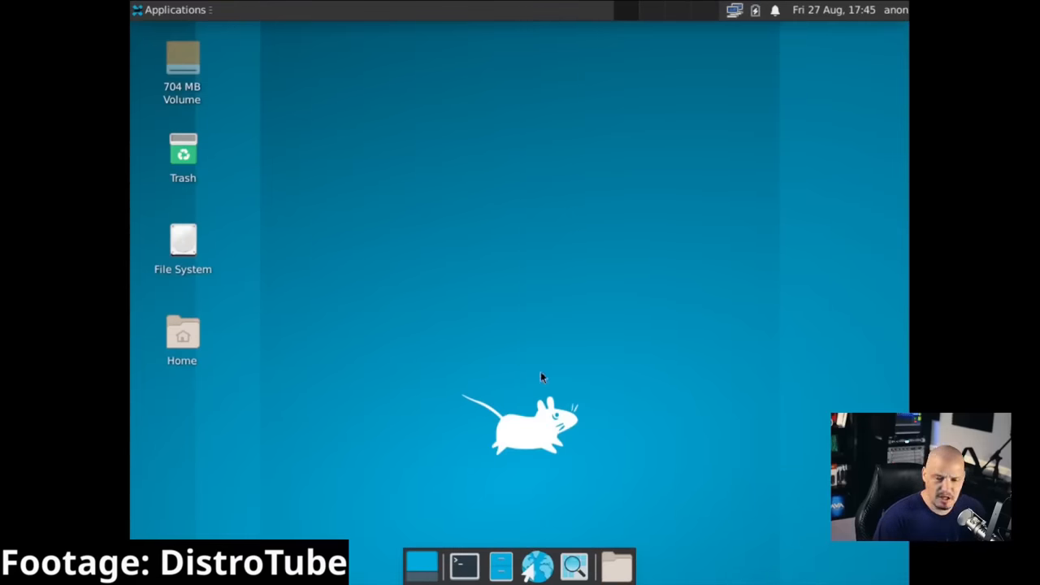
mouse_move(313, 69)
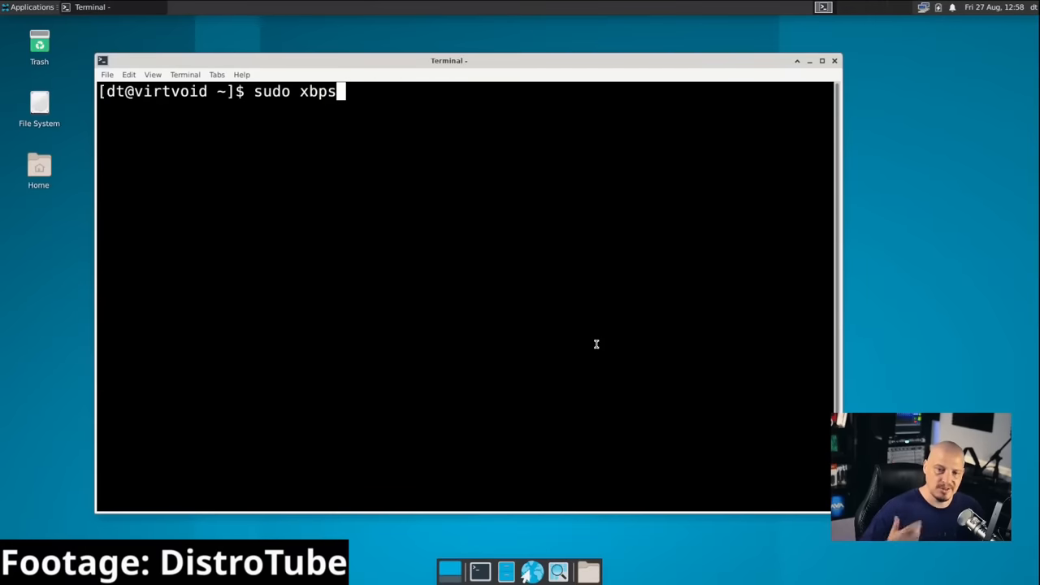
Step: Type sudo xbps-install -Su at the Void Linux terminal prompt
text(-)
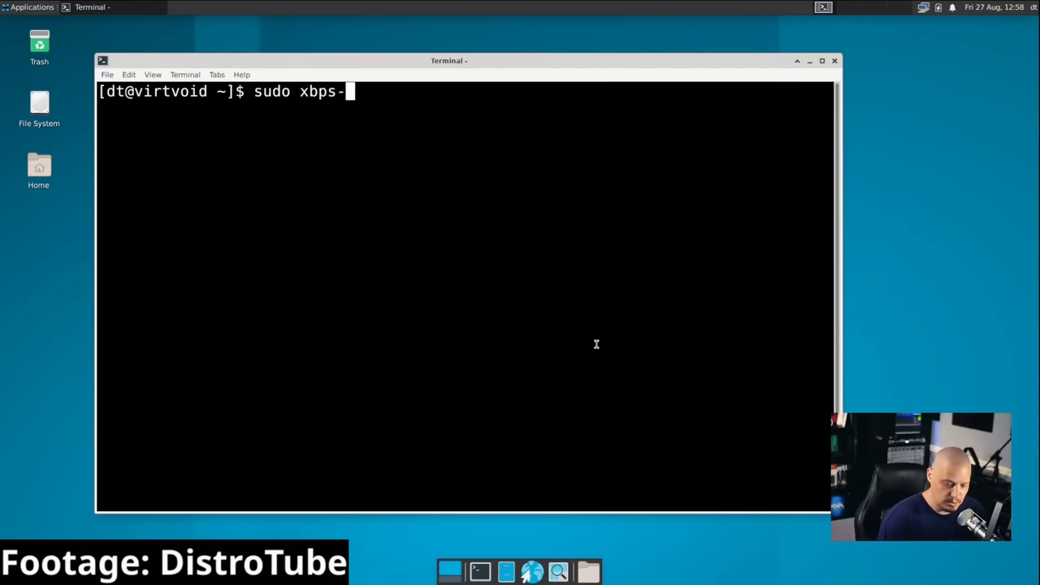
text(insta)
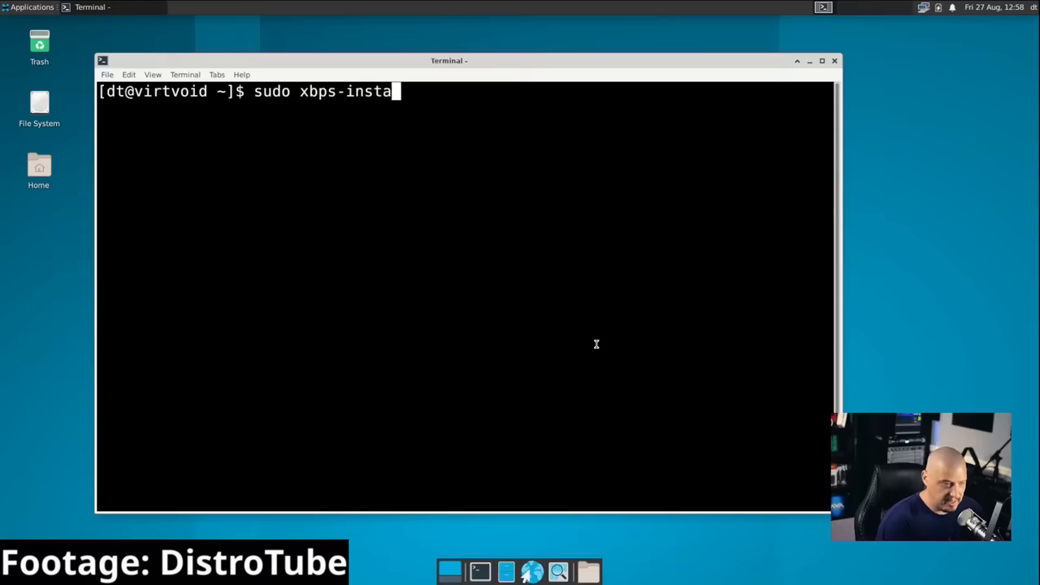
text(ll -)
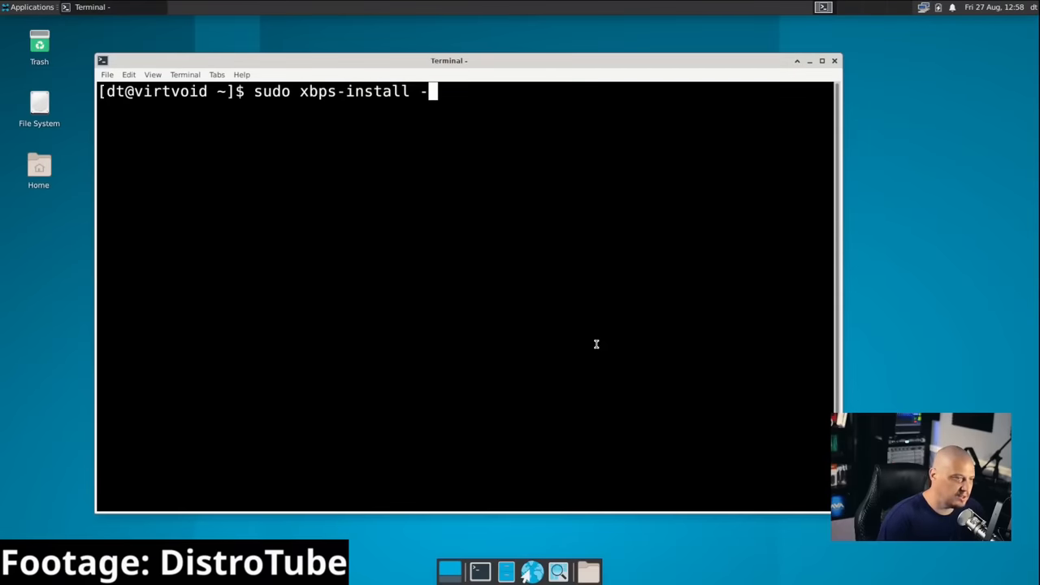
text(S)
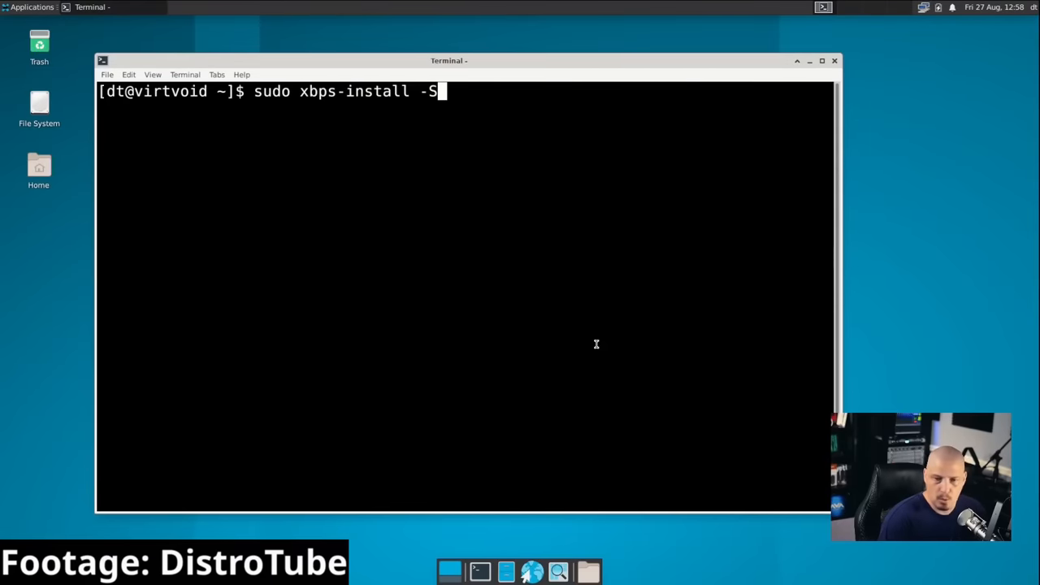
text(u)
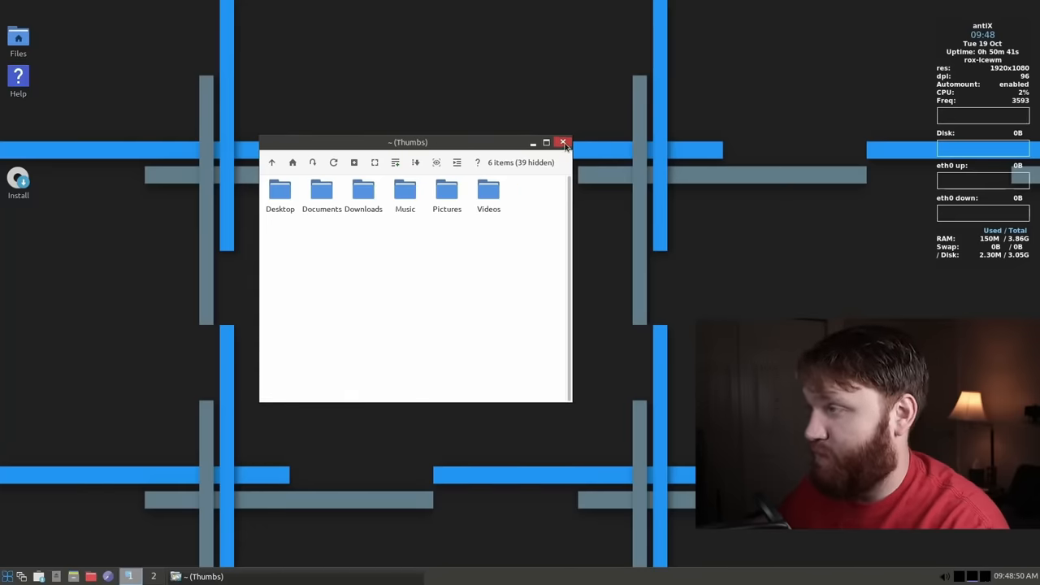
Step: Close the home folder window and scroll ArchWiki's tiling window manager list
click(563, 142)
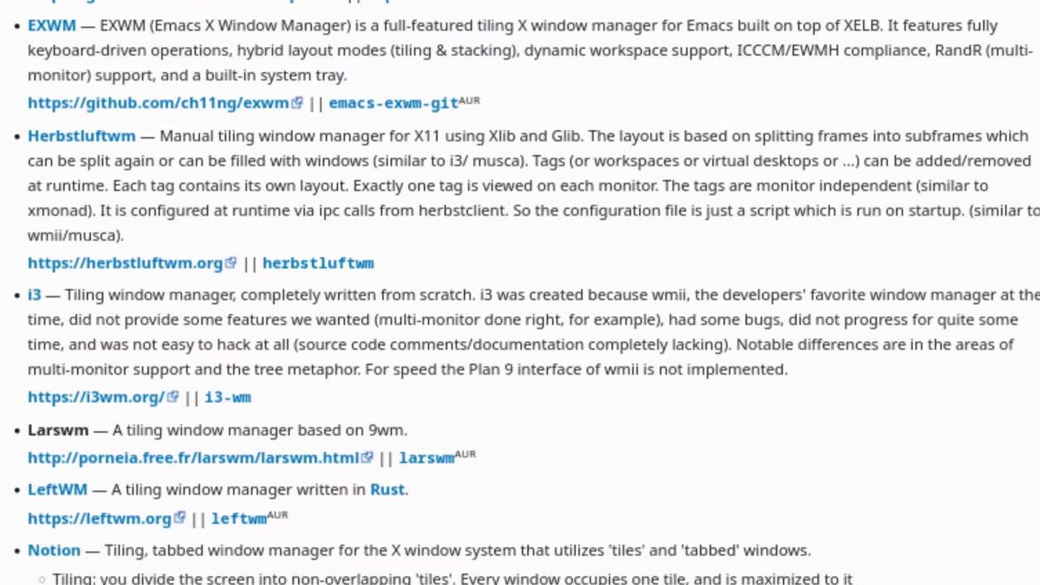
scroll(down, 3)
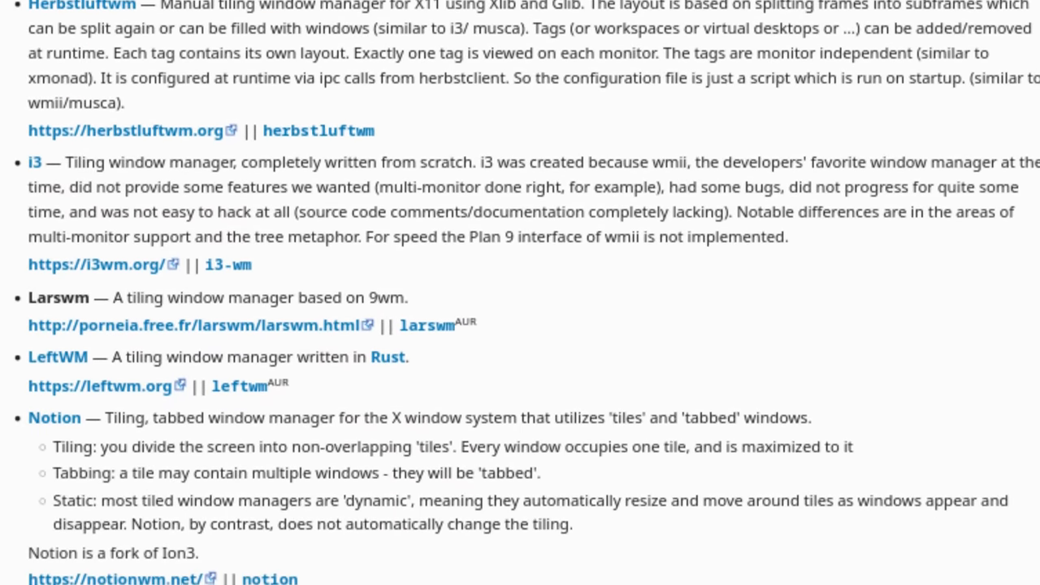
scroll(down, 3)
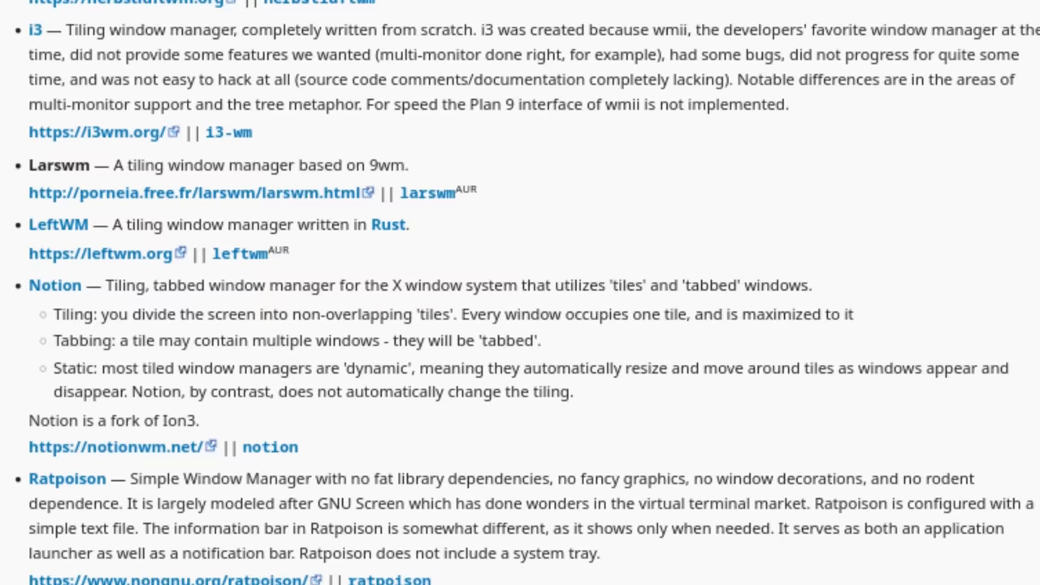
scroll(down, 3)
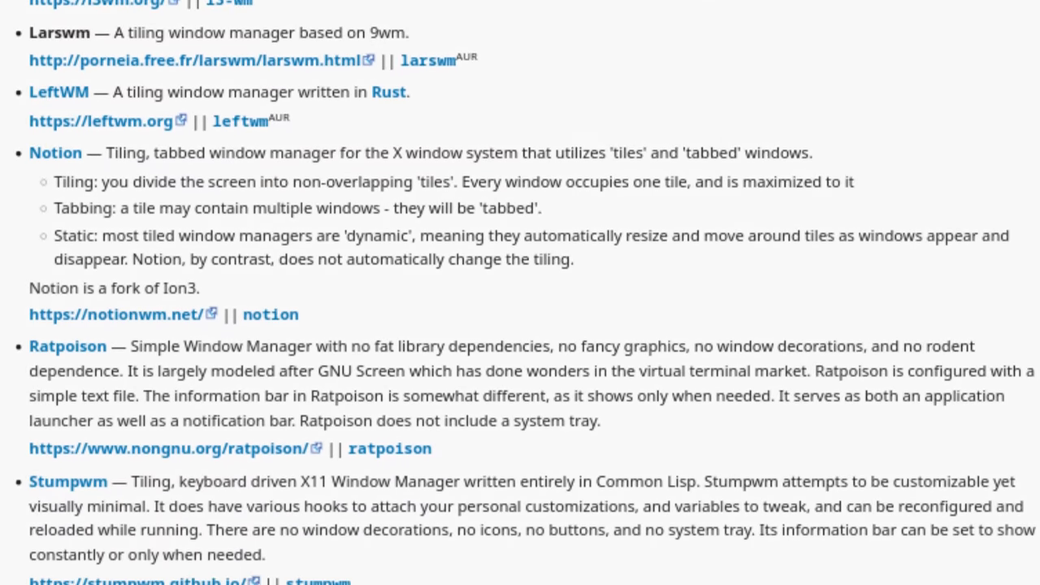
scroll(down, 3)
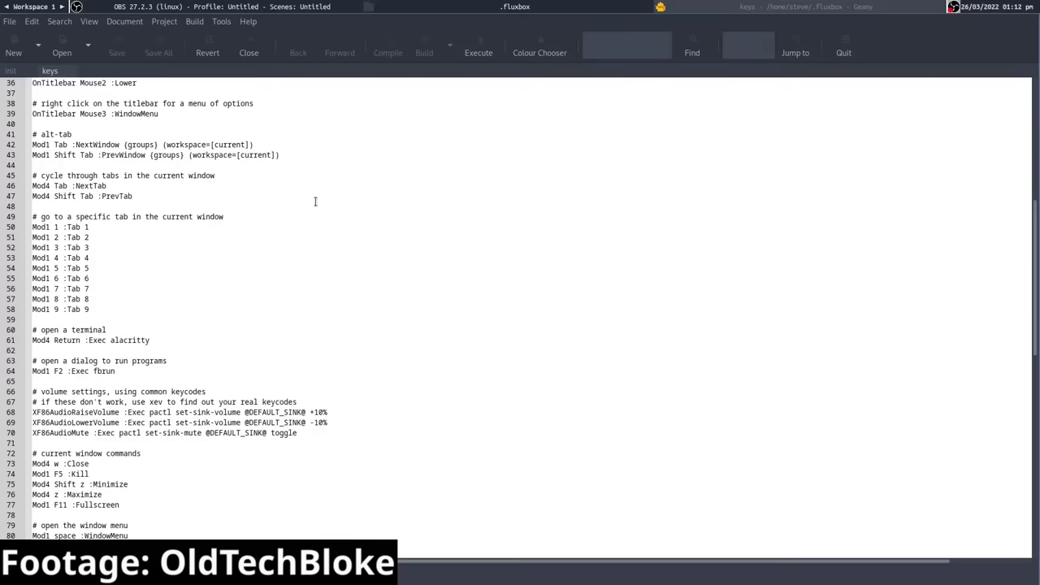
Step: Scroll the Fluxbox keys file in Geany and browse r/unixporn
scroll(down, 3)
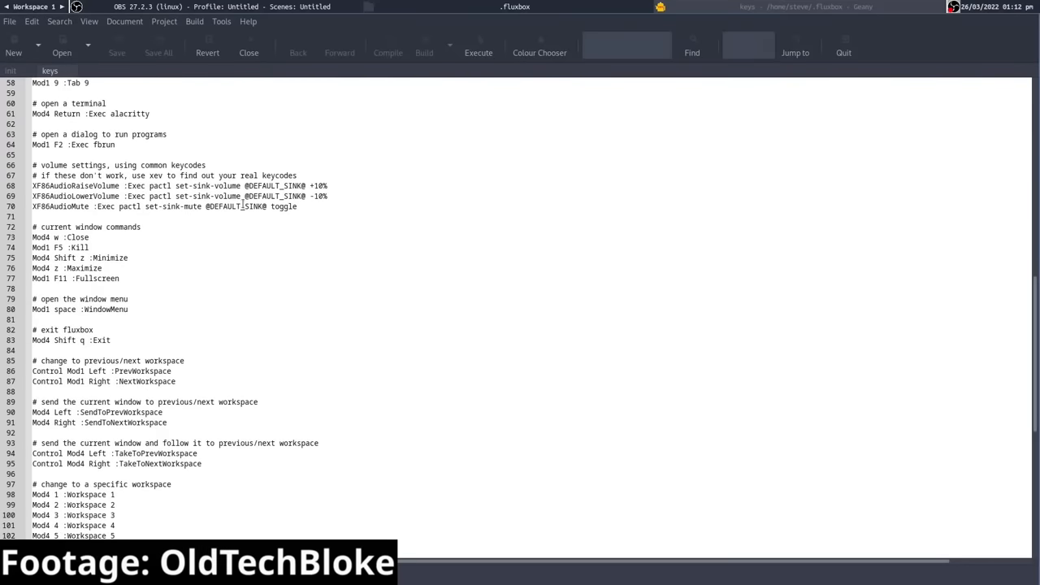
scroll(down, 3)
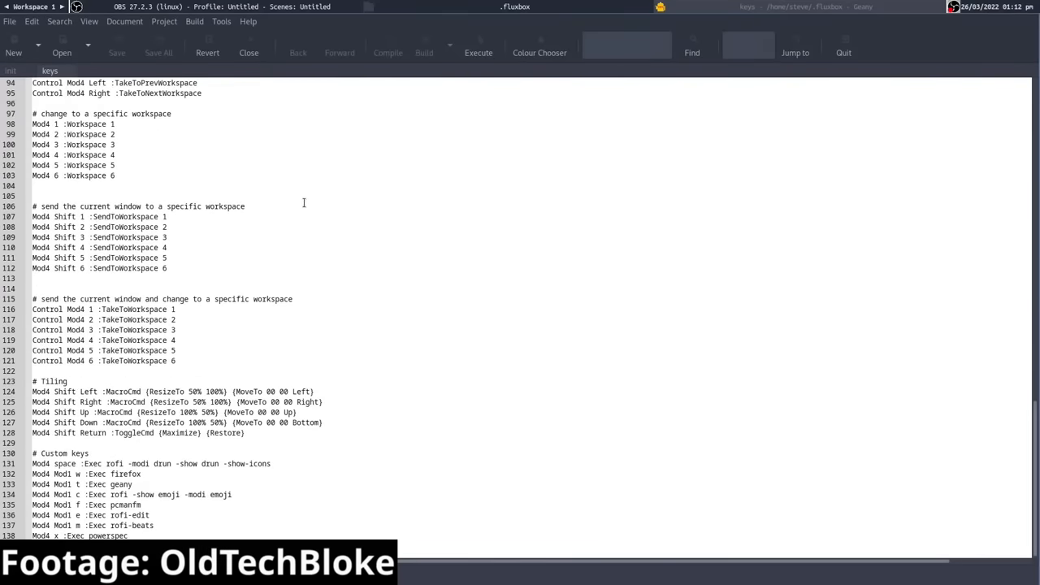
mouse_move(173, 494)
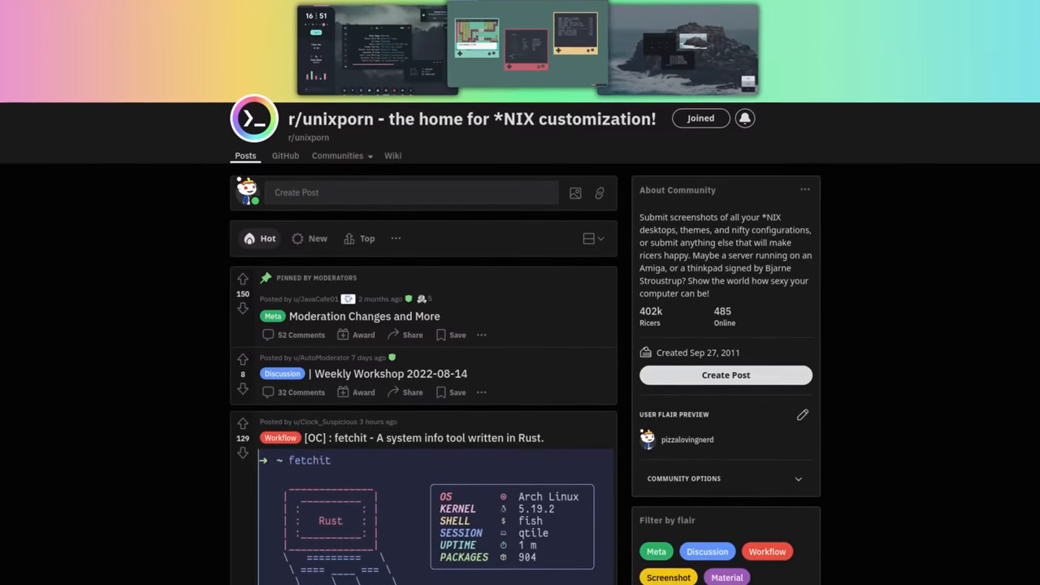
scroll(down, 3)
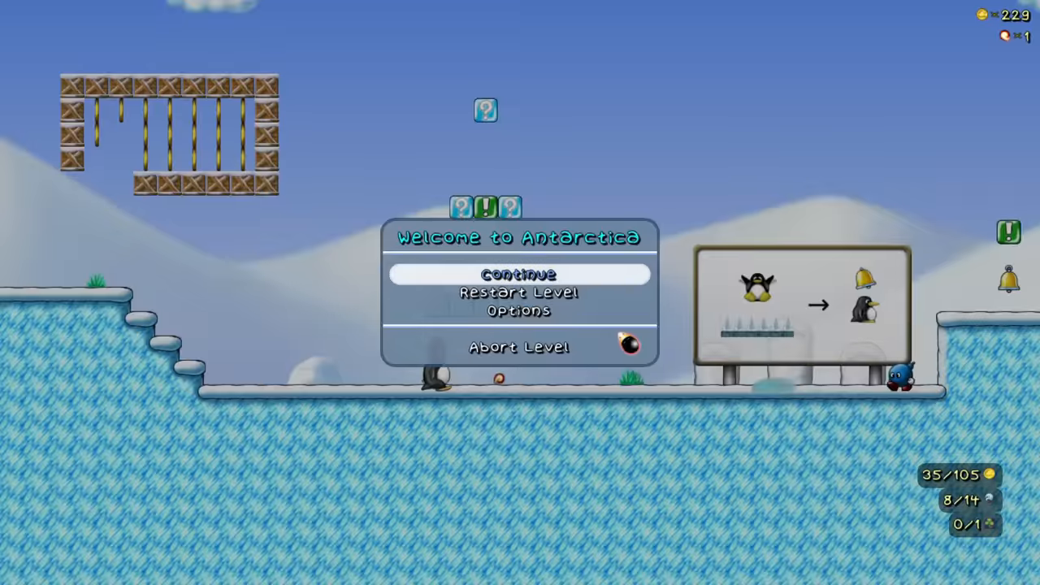
Step: Resume the level, preview Puffy, and pick Beastie as the kart driver
click(521, 274)
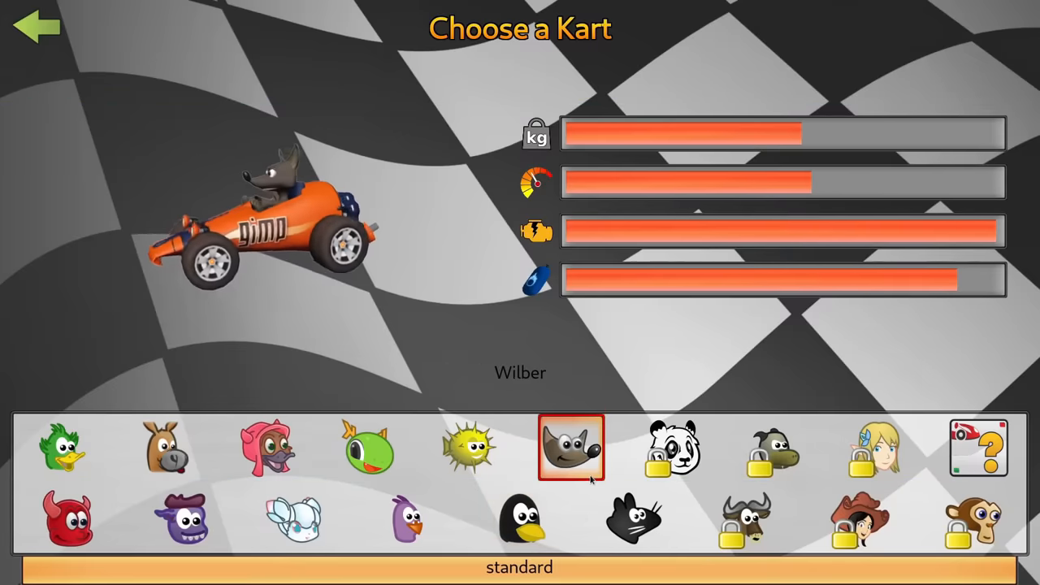
click(472, 451)
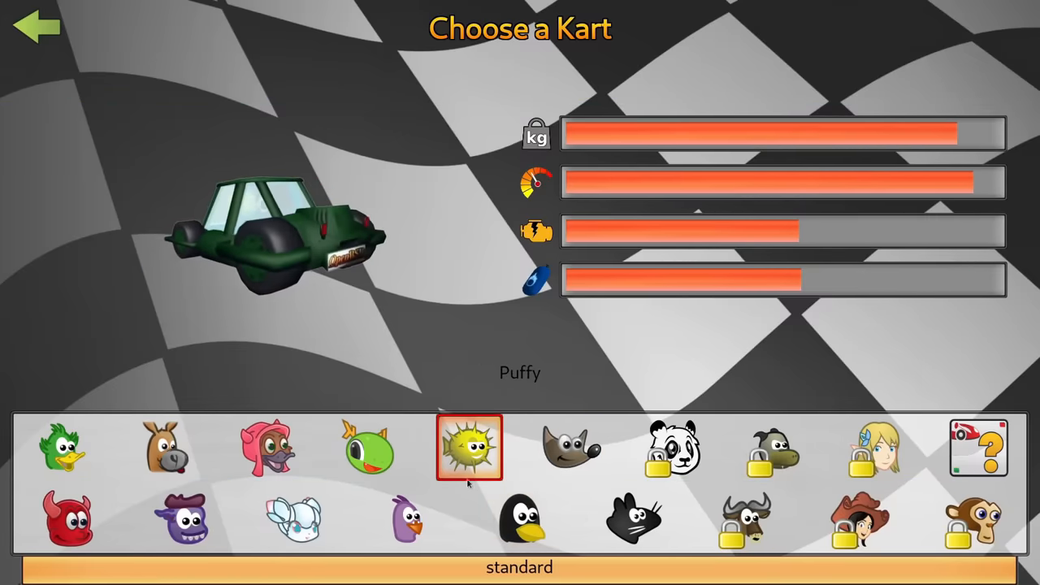
click(67, 525)
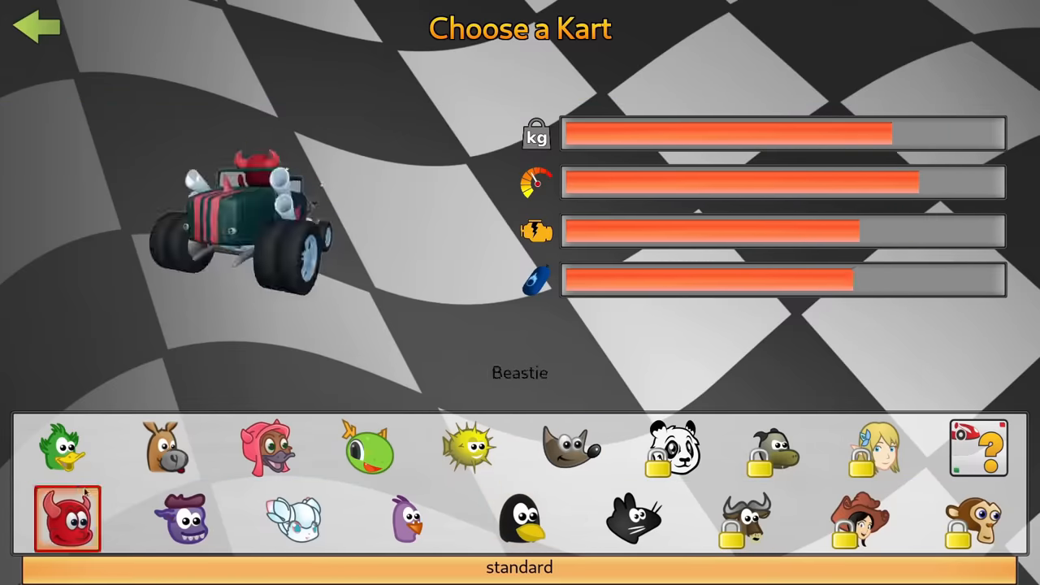
click(571, 452)
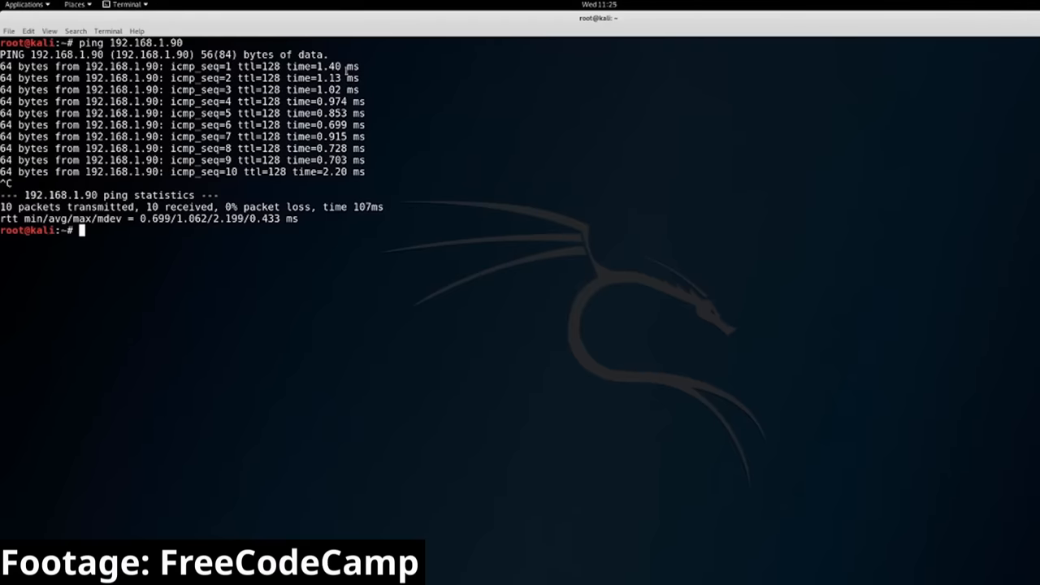
Step: Run ping 192.168.1.90 with the -c packet count option
text(ping 192.168.1.90)
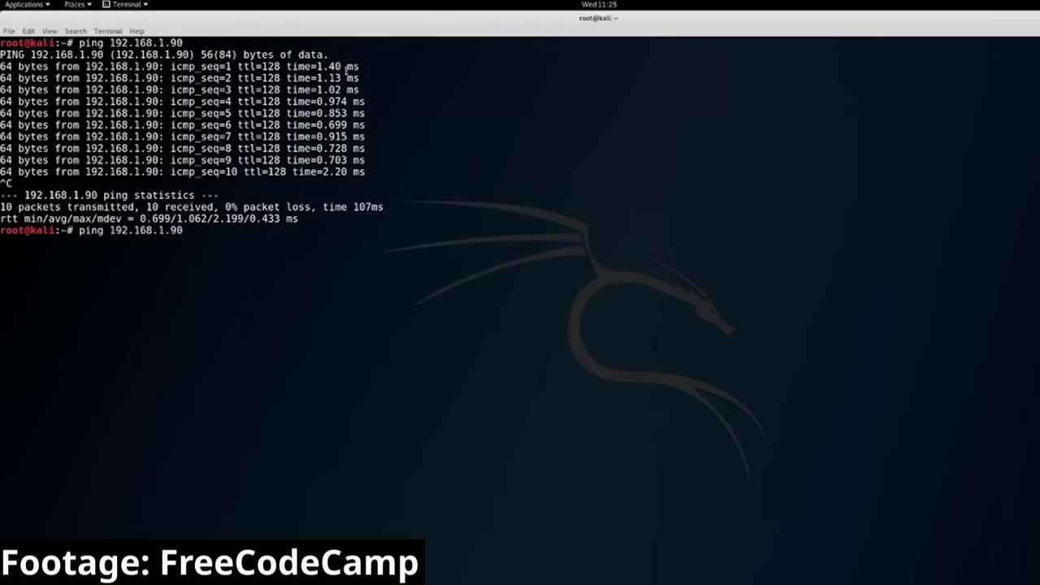
text(-c)
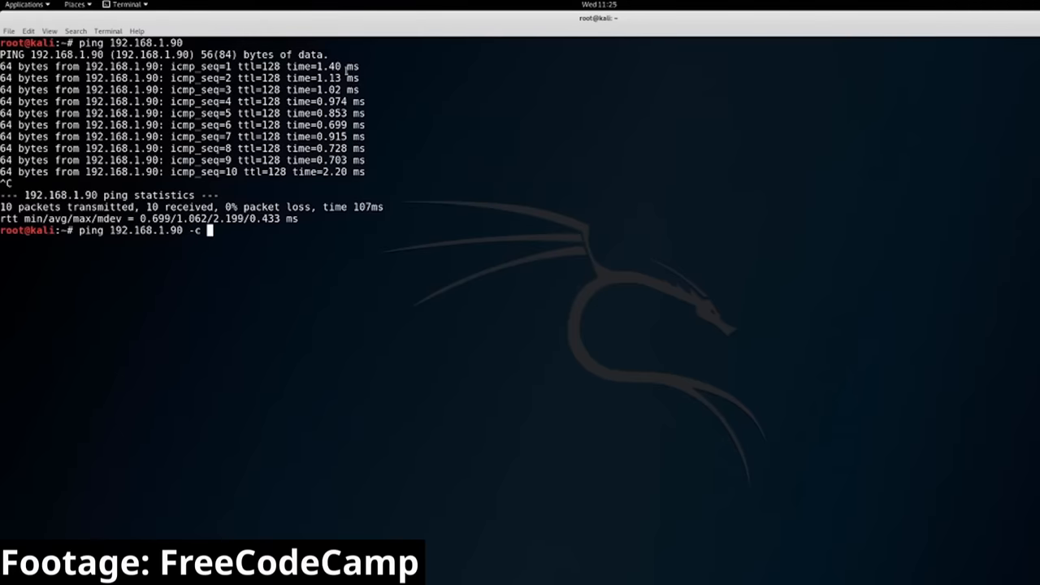
key(Return)
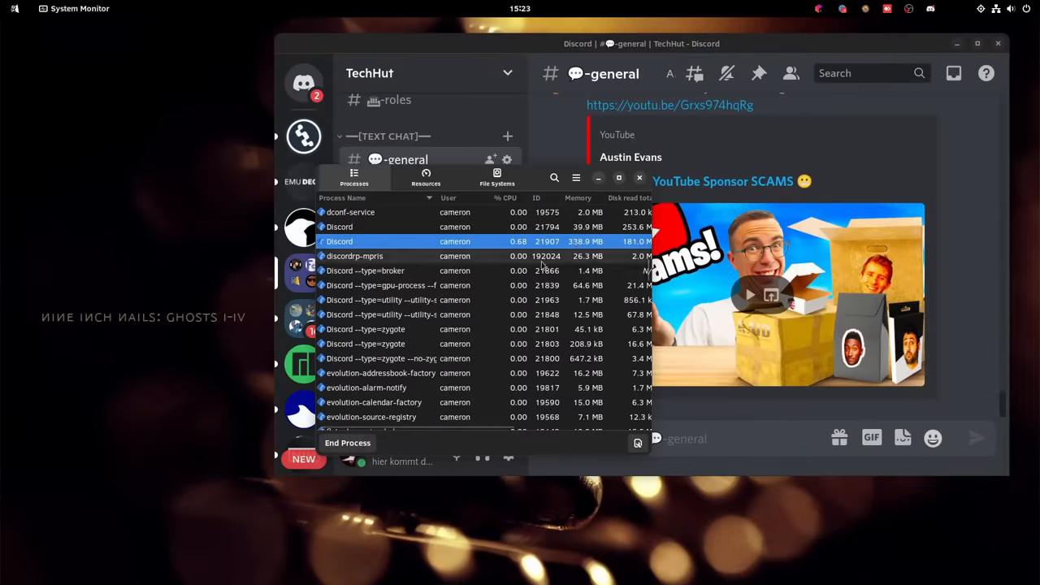
mouse_move(577, 256)
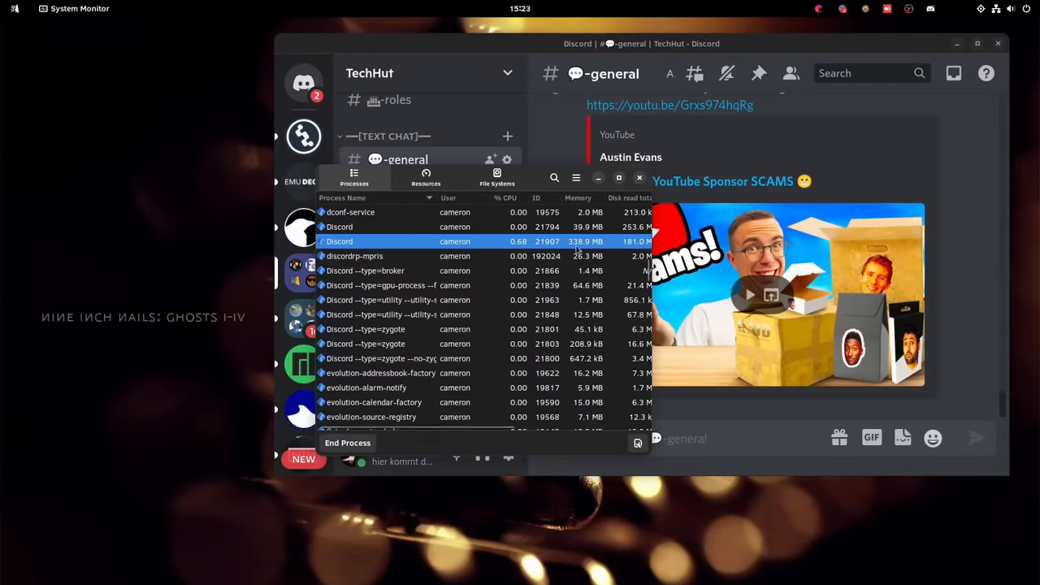
mouse_move(593, 256)
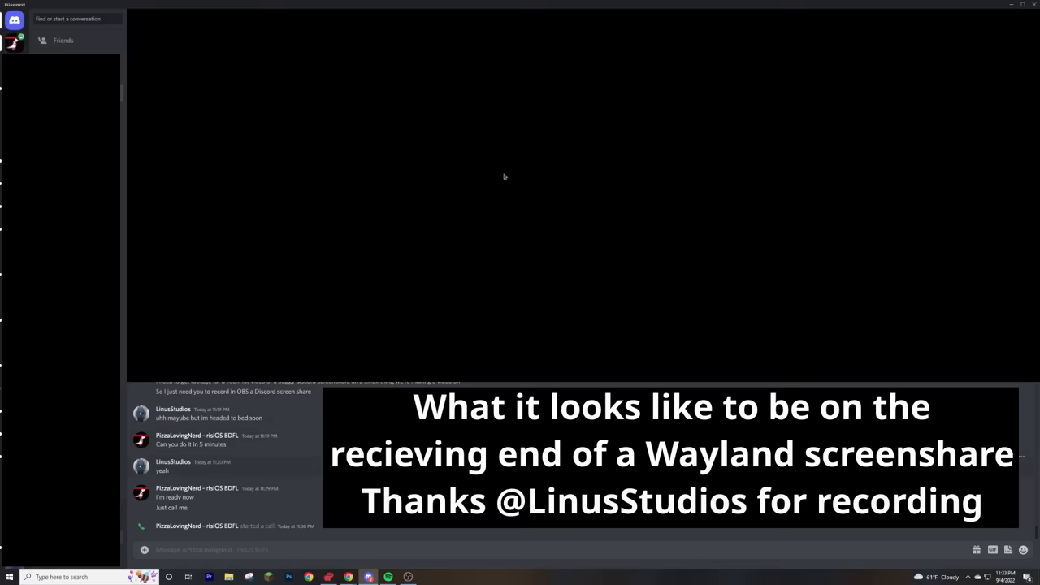
mouse_move(535, 182)
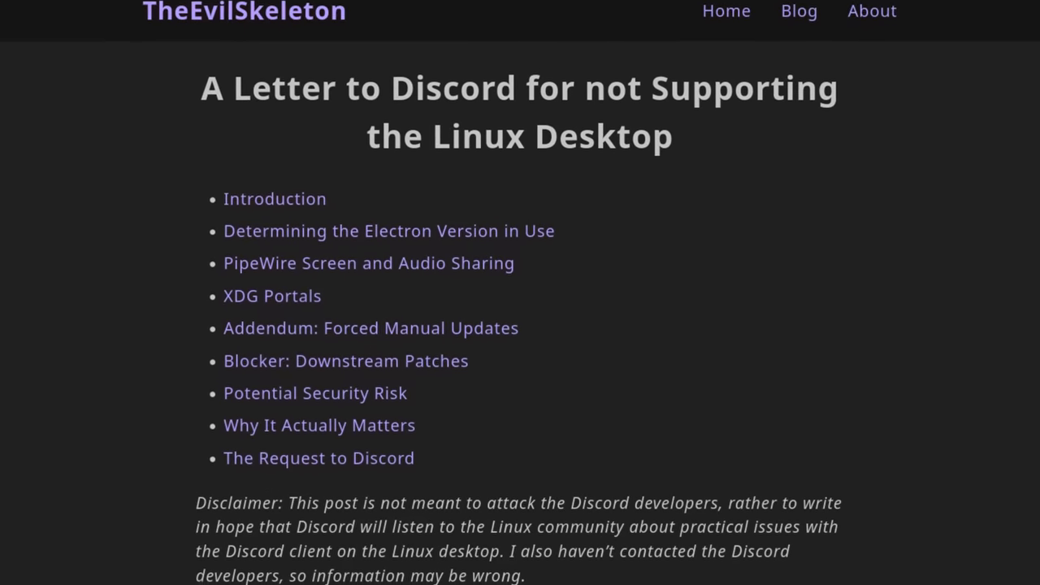
Step: Scroll down through TheEvilSkeleton's 'A Letter to Discord' blog post
scroll(down, 3)
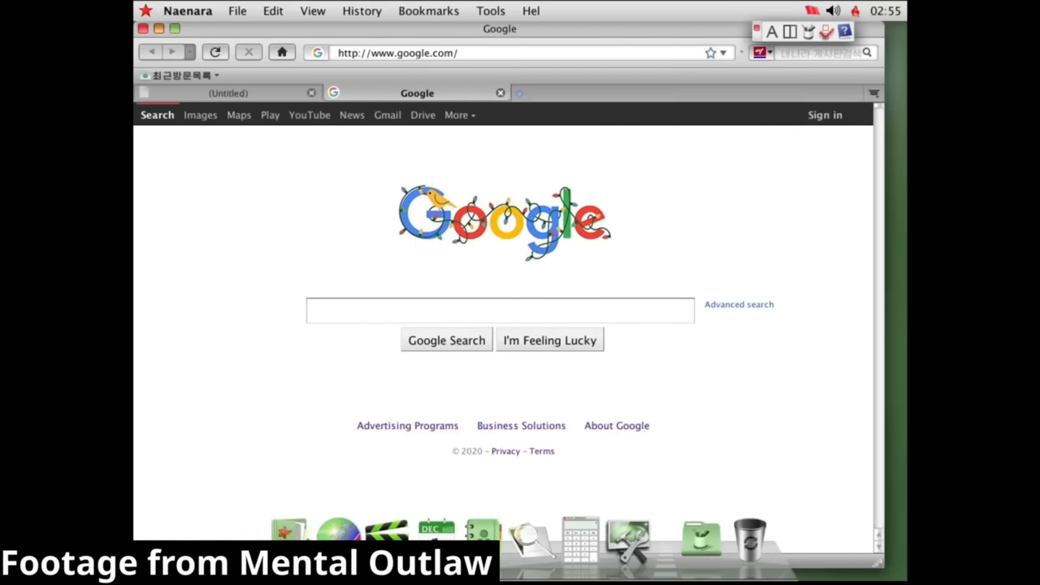
Step: In the Red Star OS terminal, remove the iptables rules and run 'service iptables restart'
click(500, 311)
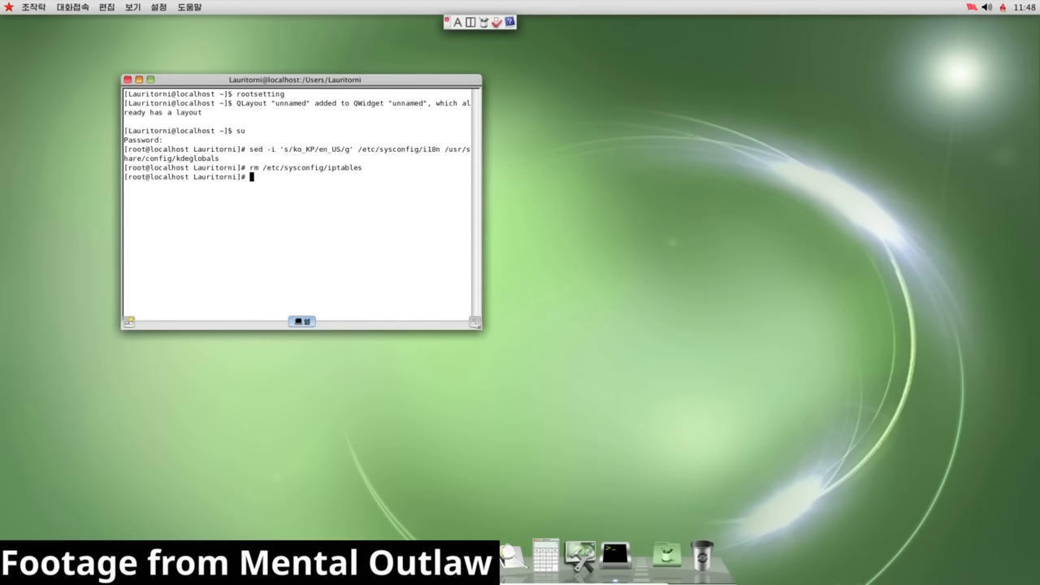
text(service iptables restart)
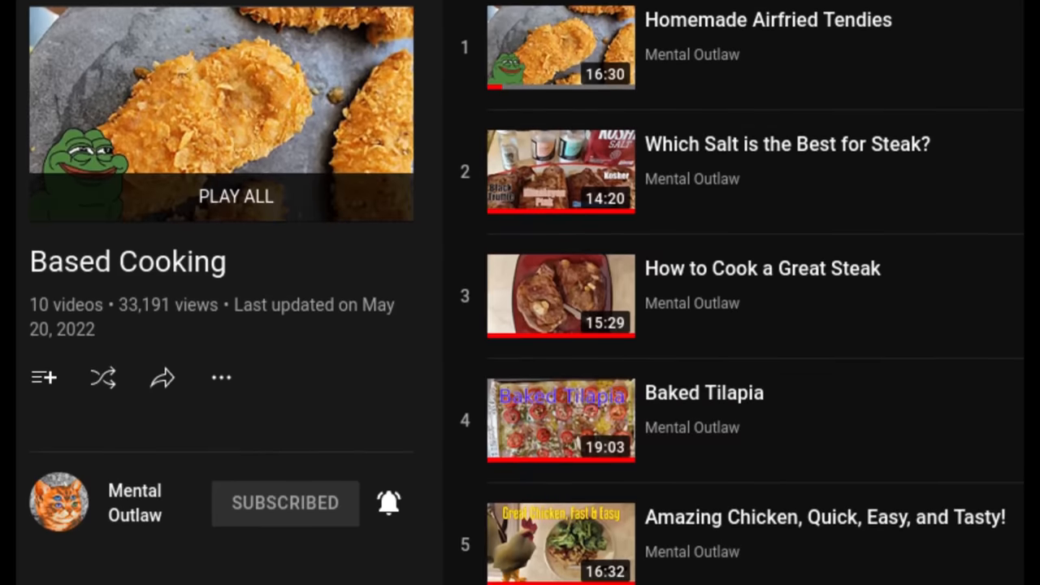
Step: Scroll down Mental Outlaw's Based Cooking playlist of ten videos
scroll(down, 3)
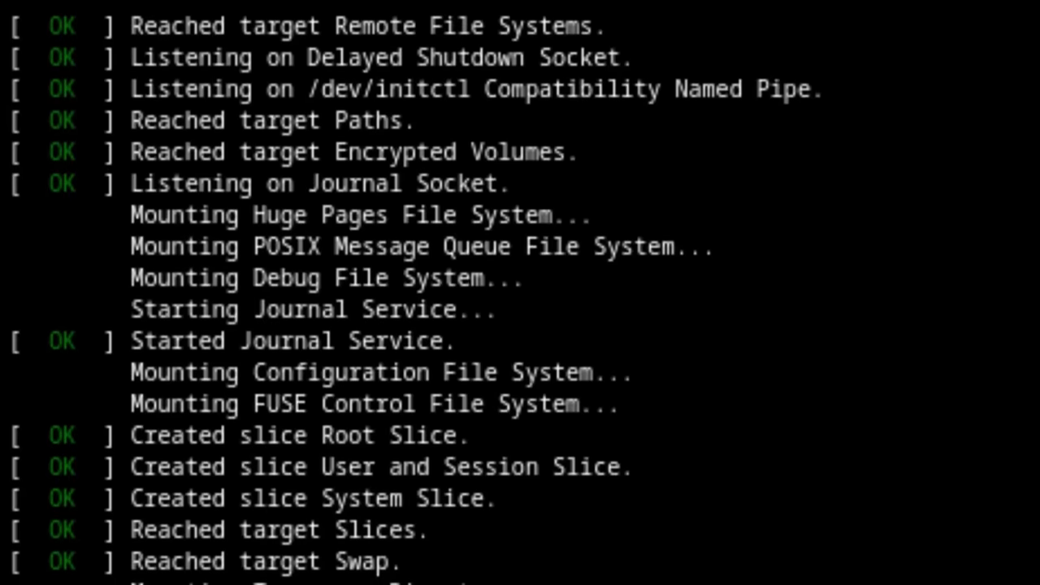
Step: Scroll through the systemd OK boot messages
scroll(down, 3)
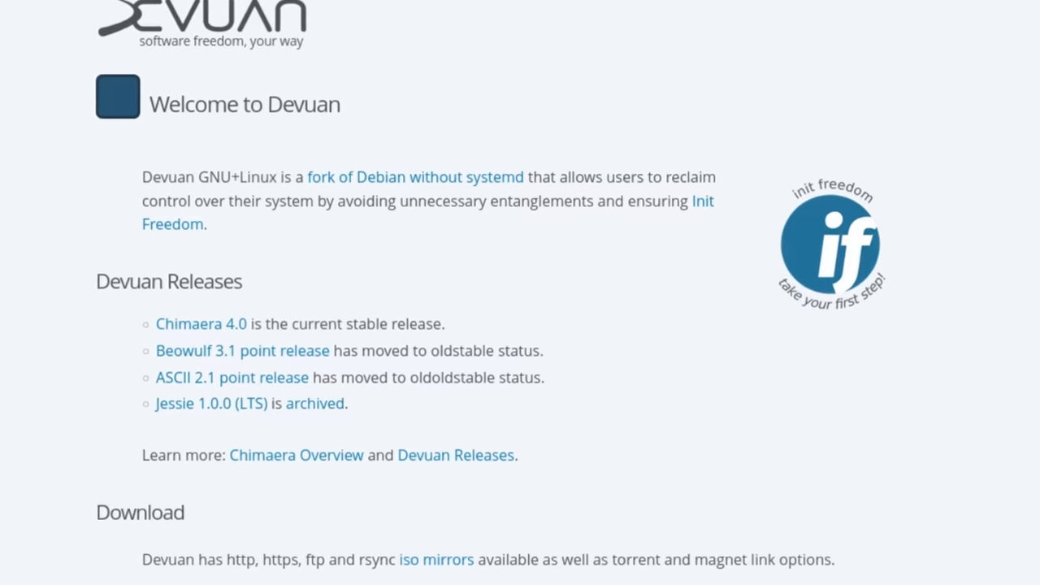
Step: Scroll down devuan.org's Welcome to Devuan home page
scroll(down, 3)
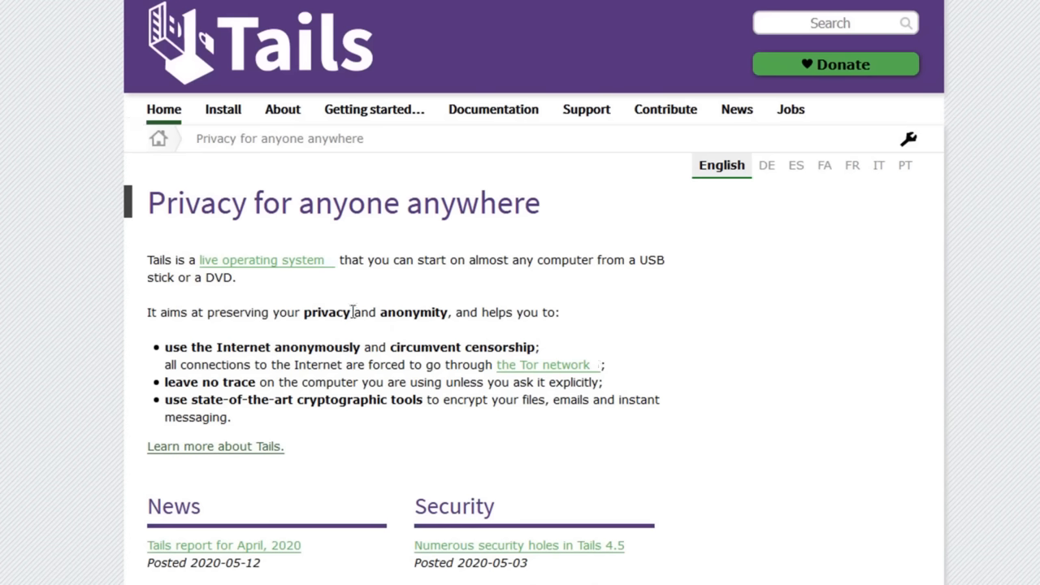
mouse_move(417, 260)
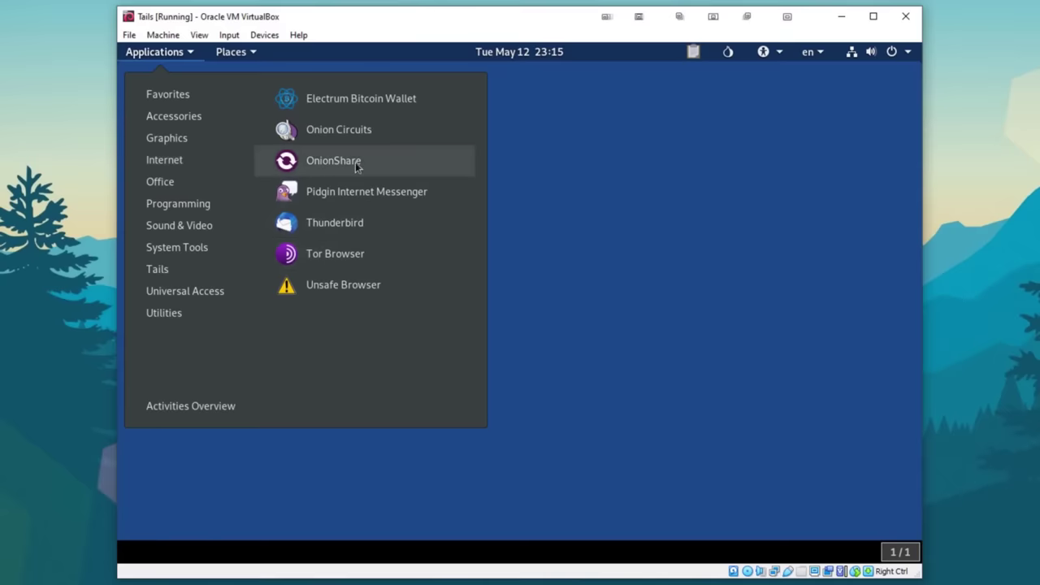
mouse_move(359, 134)
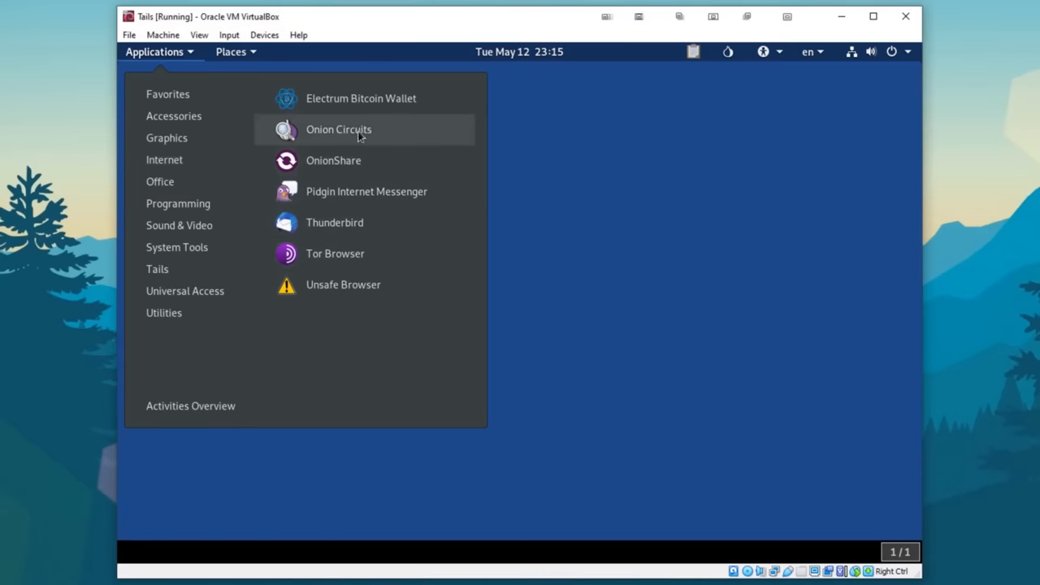
mouse_move(341, 316)
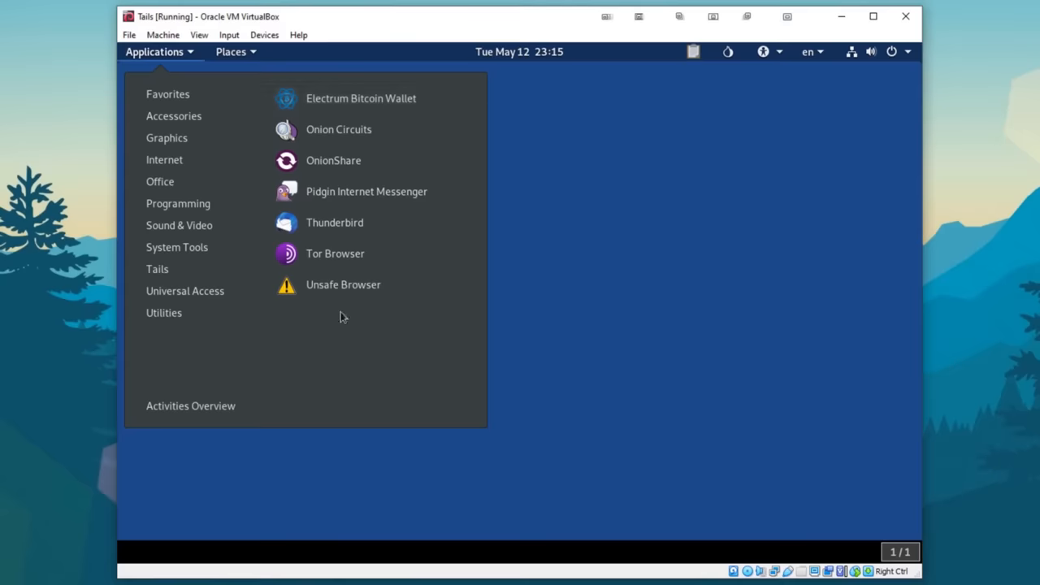
mouse_move(377, 293)
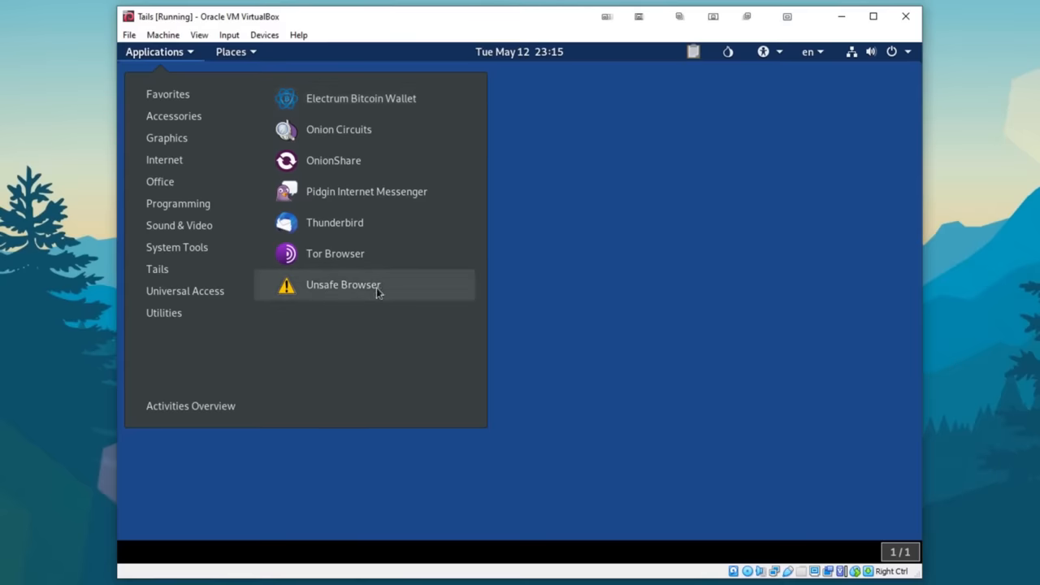
Step: Launch Tor Browser from the Tails utilities menu and check the Tor connection
click(164, 313)
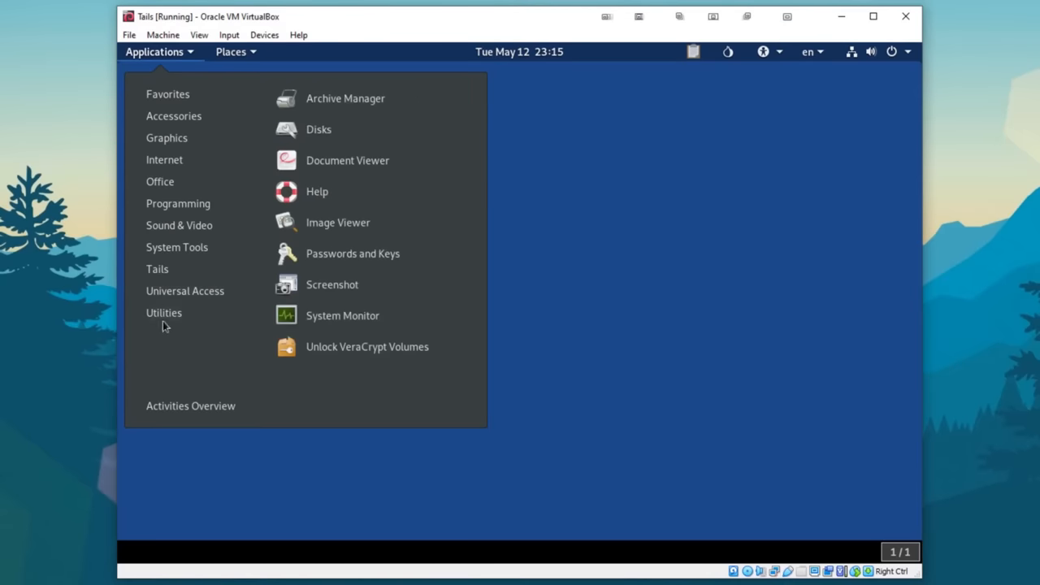
mouse_move(332, 310)
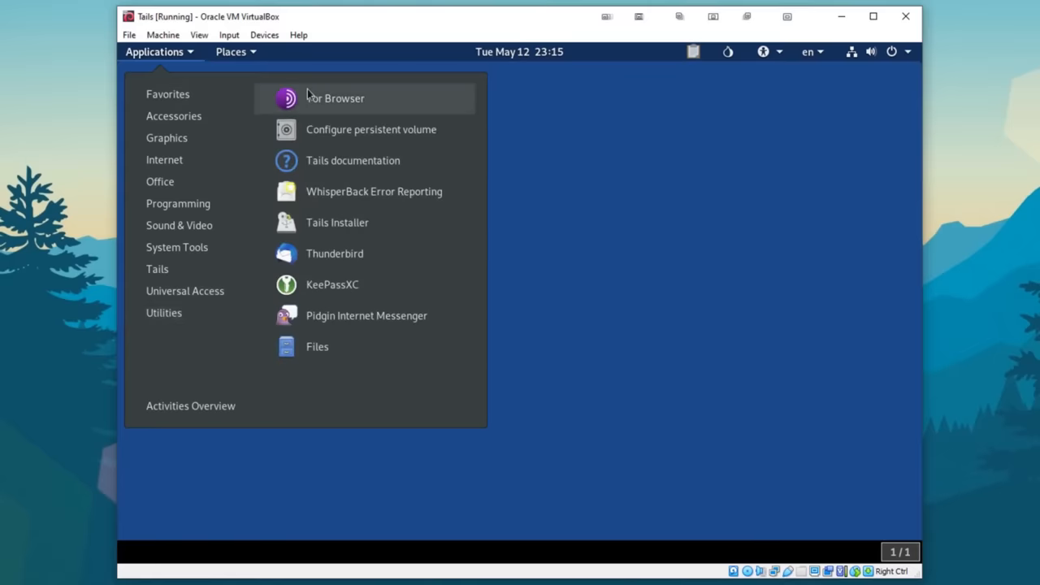
click(334, 97)
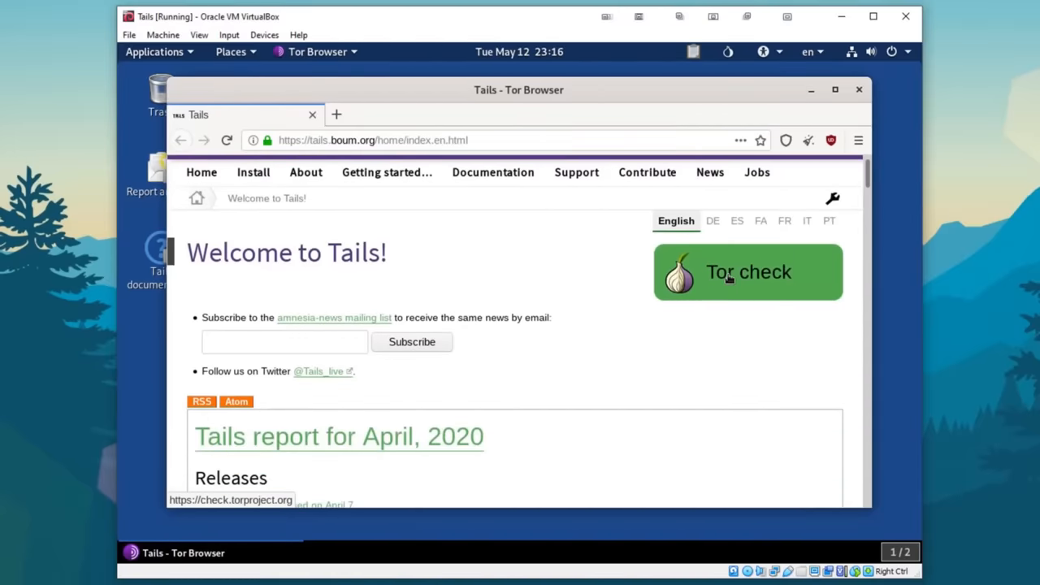
click(748, 271)
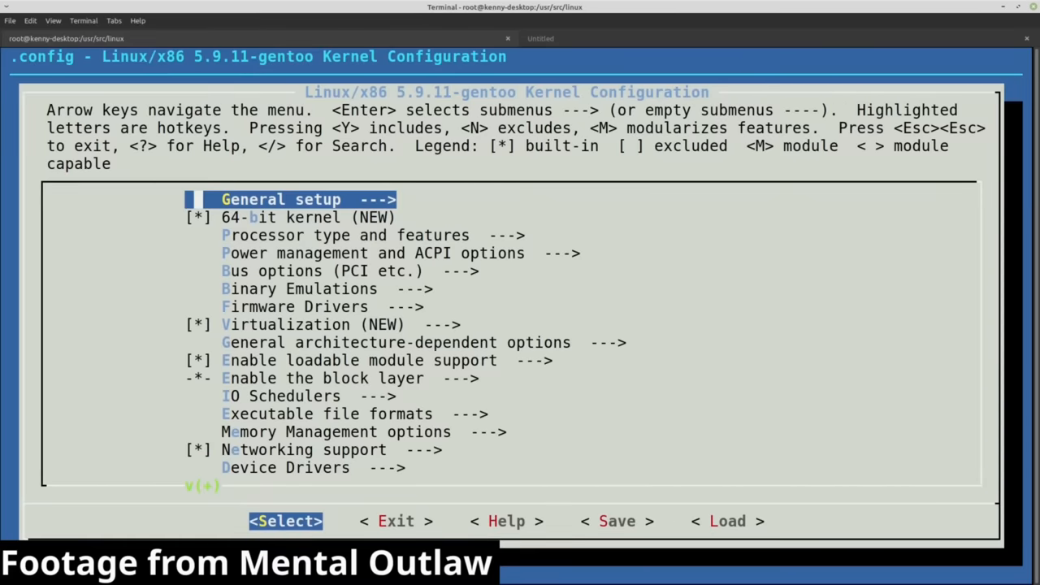
Step: Move to General setup in the 5.9.11-gentoo menuconfig
key(Down)
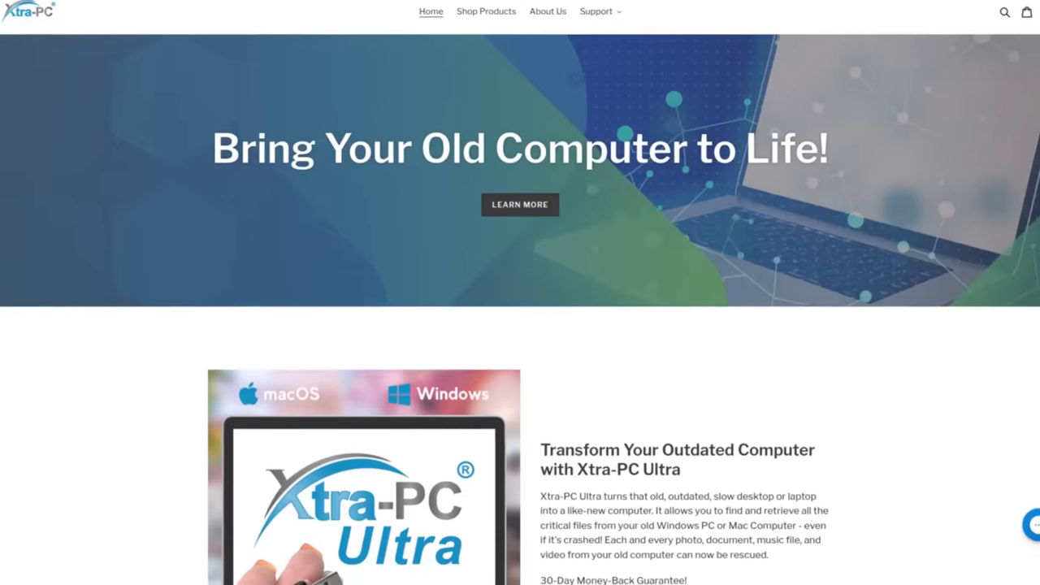
scroll(down, 3)
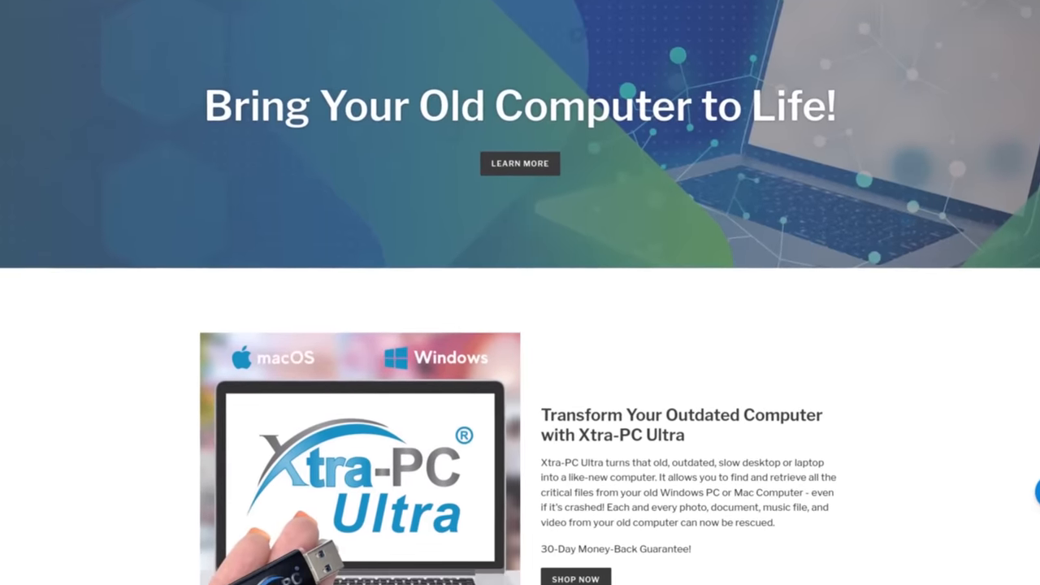
scroll(down, 3)
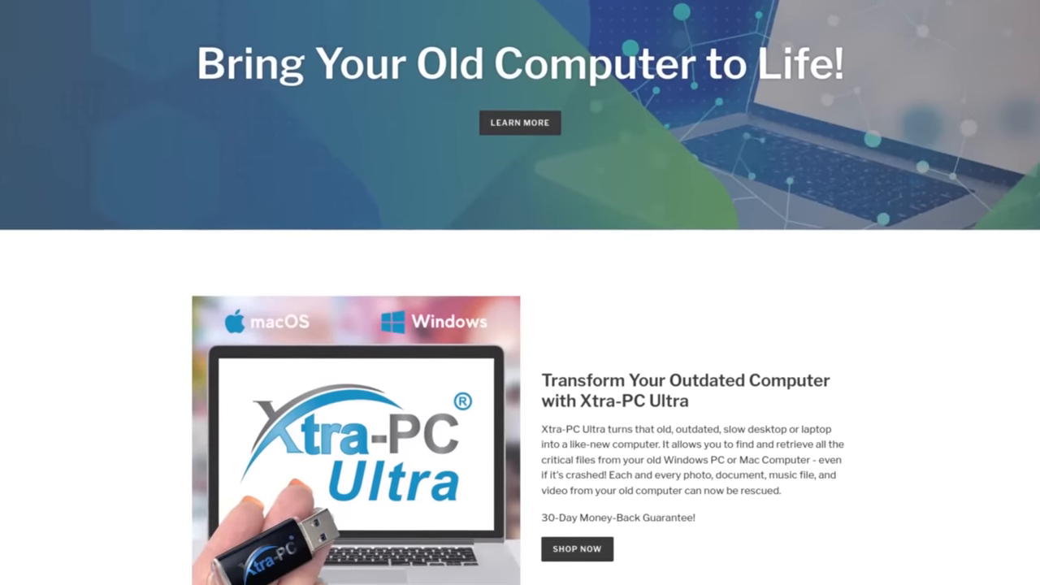
scroll(down, 3)
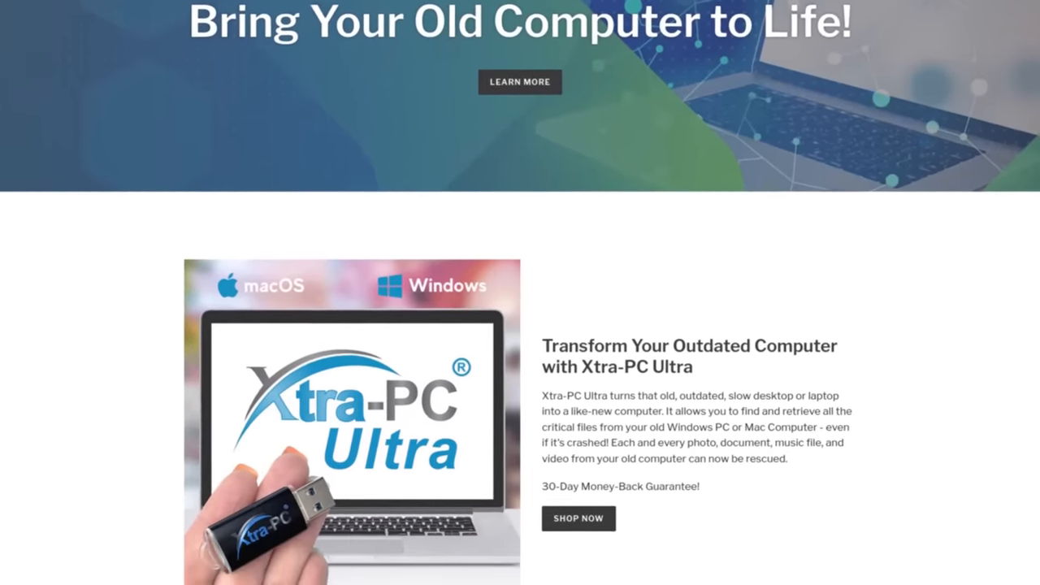
scroll(down, 3)
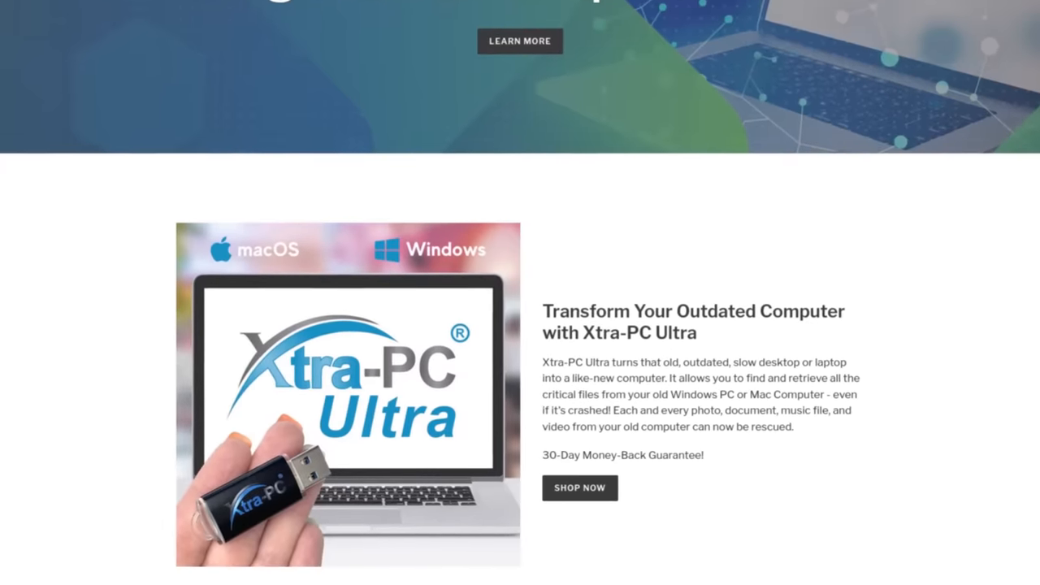
scroll(down, 3)
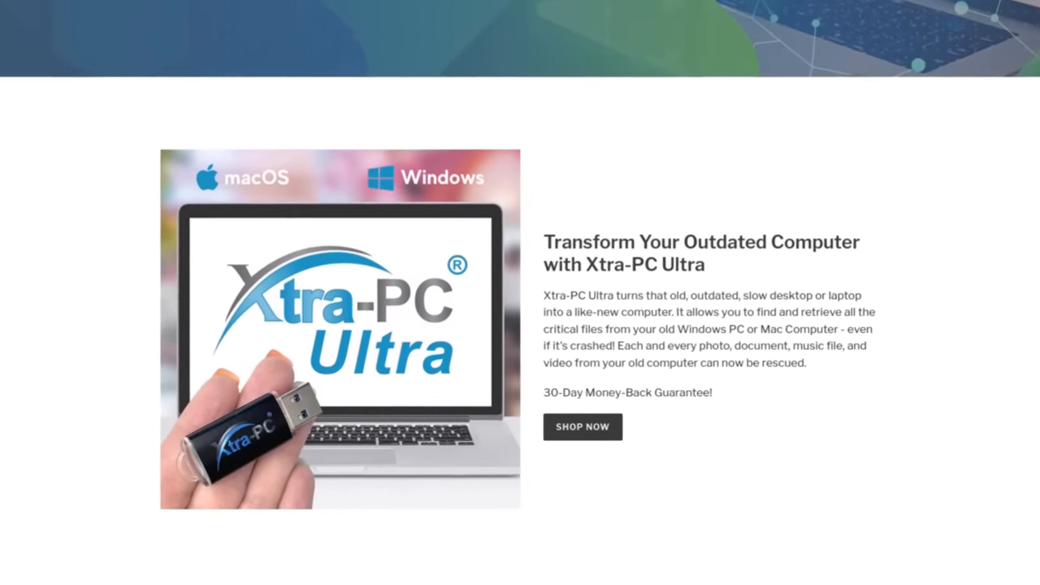
scroll(down, 3)
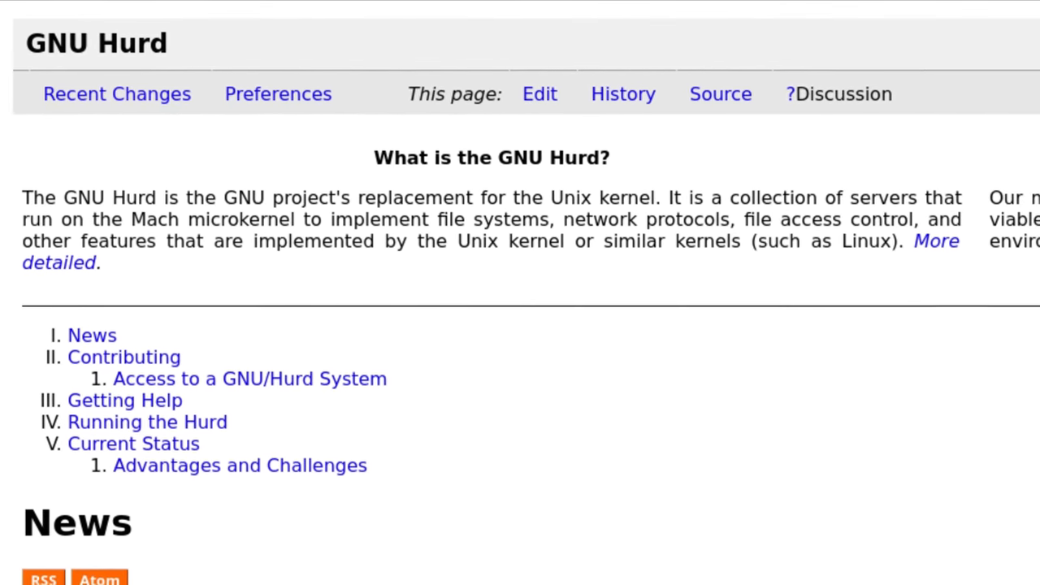
scroll(down, 3)
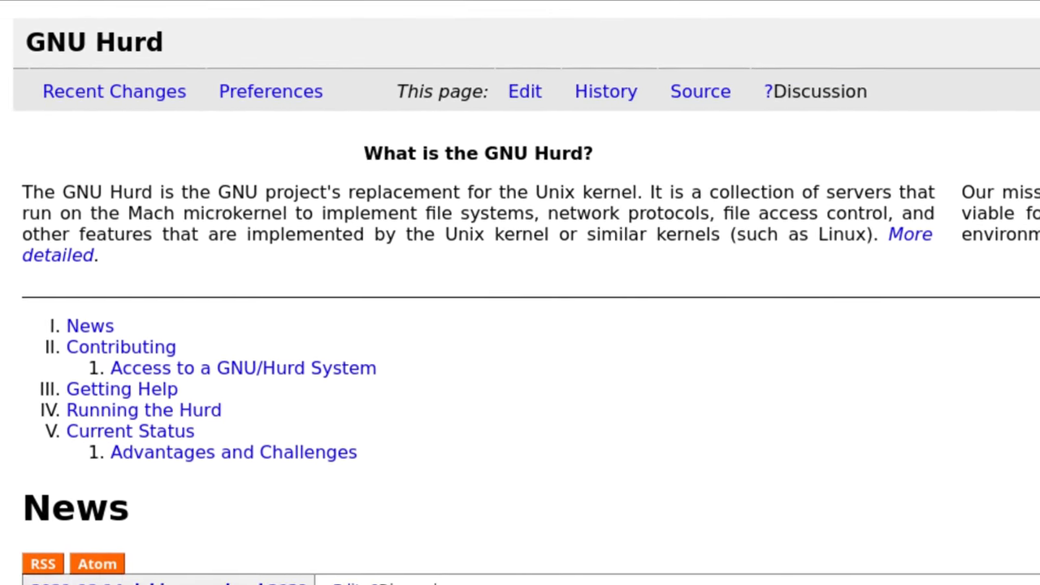
scroll(down, 3)
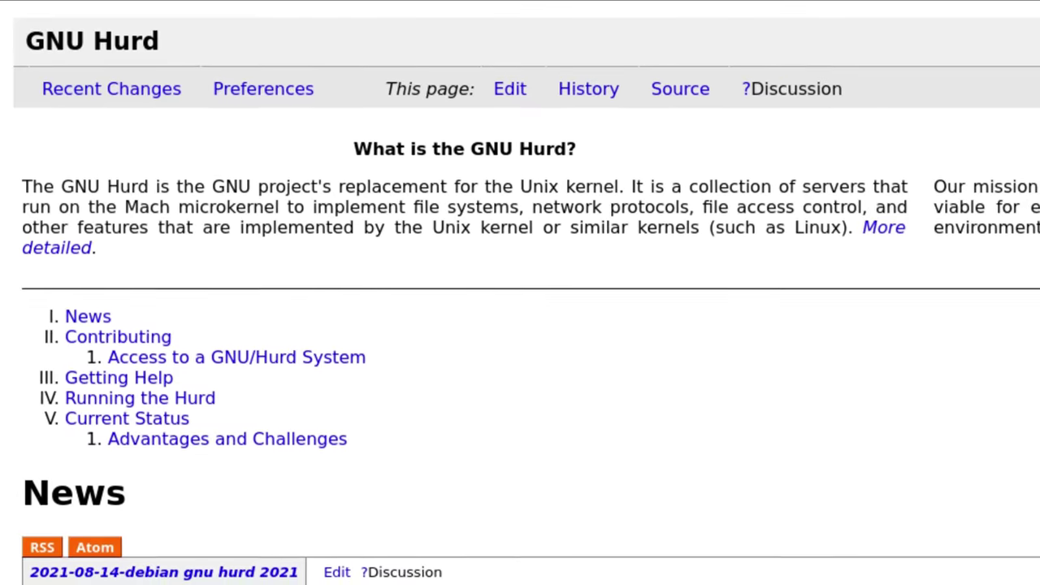
scroll(down, 3)
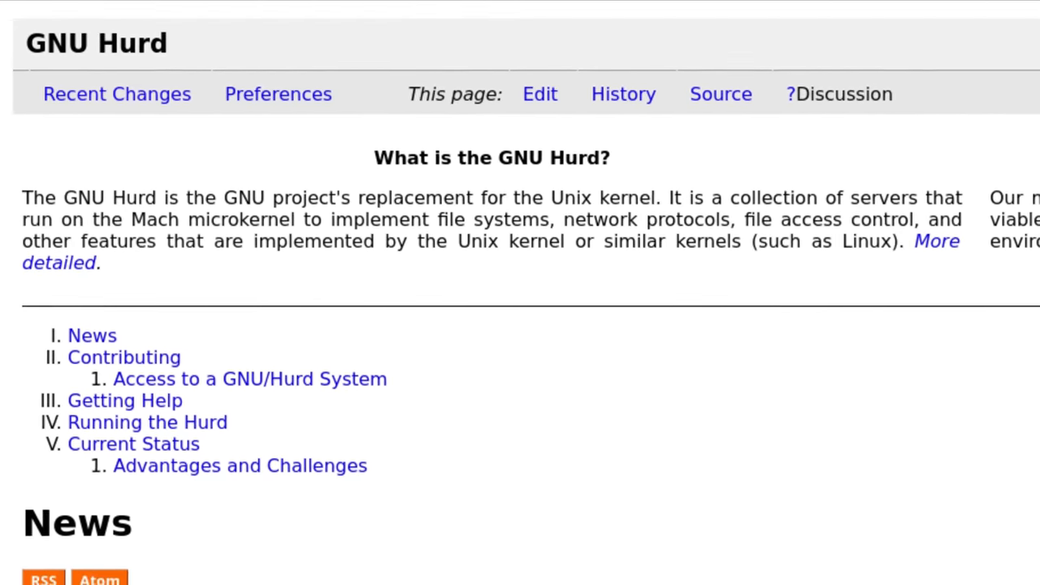
scroll(down, 3)
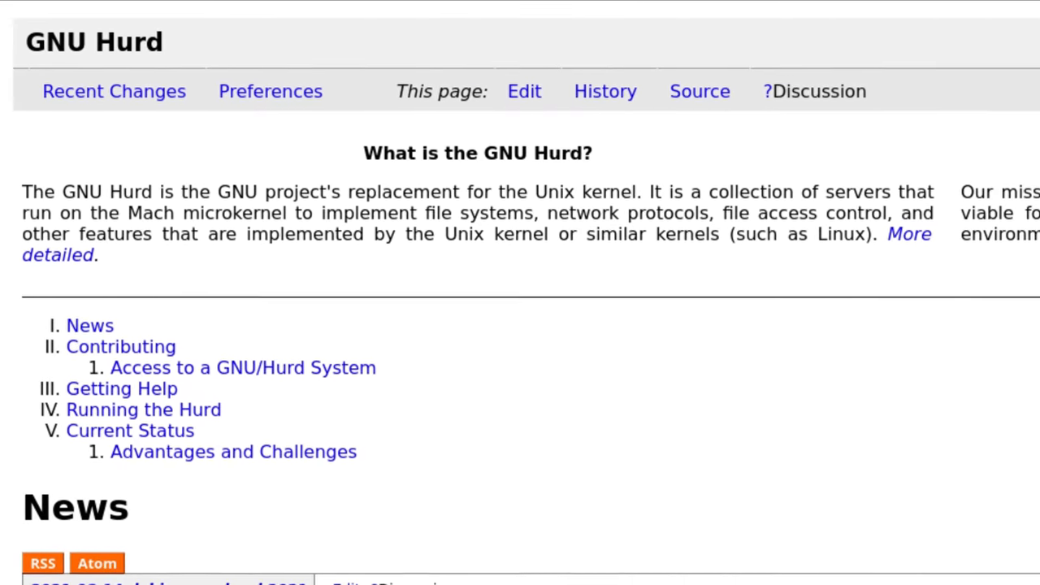
scroll(down, 3)
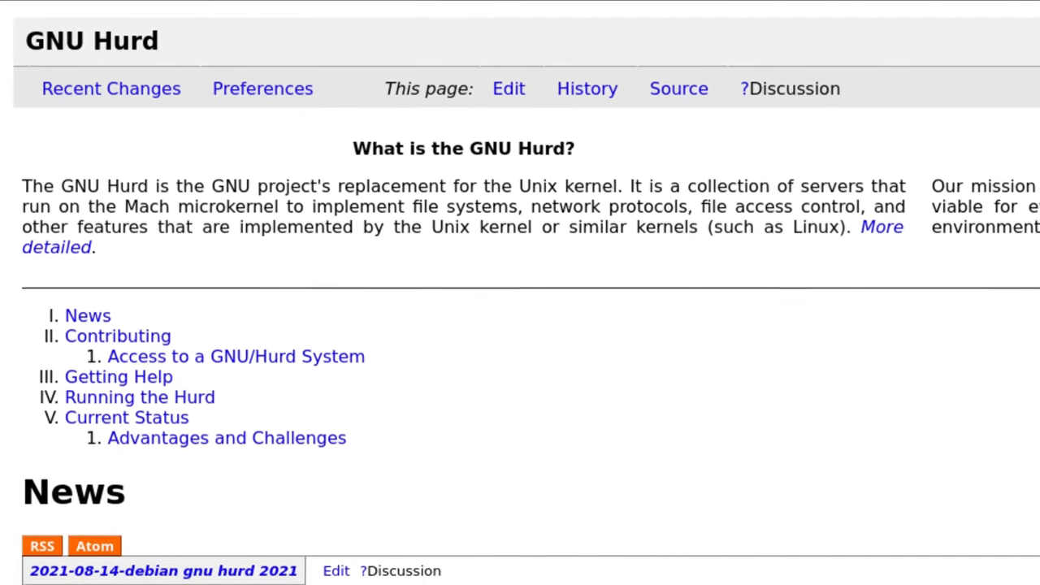
scroll(down, 3)
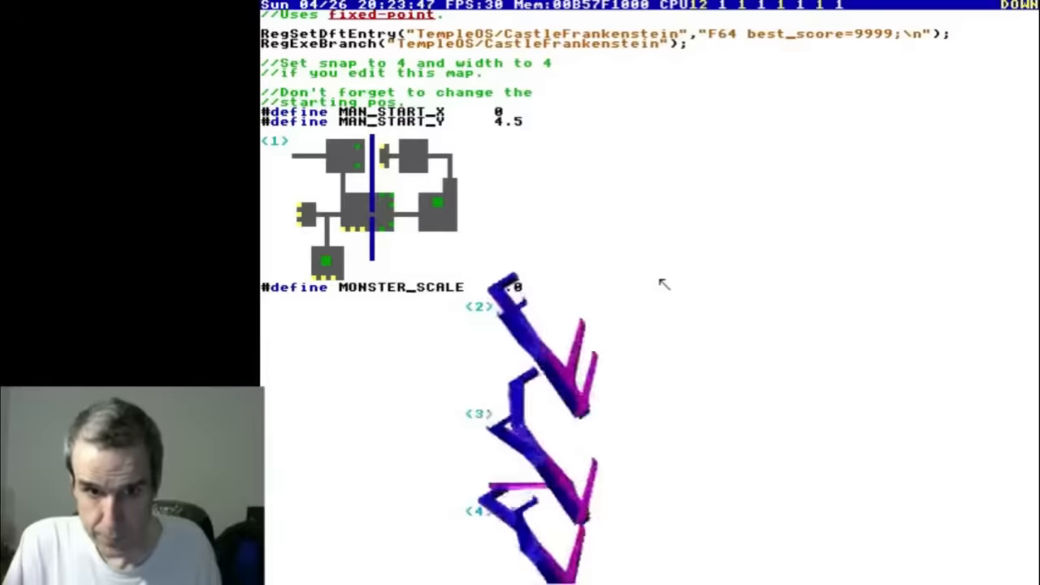
scroll(down, 3)
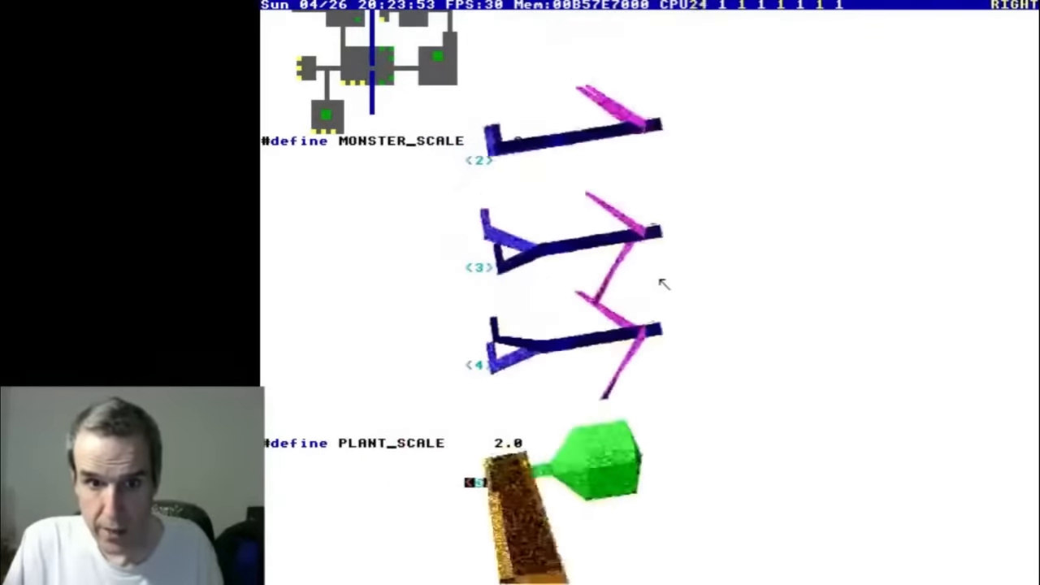
right_click(660, 284)
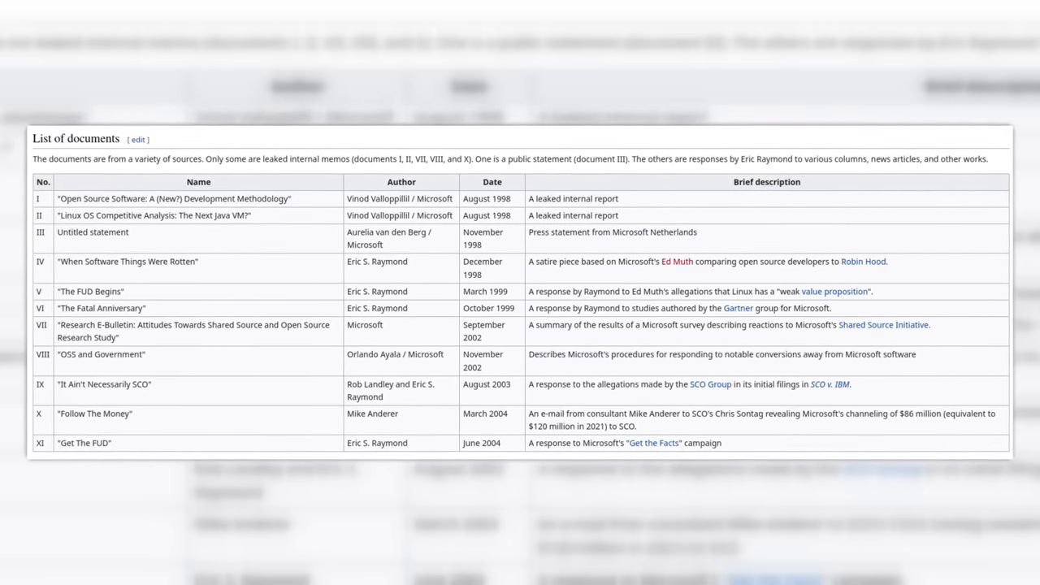
Step: Open the first listed Halloween document and scroll its annotated page
click(172, 198)
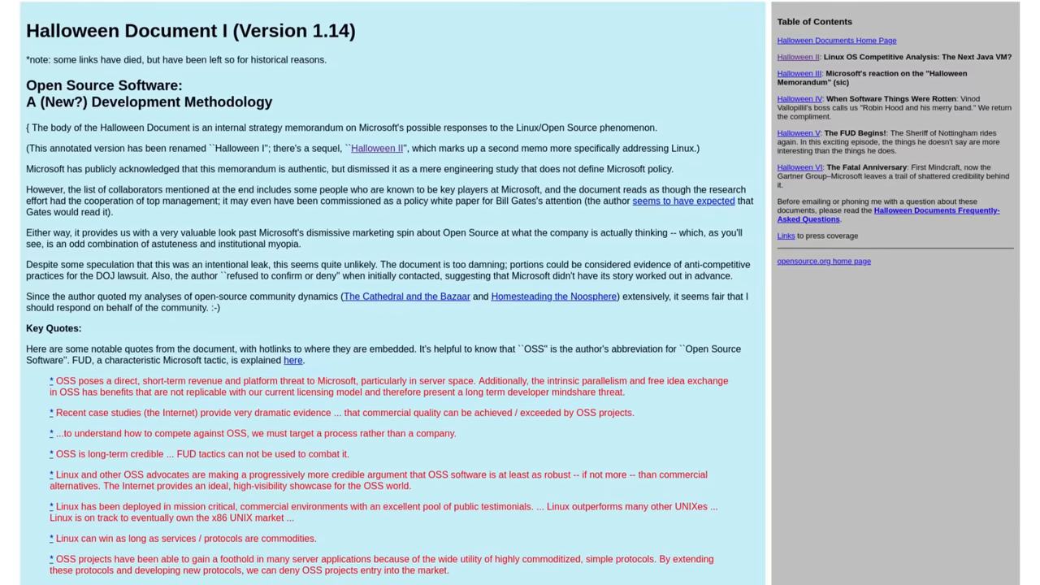
scroll(down, 3)
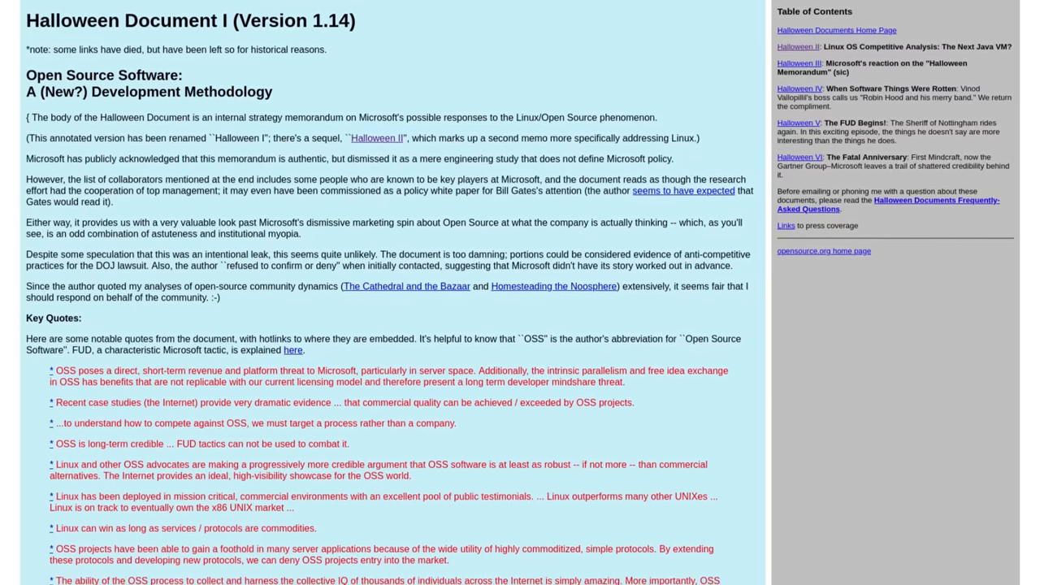
scroll(down, 3)
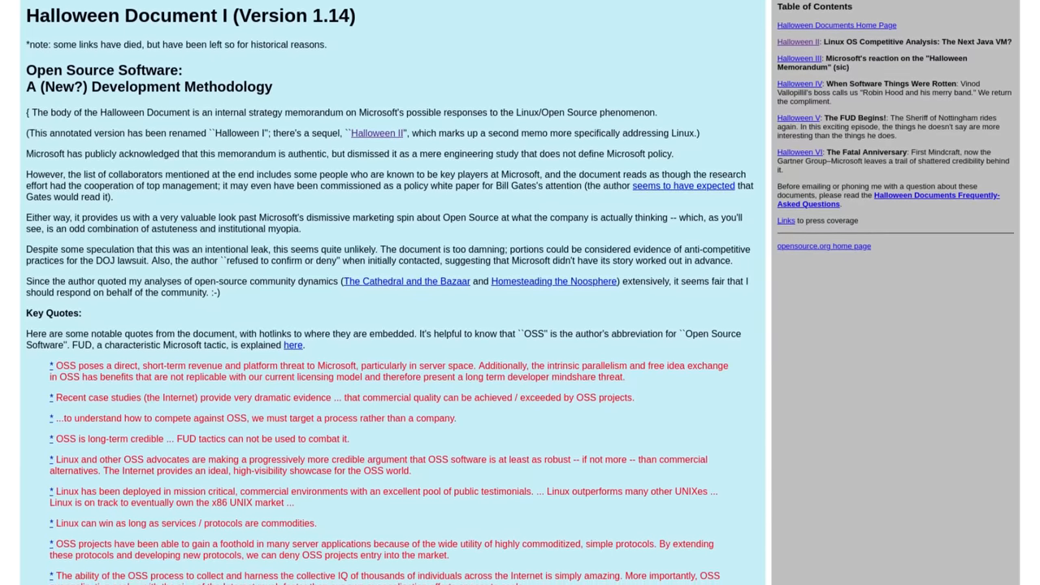
click(373, 132)
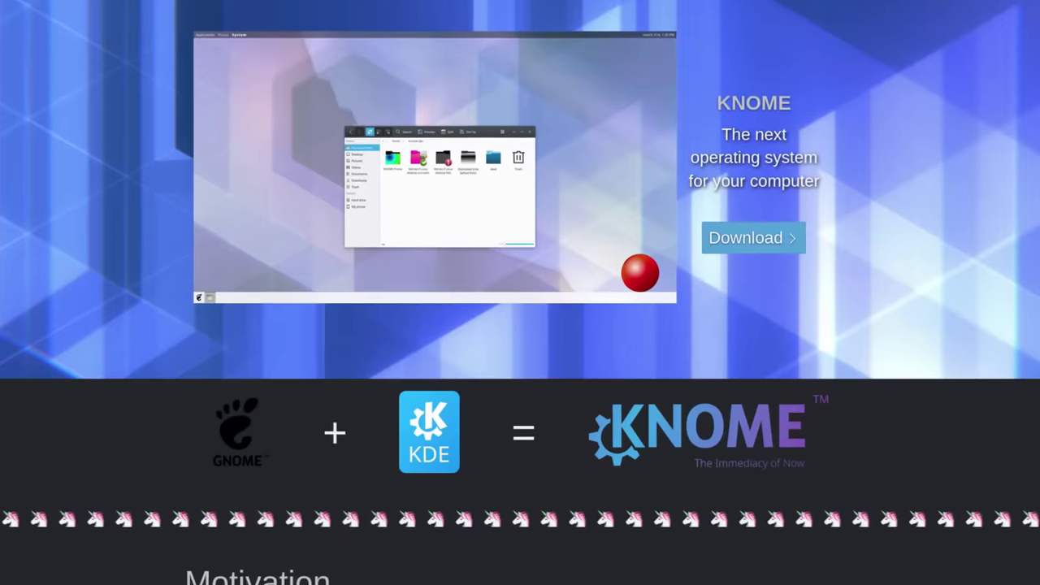
scroll(down, 3)
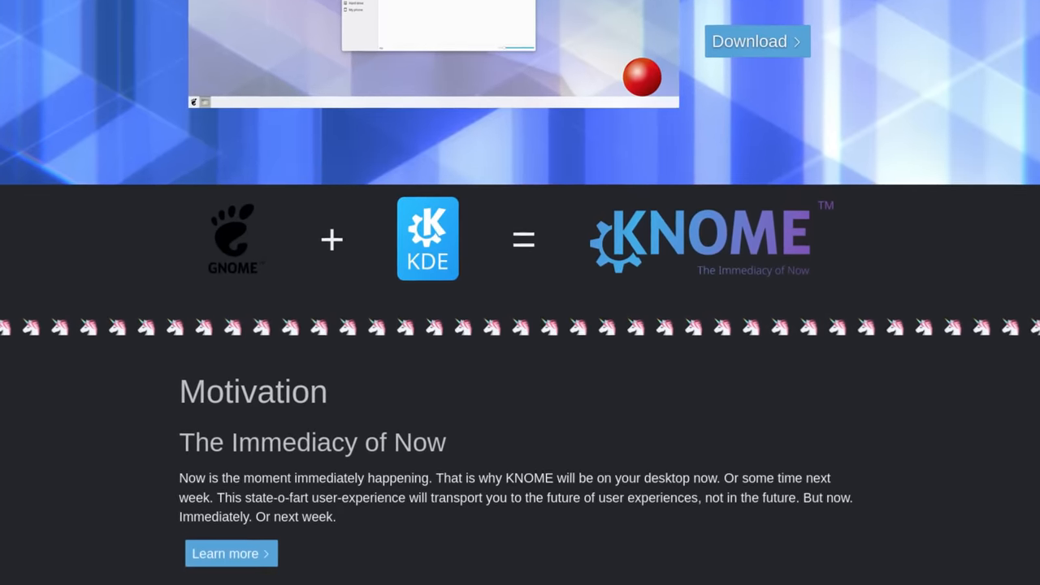
scroll(down, 3)
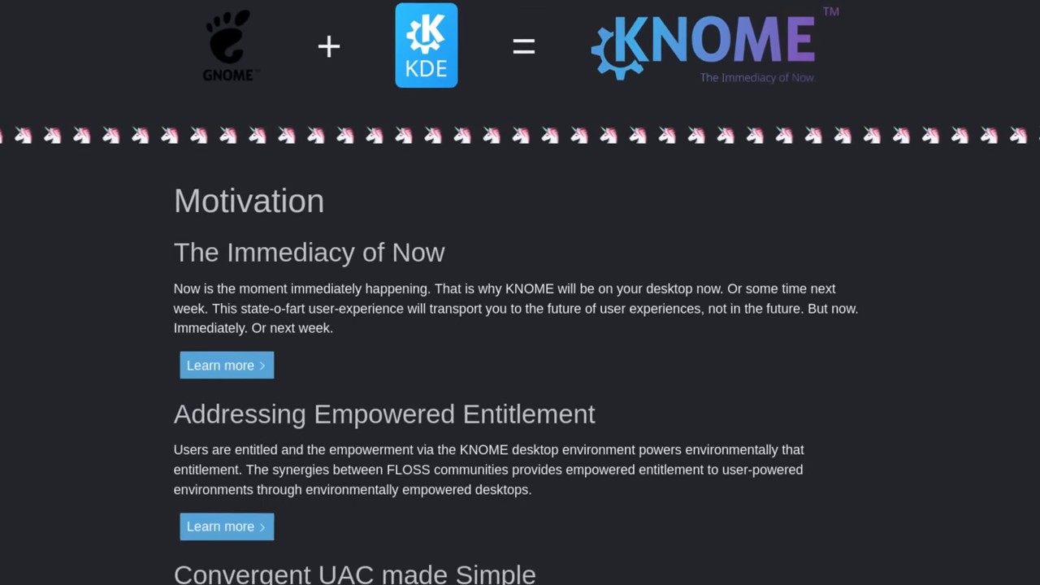
scroll(down, 3)
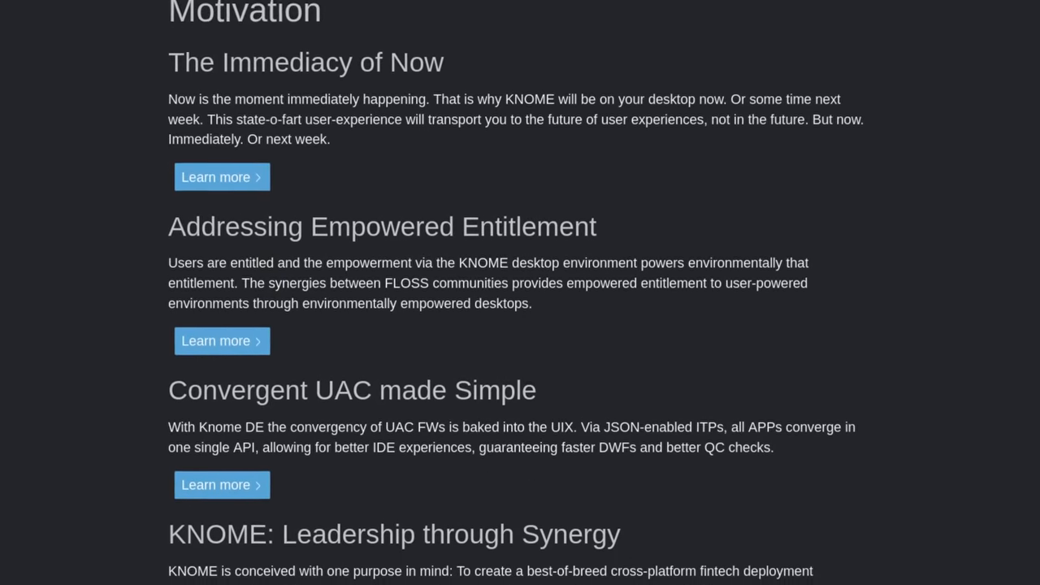
scroll(down, 3)
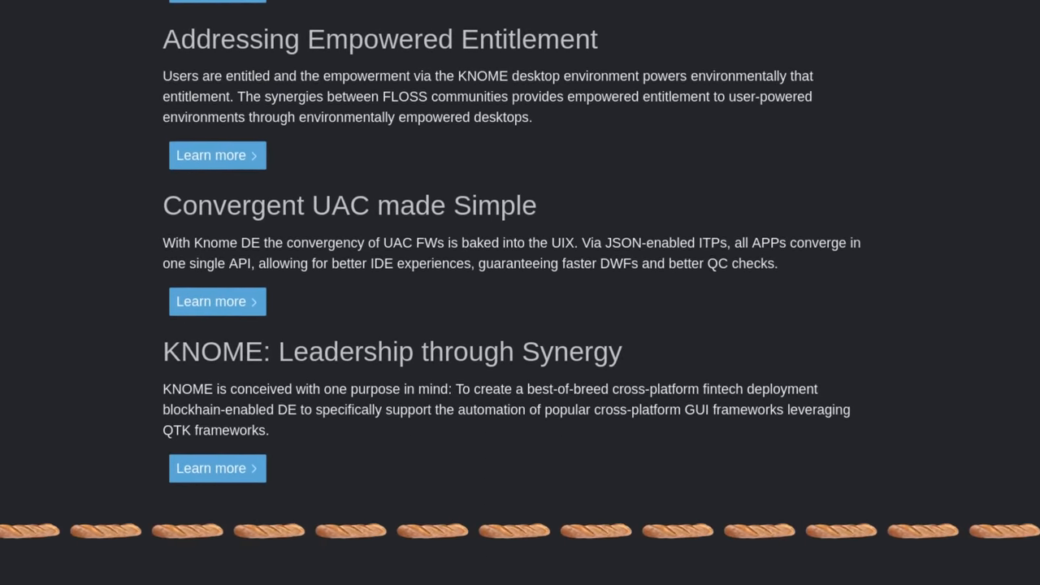
scroll(down, 3)
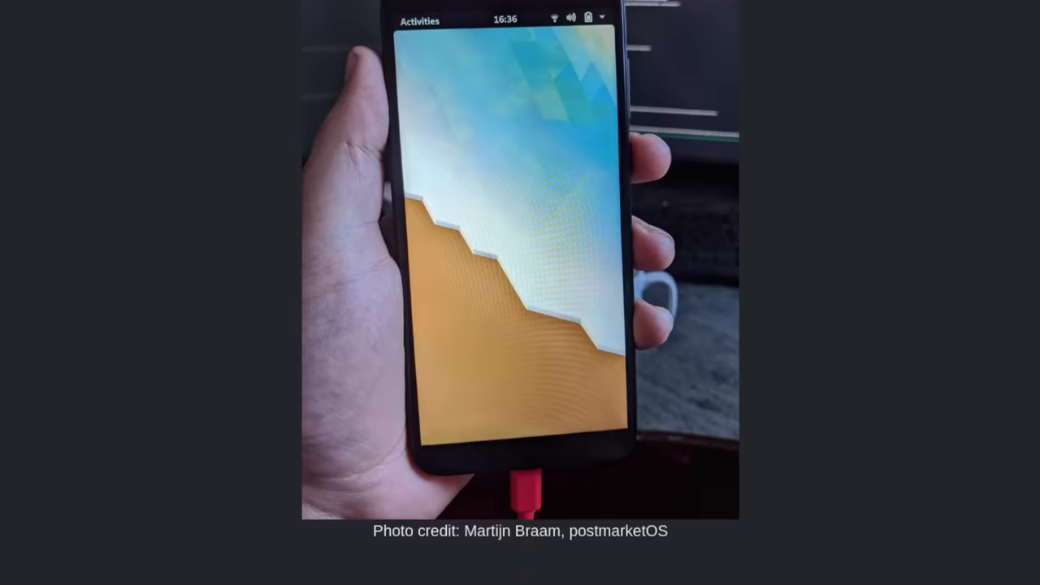
scroll(down, 3)
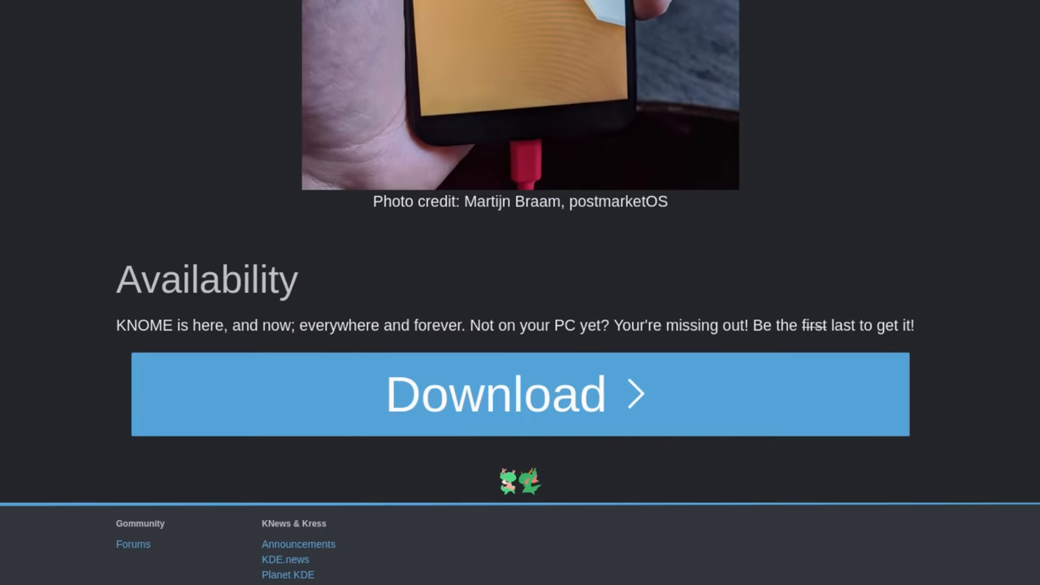